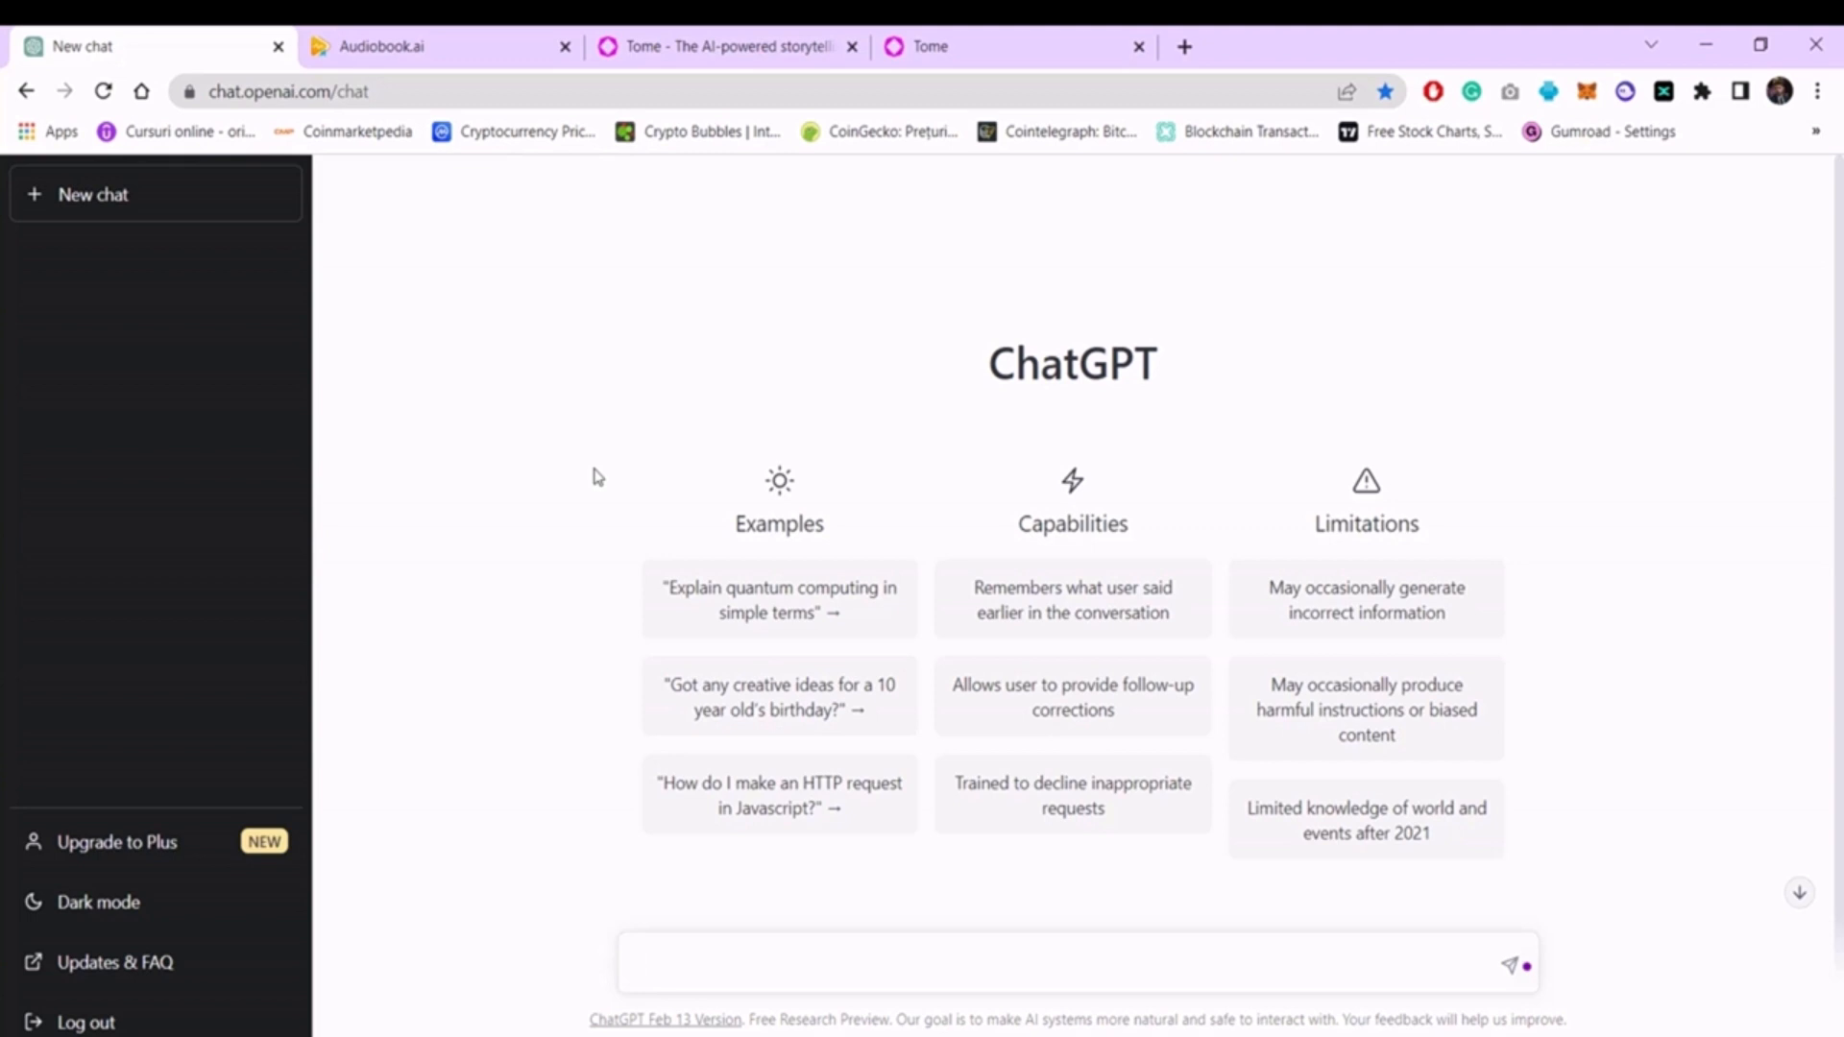
Ask ChatGPT, 'Can you create 10 title ideas for a marketing course?'.
{"action": "left_click", "coordinate": [786, 962]}
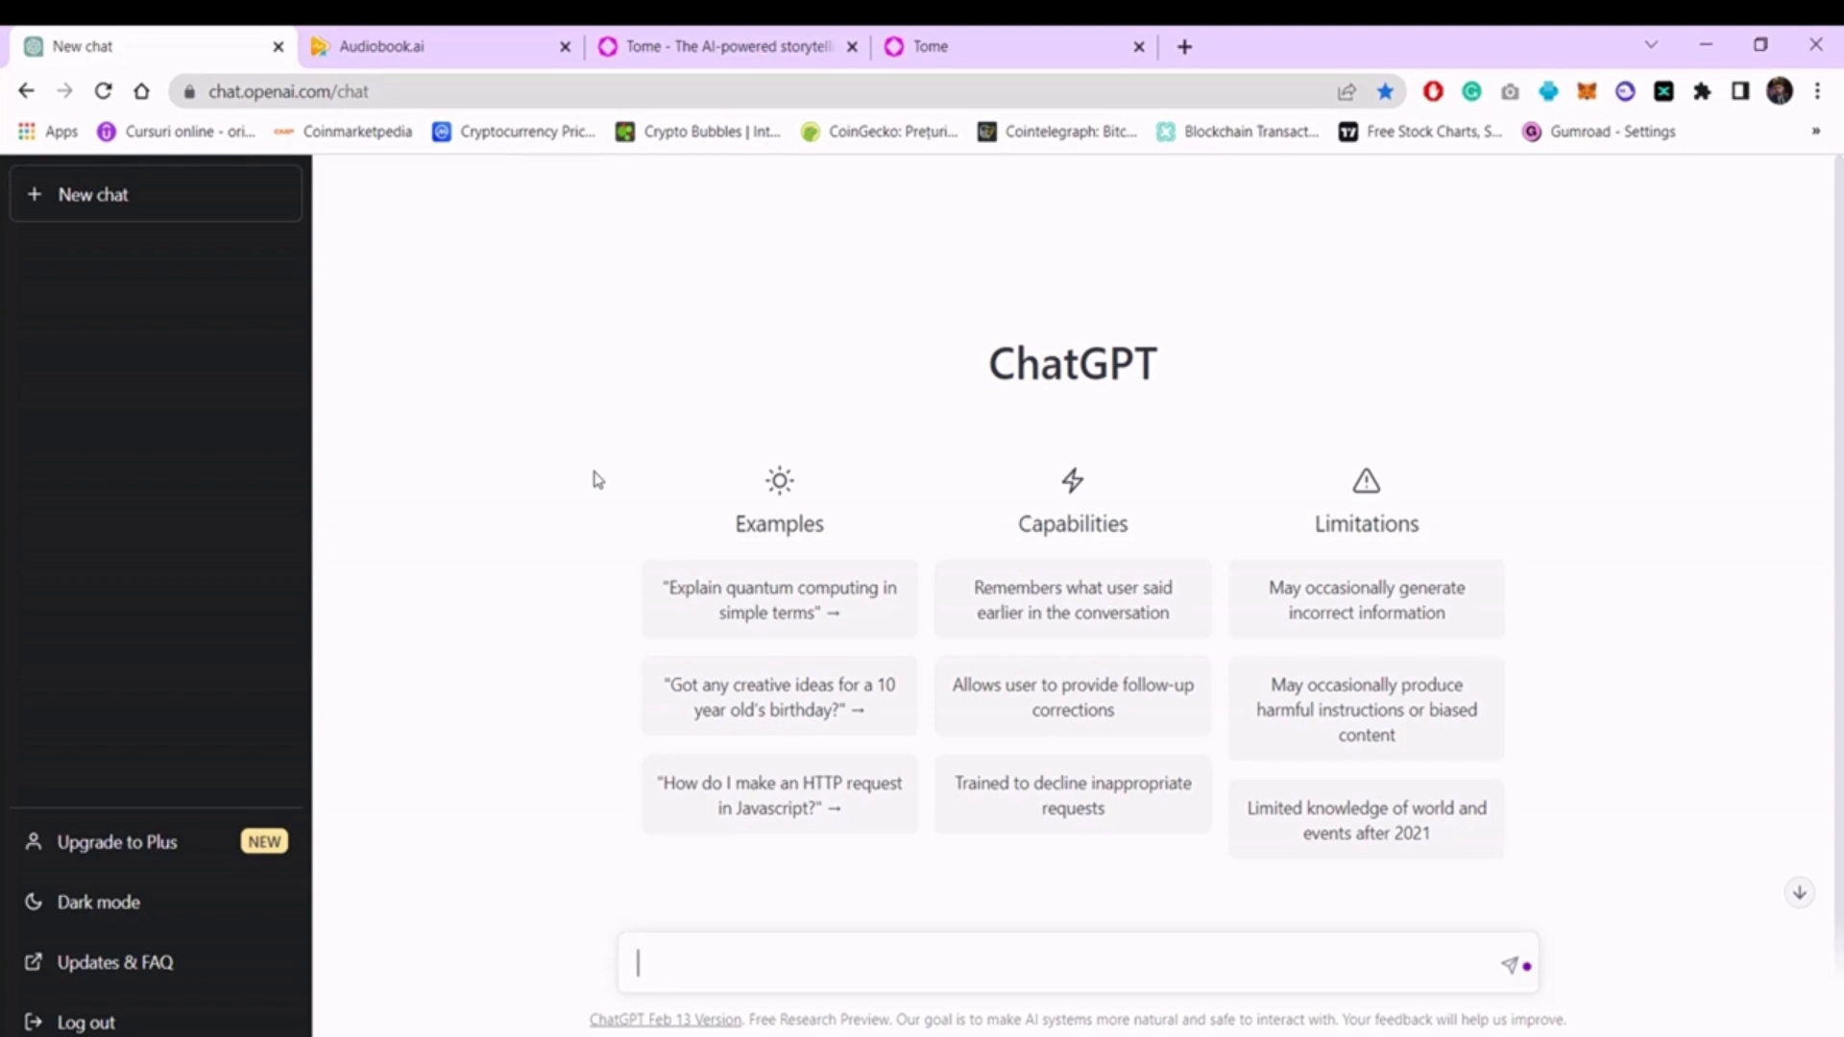
{"action": "mouse_move", "coordinate": [787, 980]}
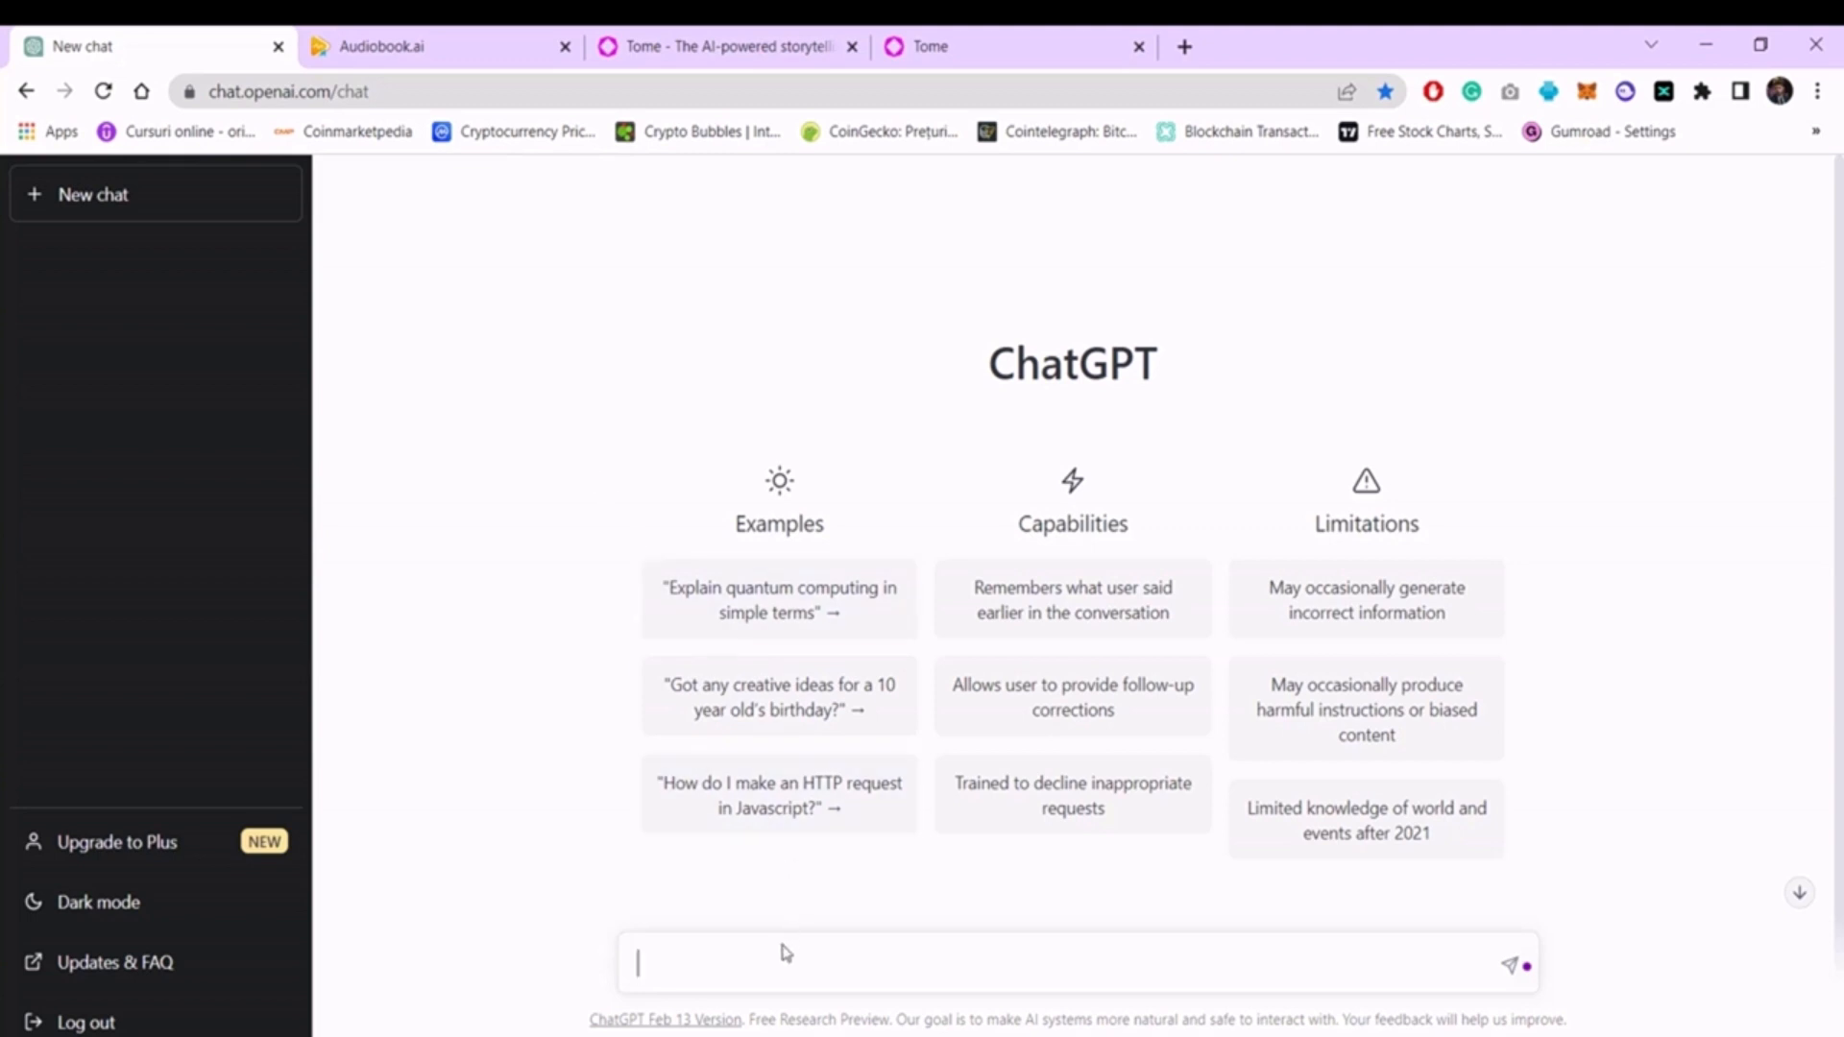
{"action": "type", "text": "Can"}
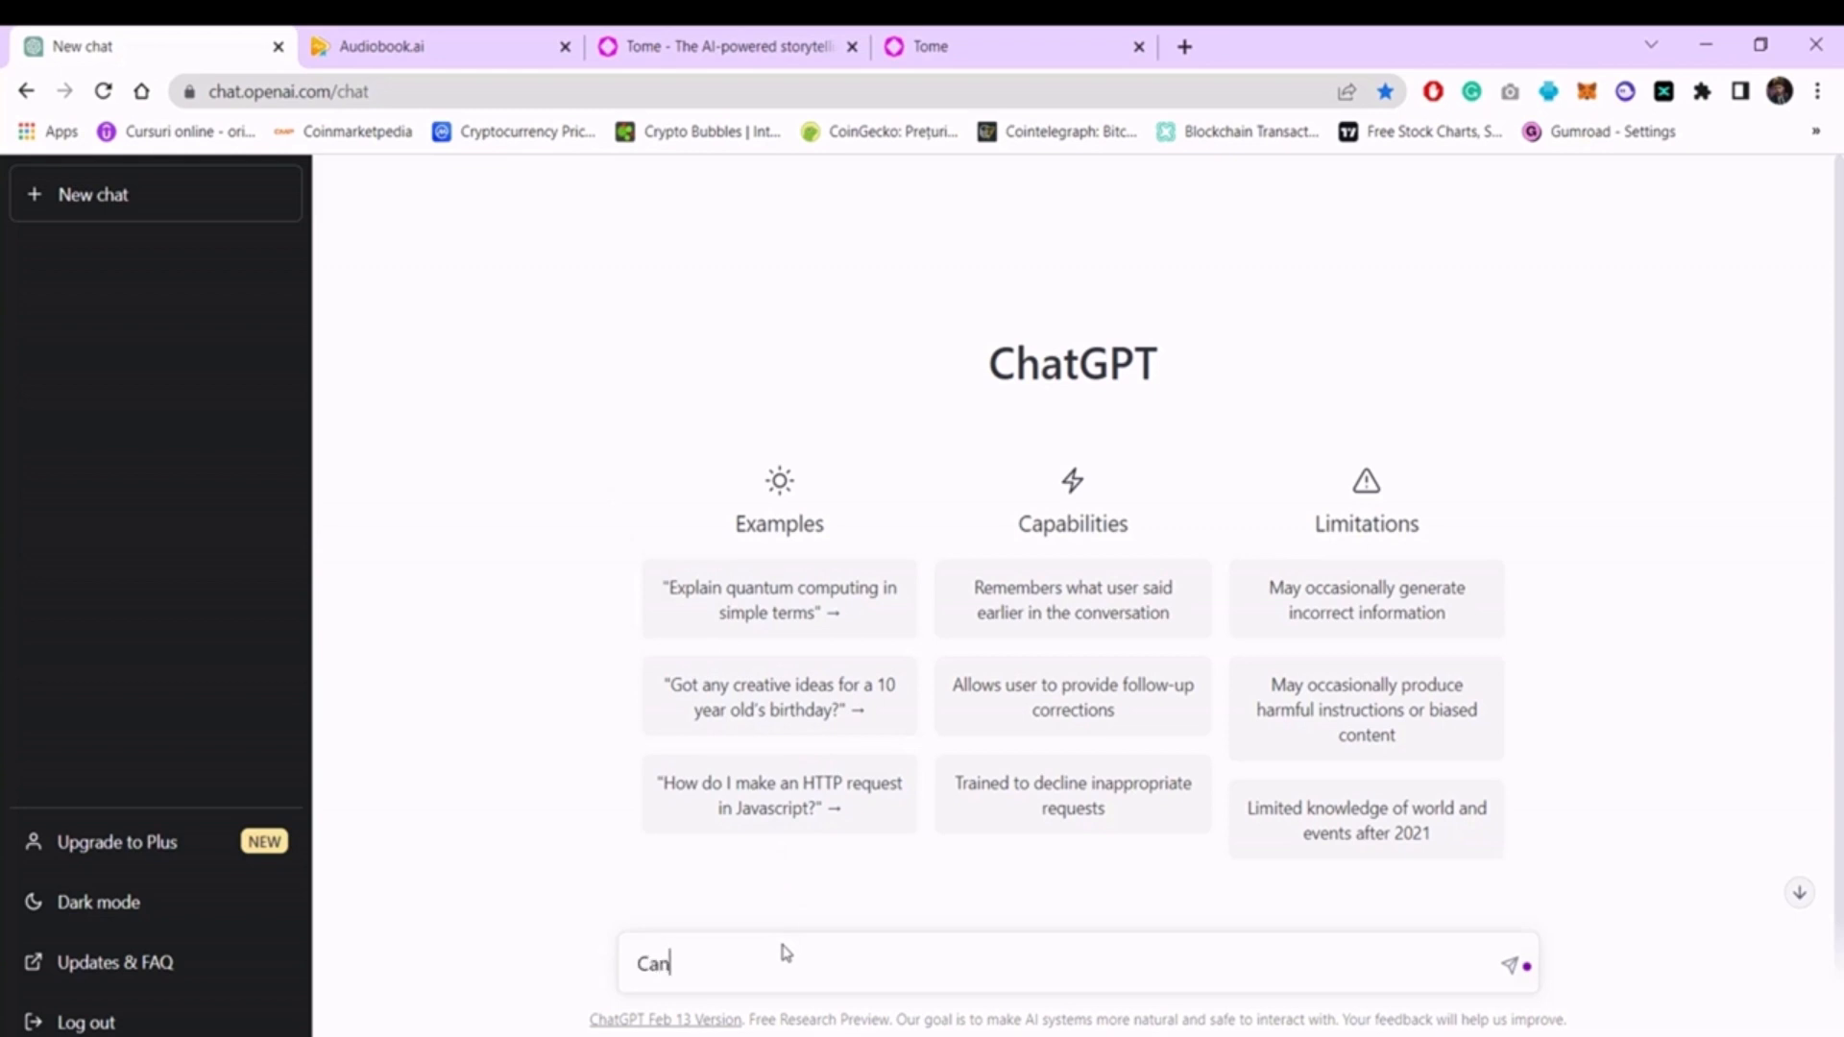
{"action": "type", "text": "you create 10 title ideas for a marketing"}
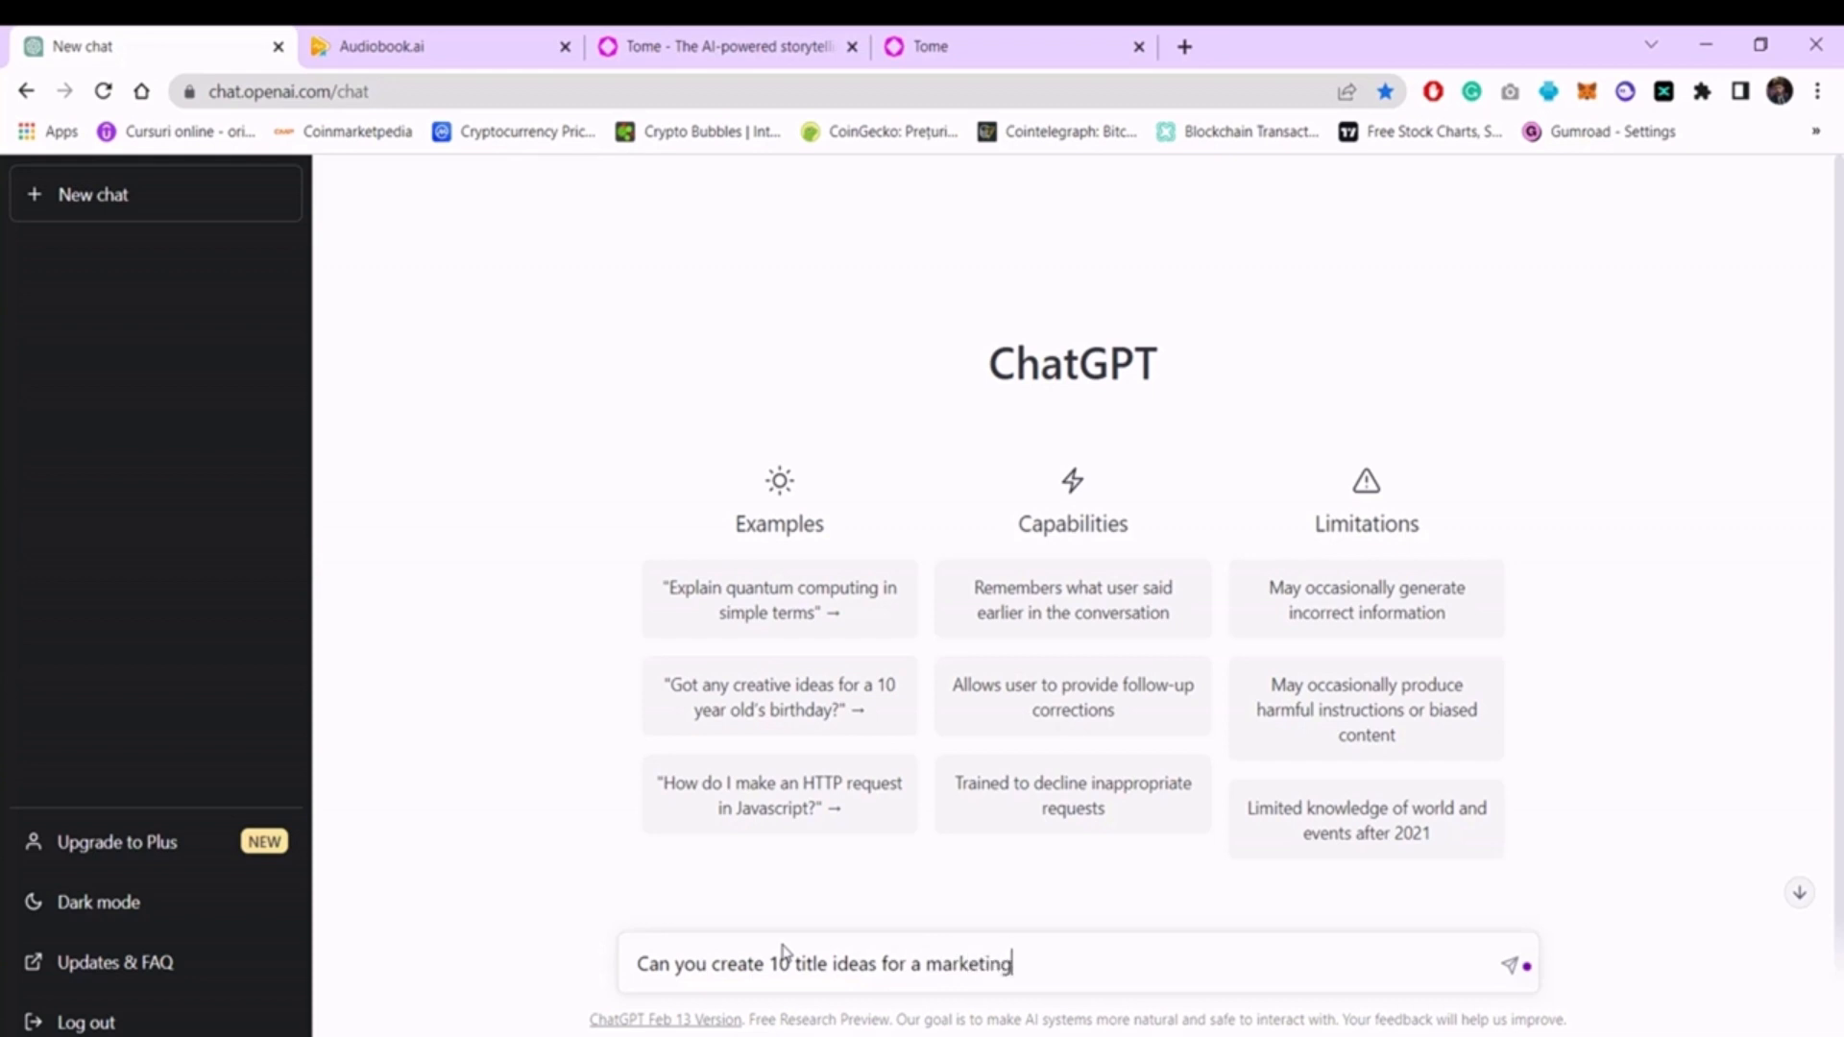
{"action": "type", "text": "course?"}
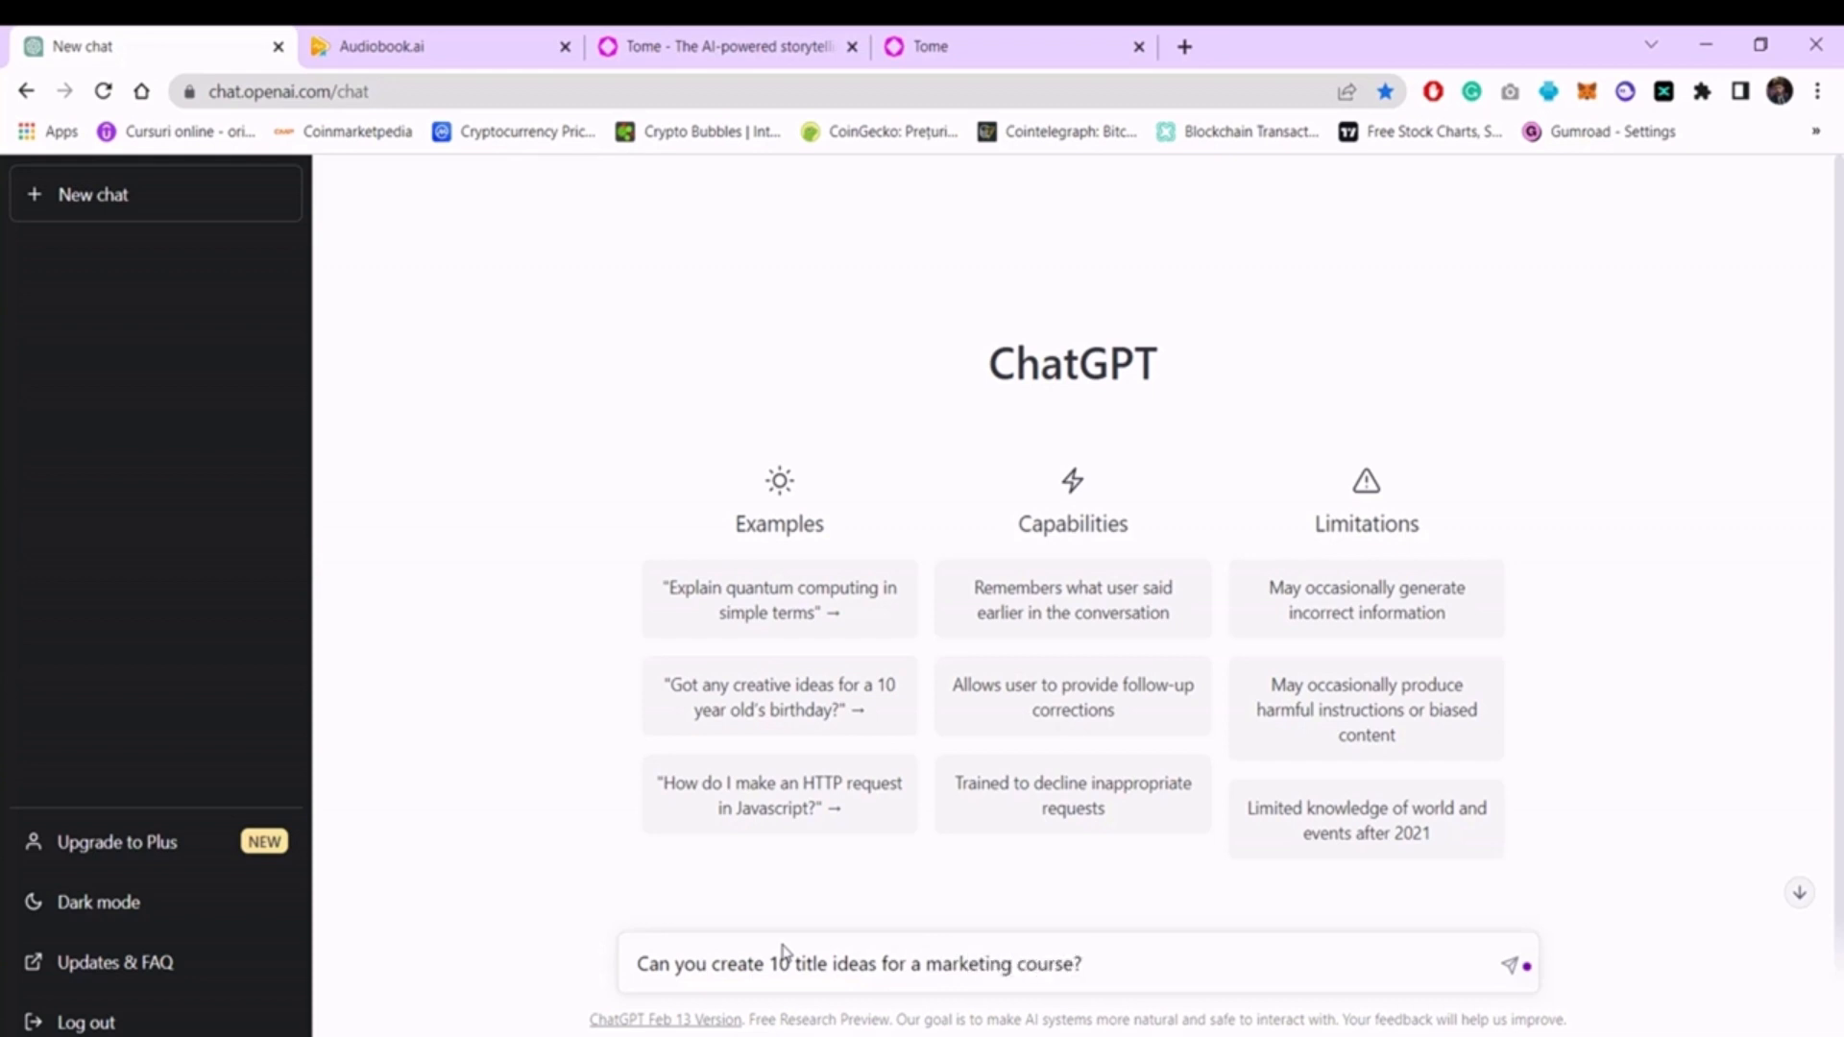
{"action": "left_click", "coordinate": [1510, 965]}
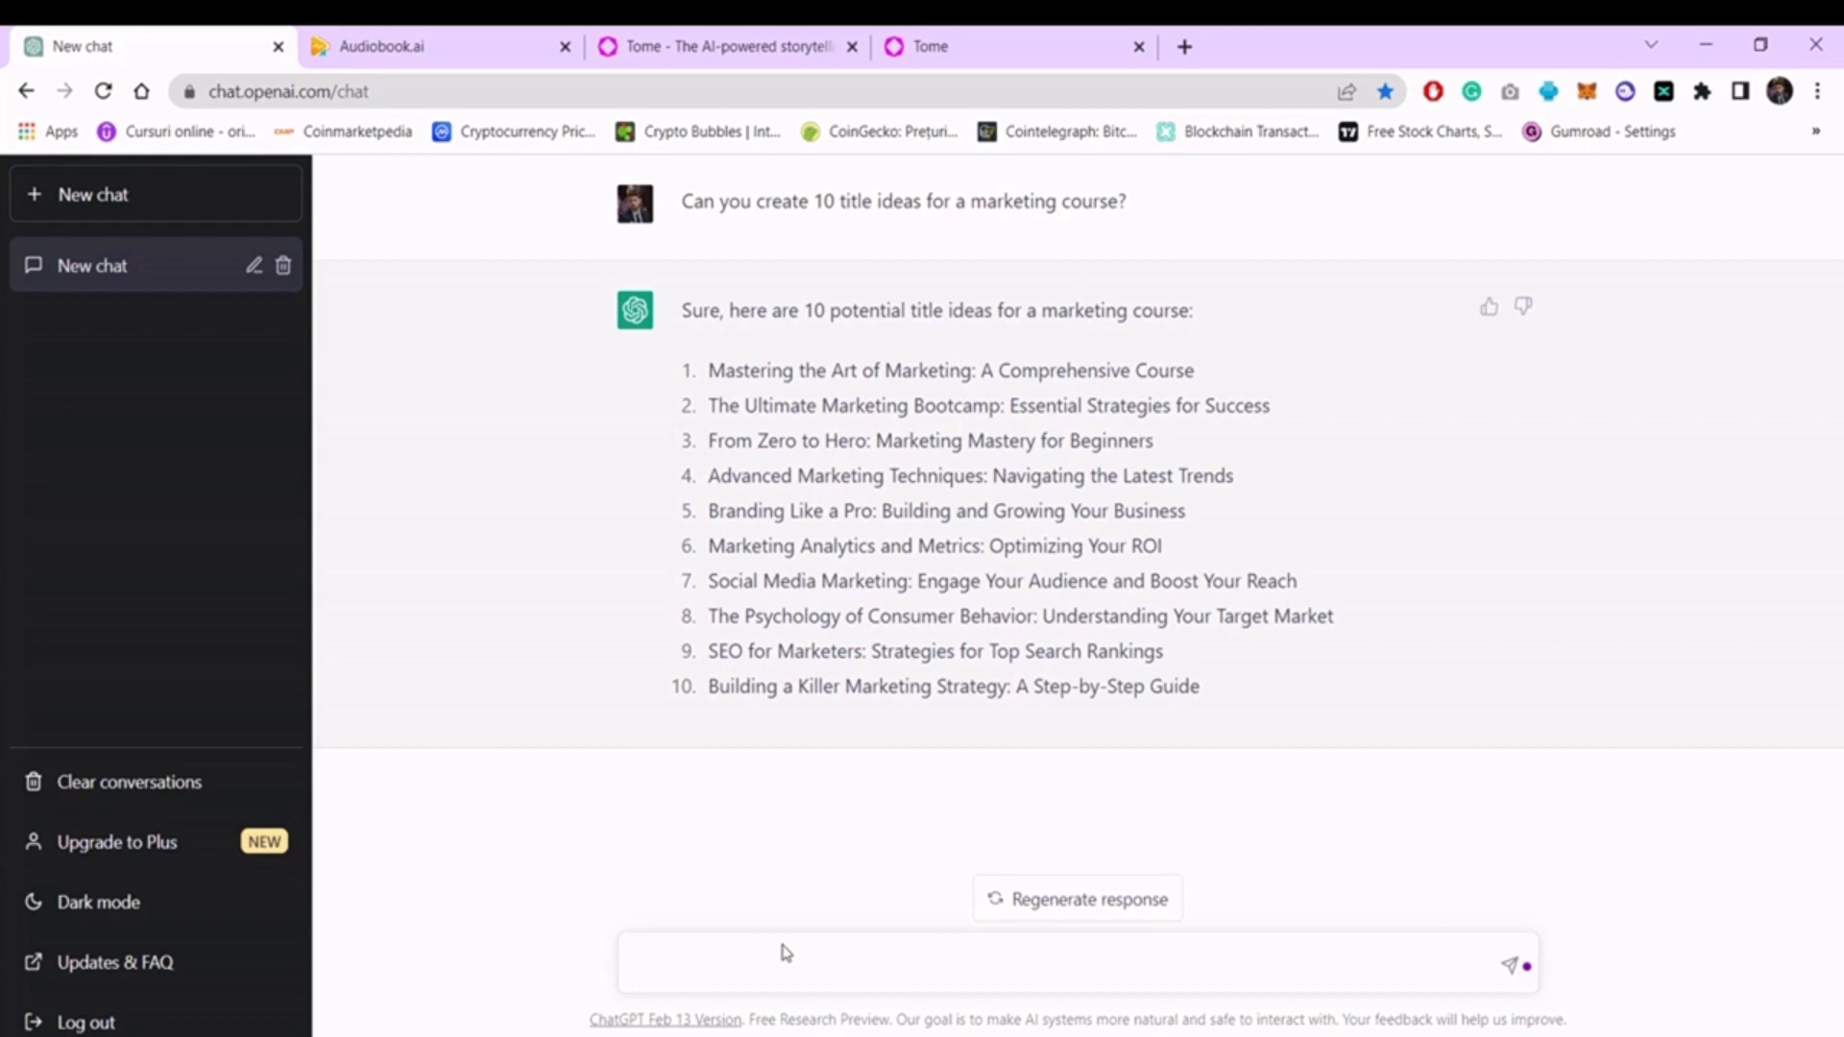
Select the first title, 'Mastering the Art of Marketing: A Comprehensive Course', for copying.
{"action": "left_click", "coordinate": [787, 953]}
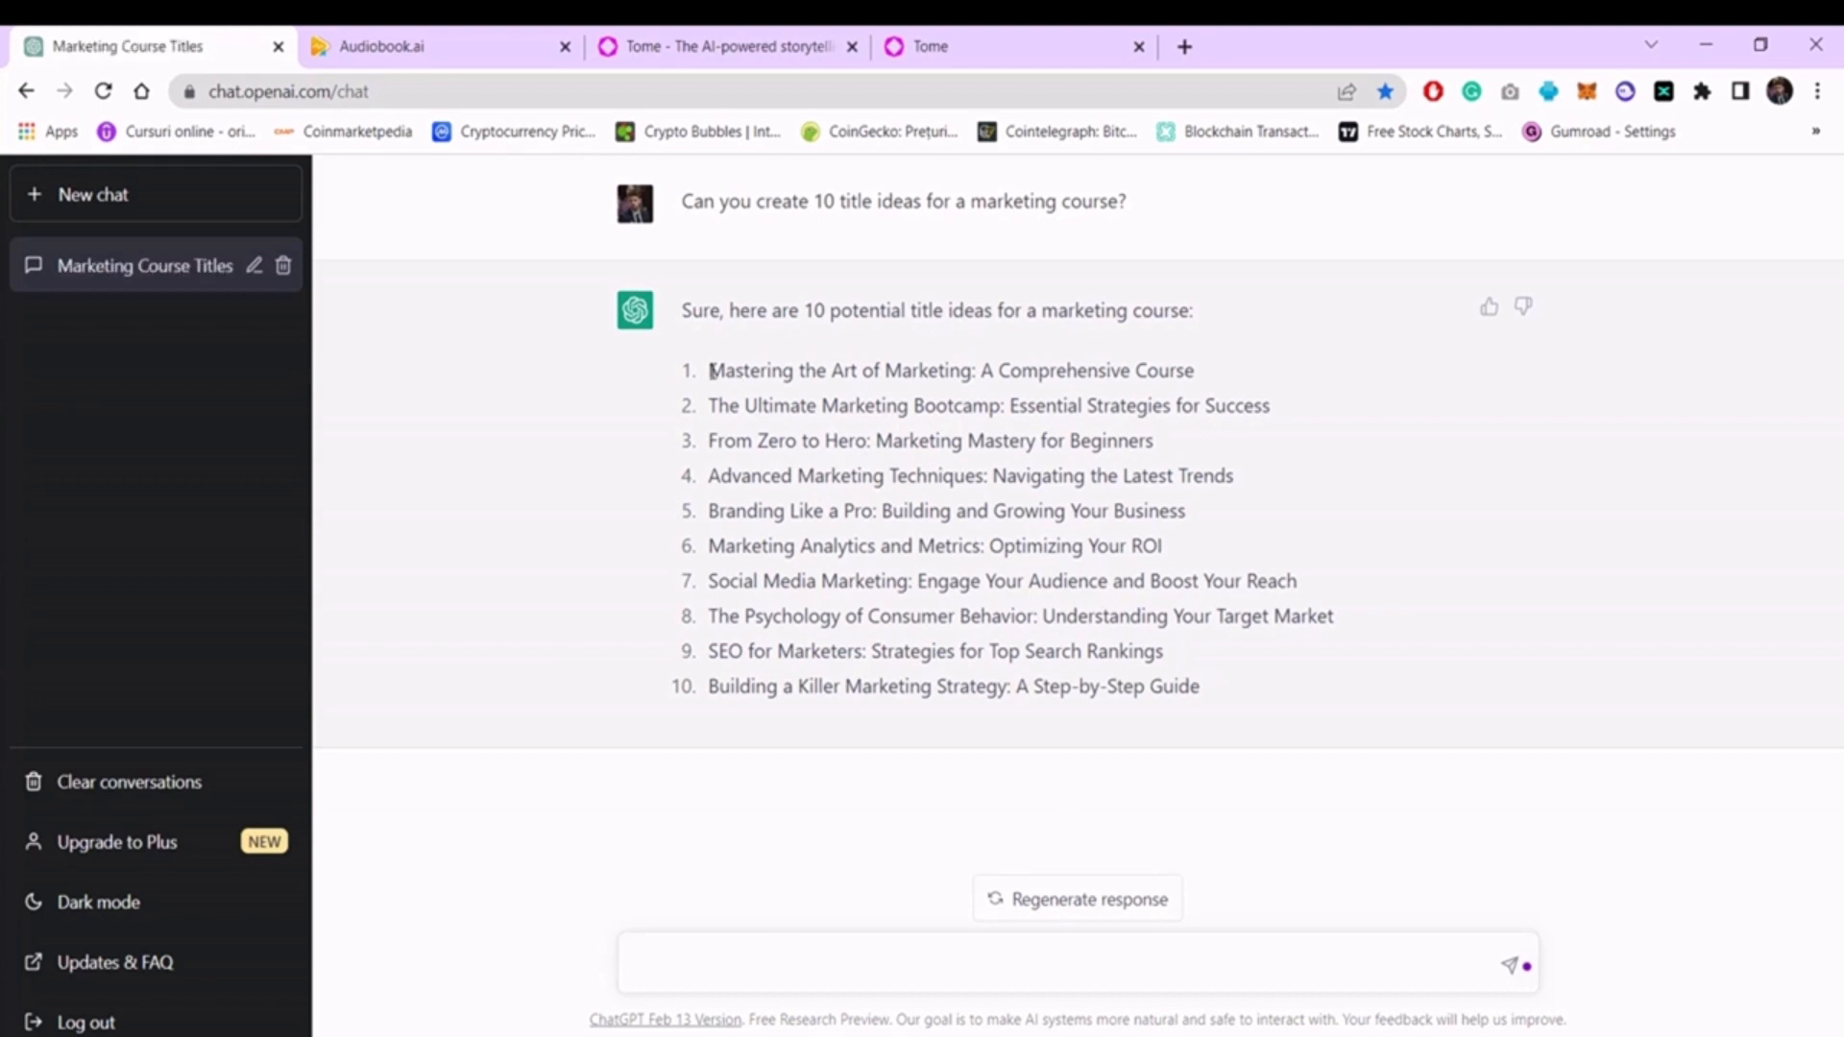
{"action": "left_click_drag", "start_coordinate": [710, 369], "coordinate": [1194, 369]}
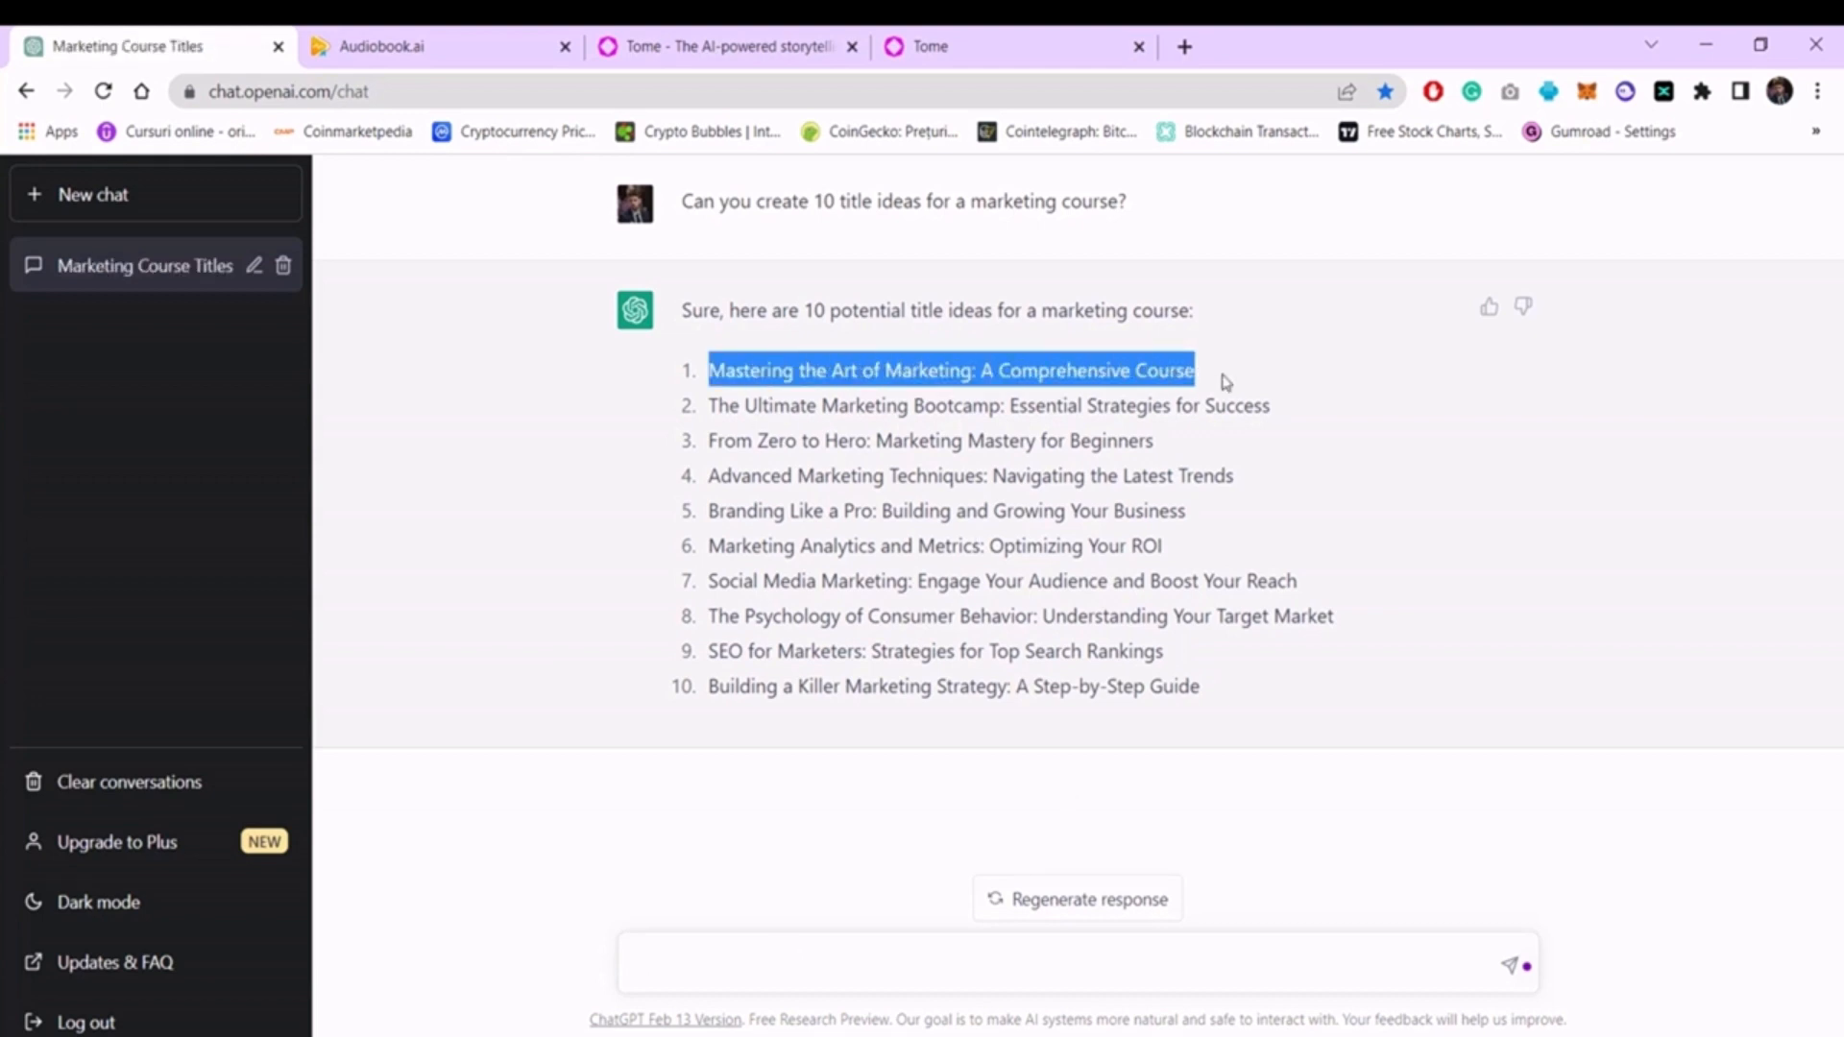
{"action": "mouse_move", "coordinate": [1367, 468]}
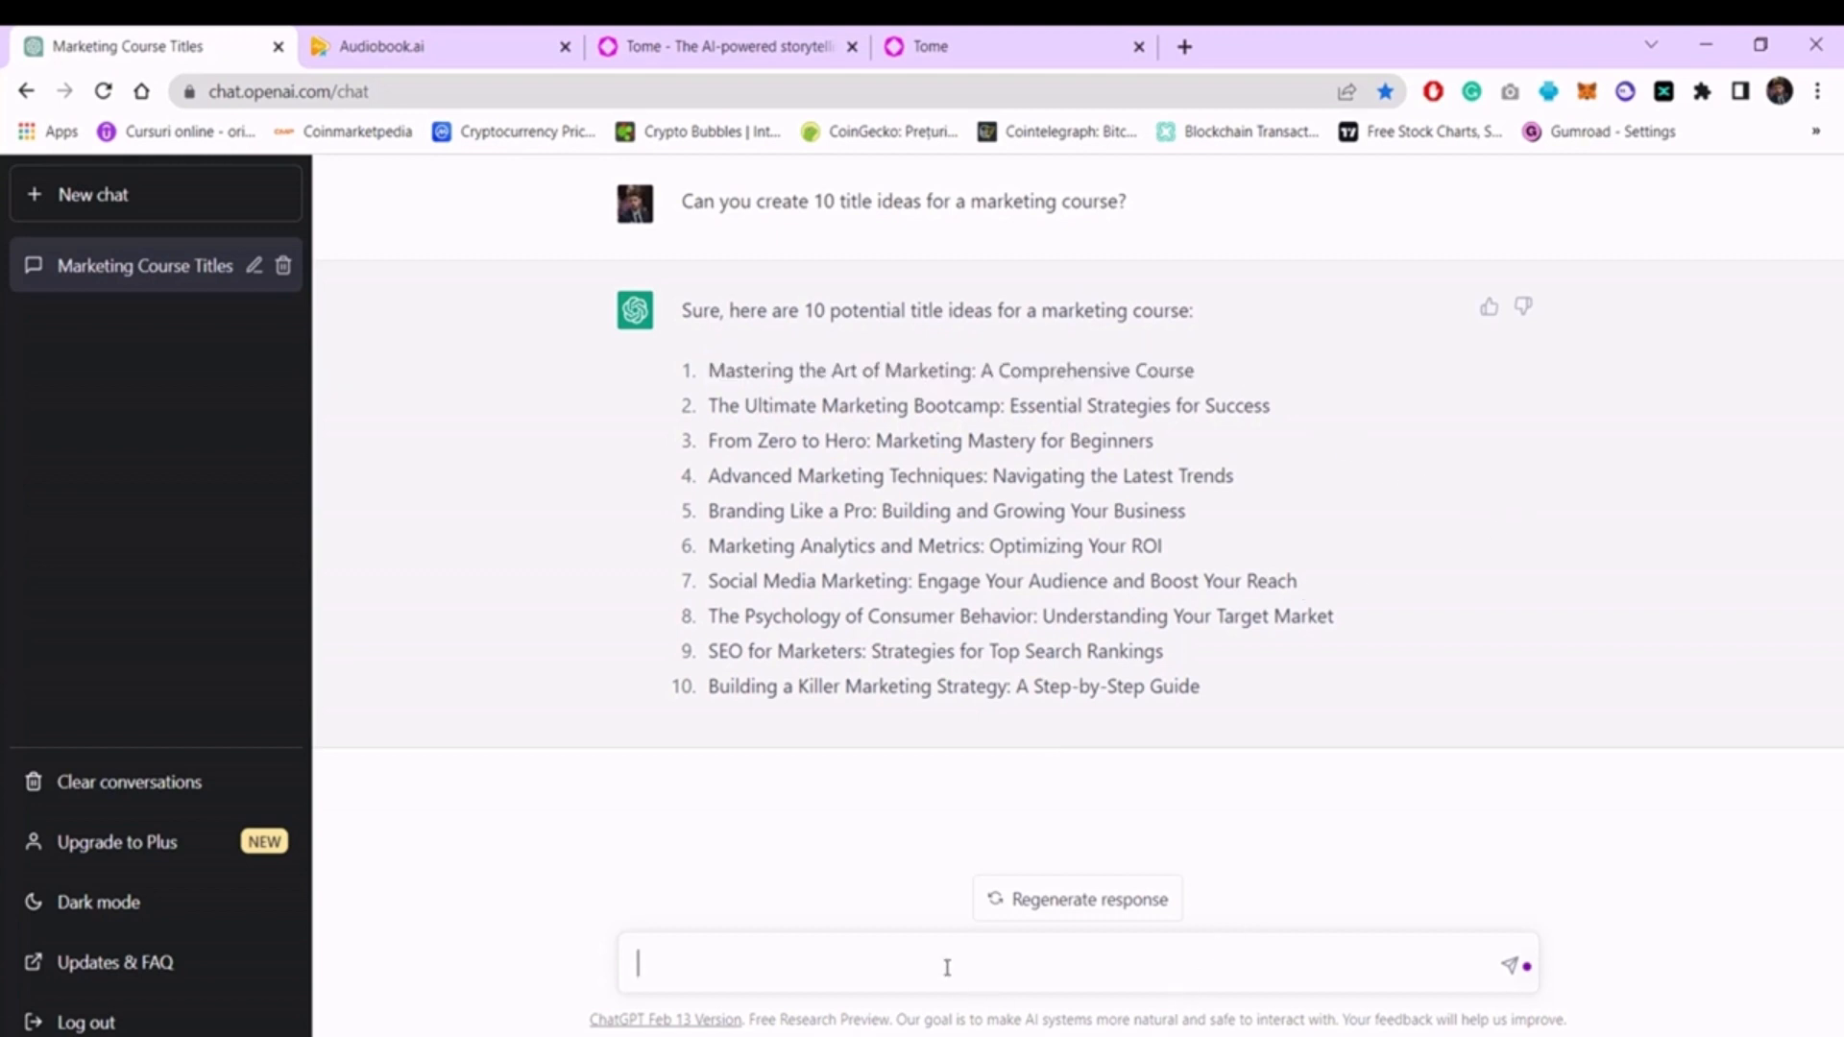
Request 10 bulleted features and benefits for 'Mastering the Art of Marketing: A Comprehensive Course'.
{"action": "type", "text": "Can you write"}
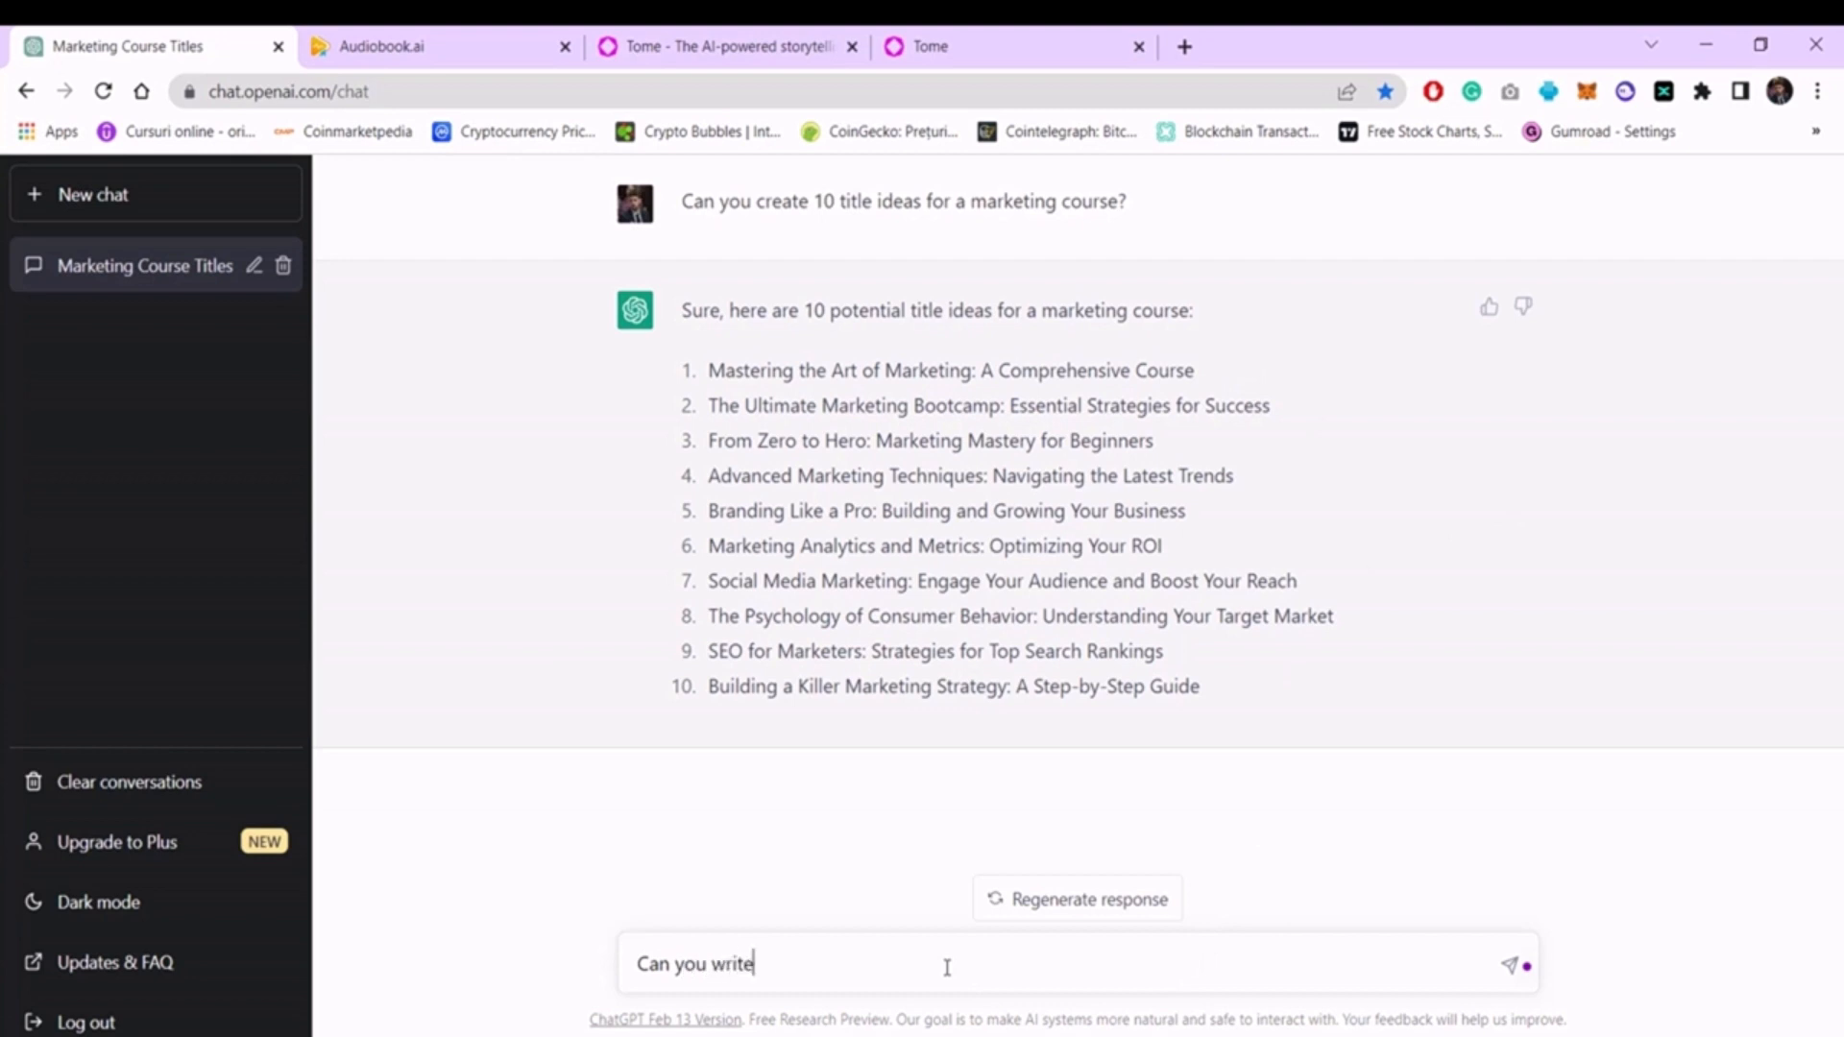
{"action": "type", "text": "me 10"}
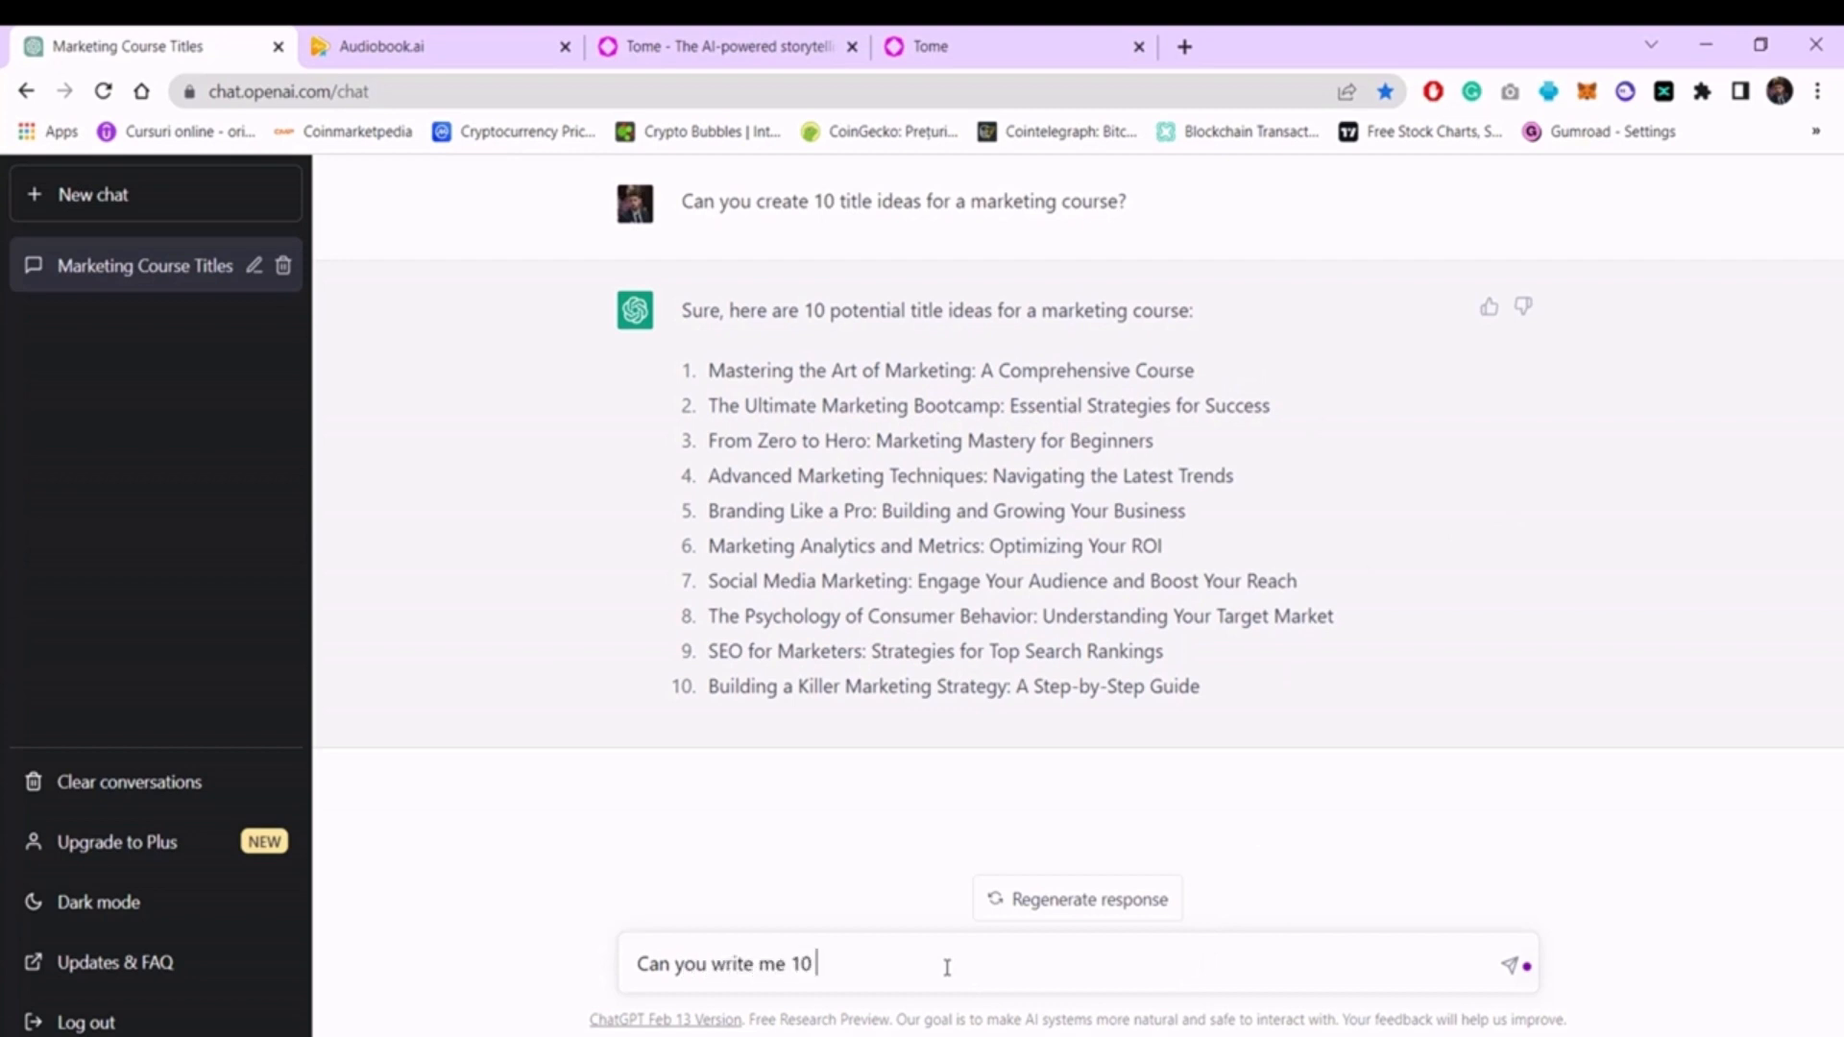
{"action": "type", "text": "features and be"}
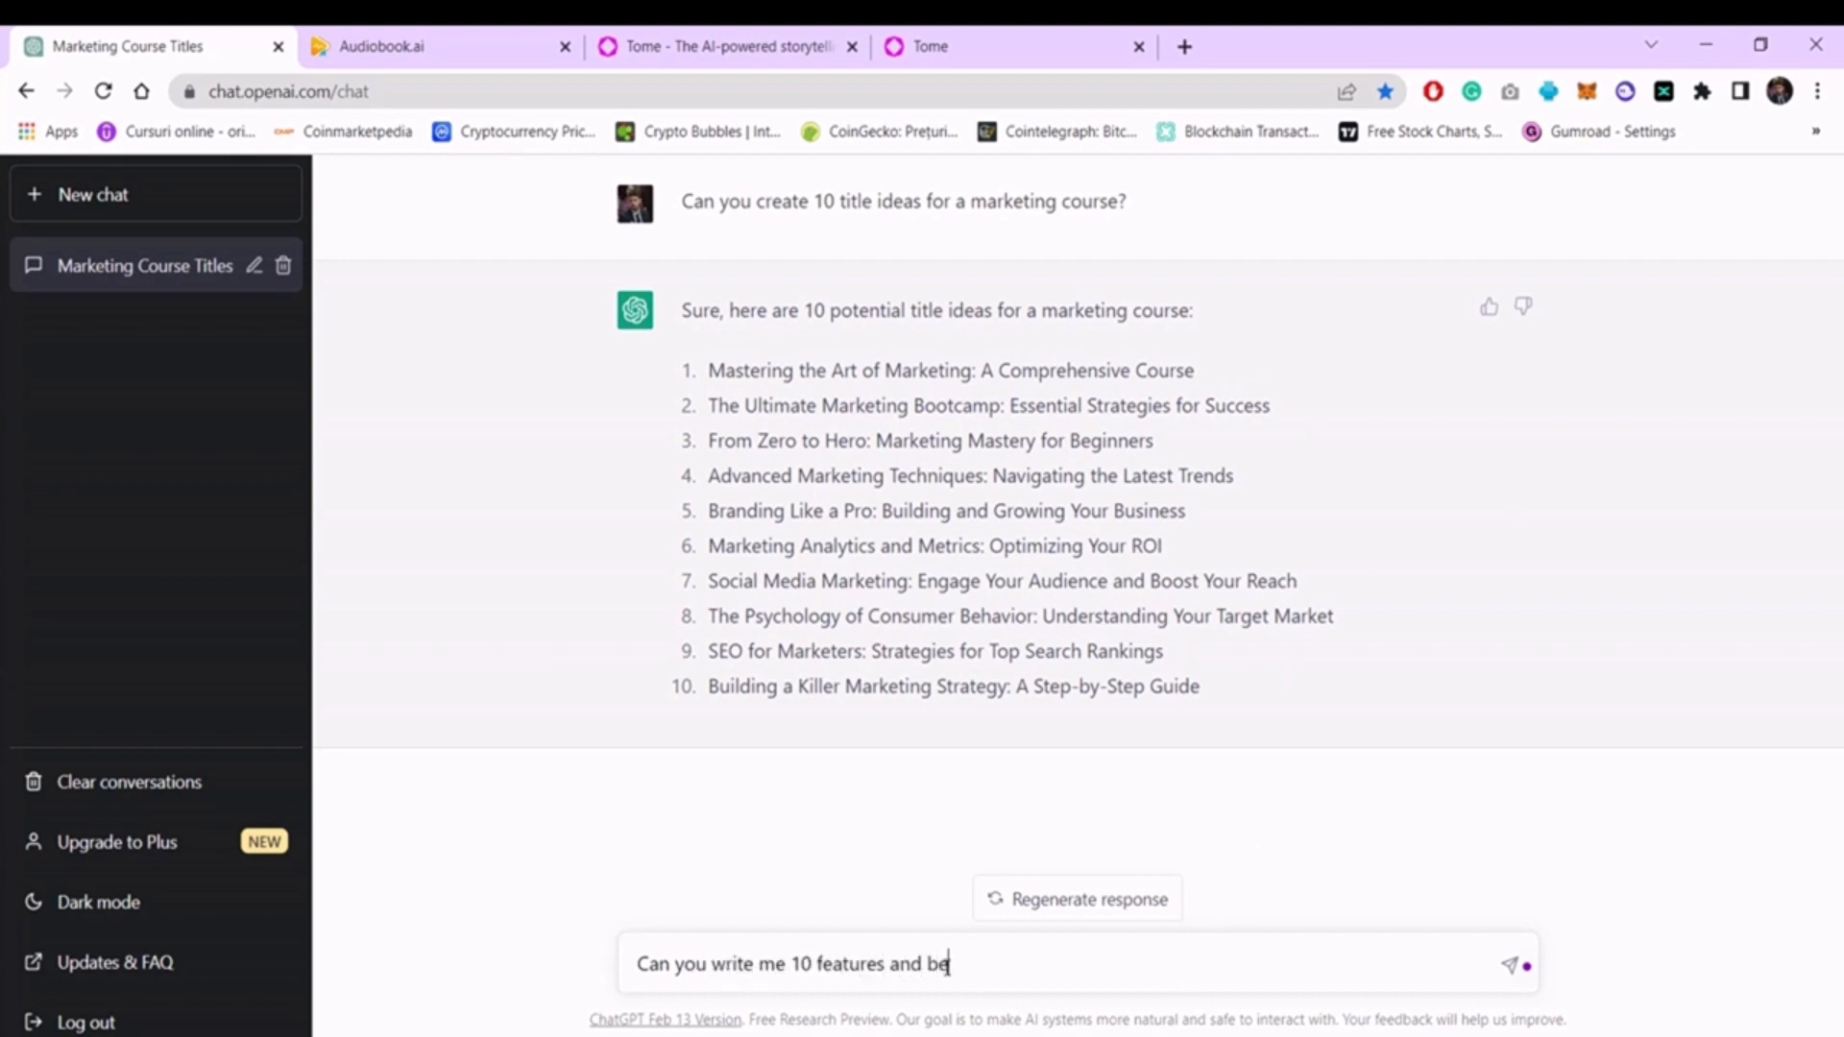
{"action": "type", "text": "nefits in t"}
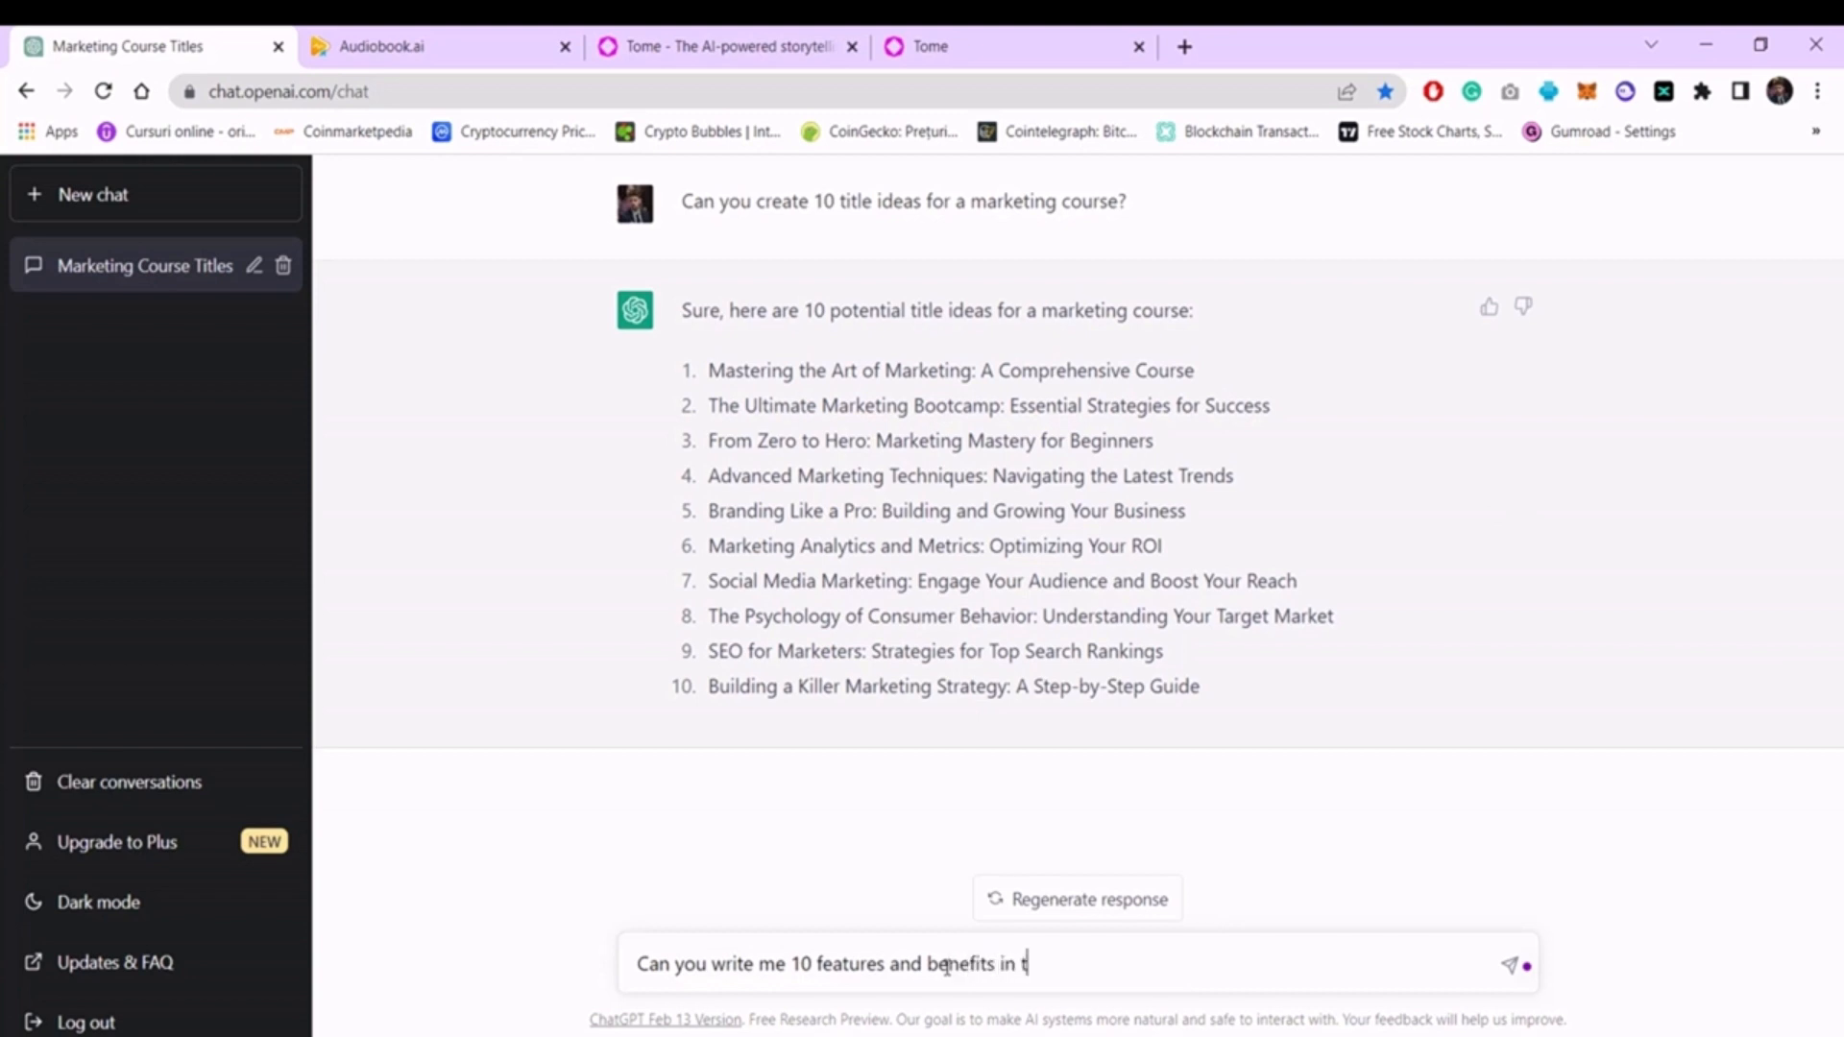
{"action": "type", "text": "he f"}
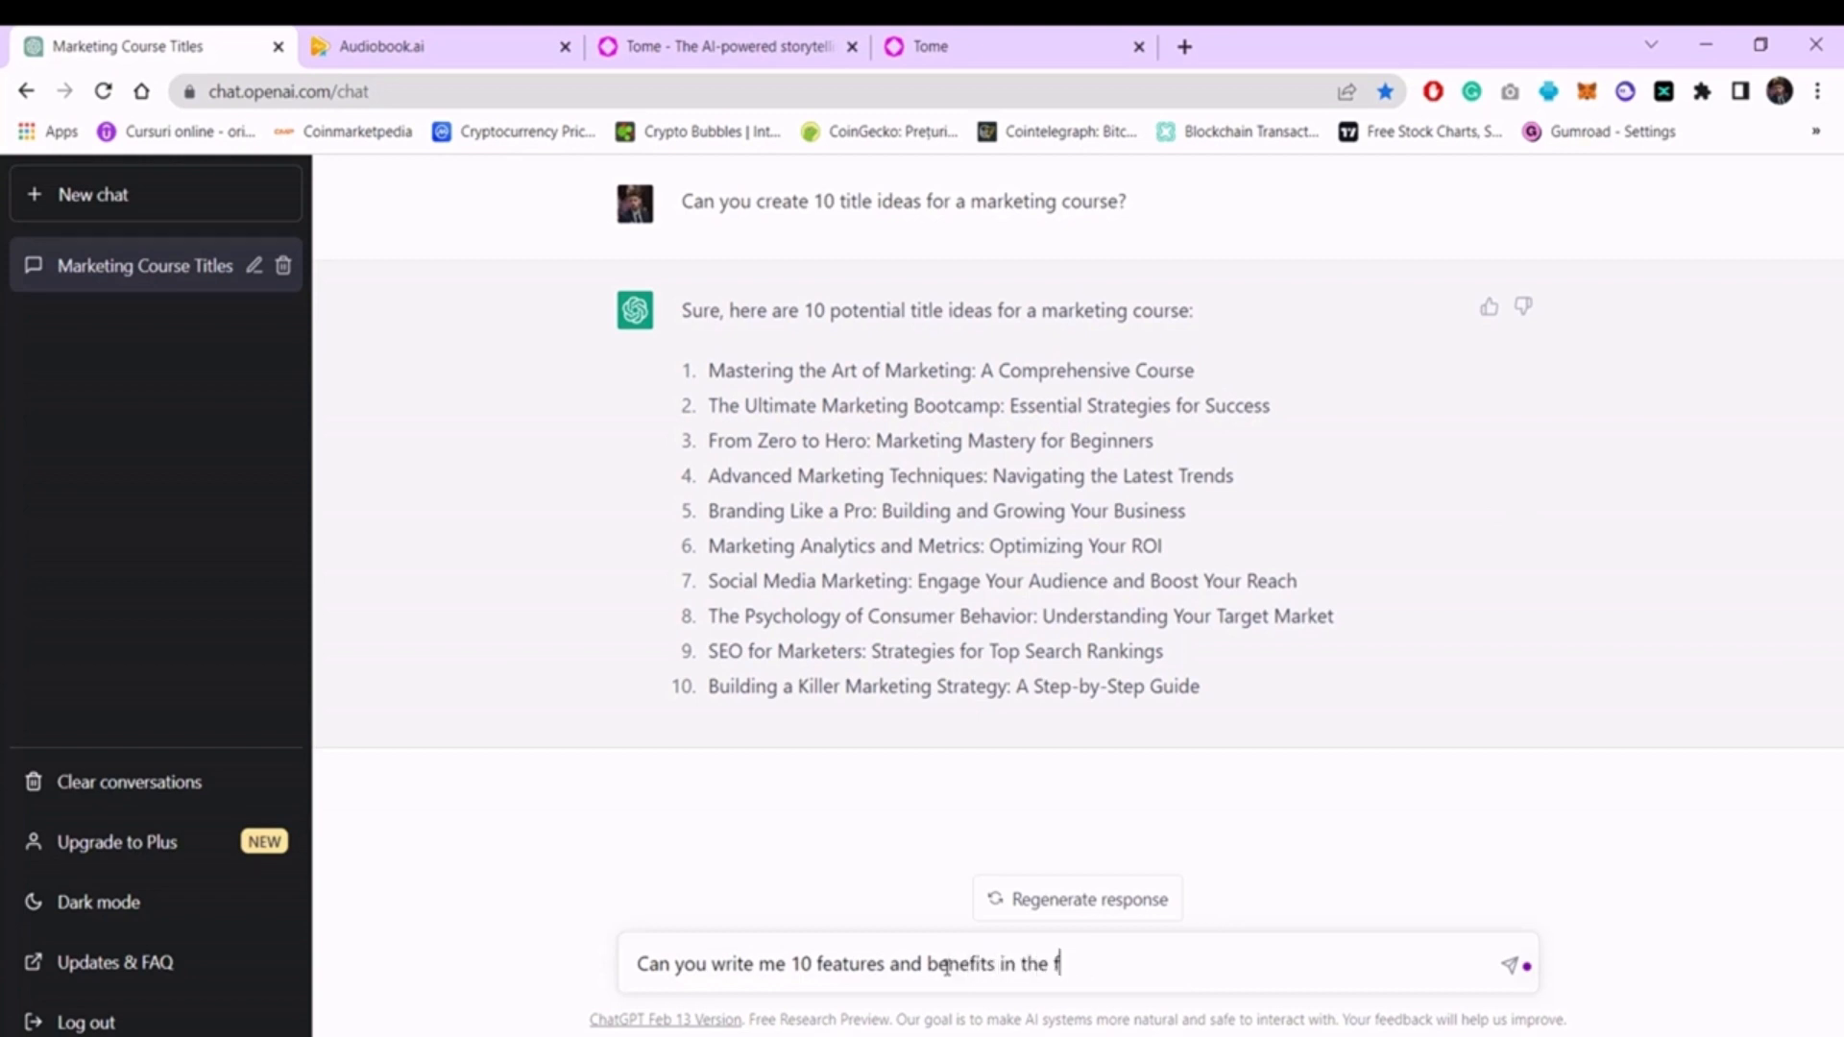
{"action": "type", "text": "orm of"}
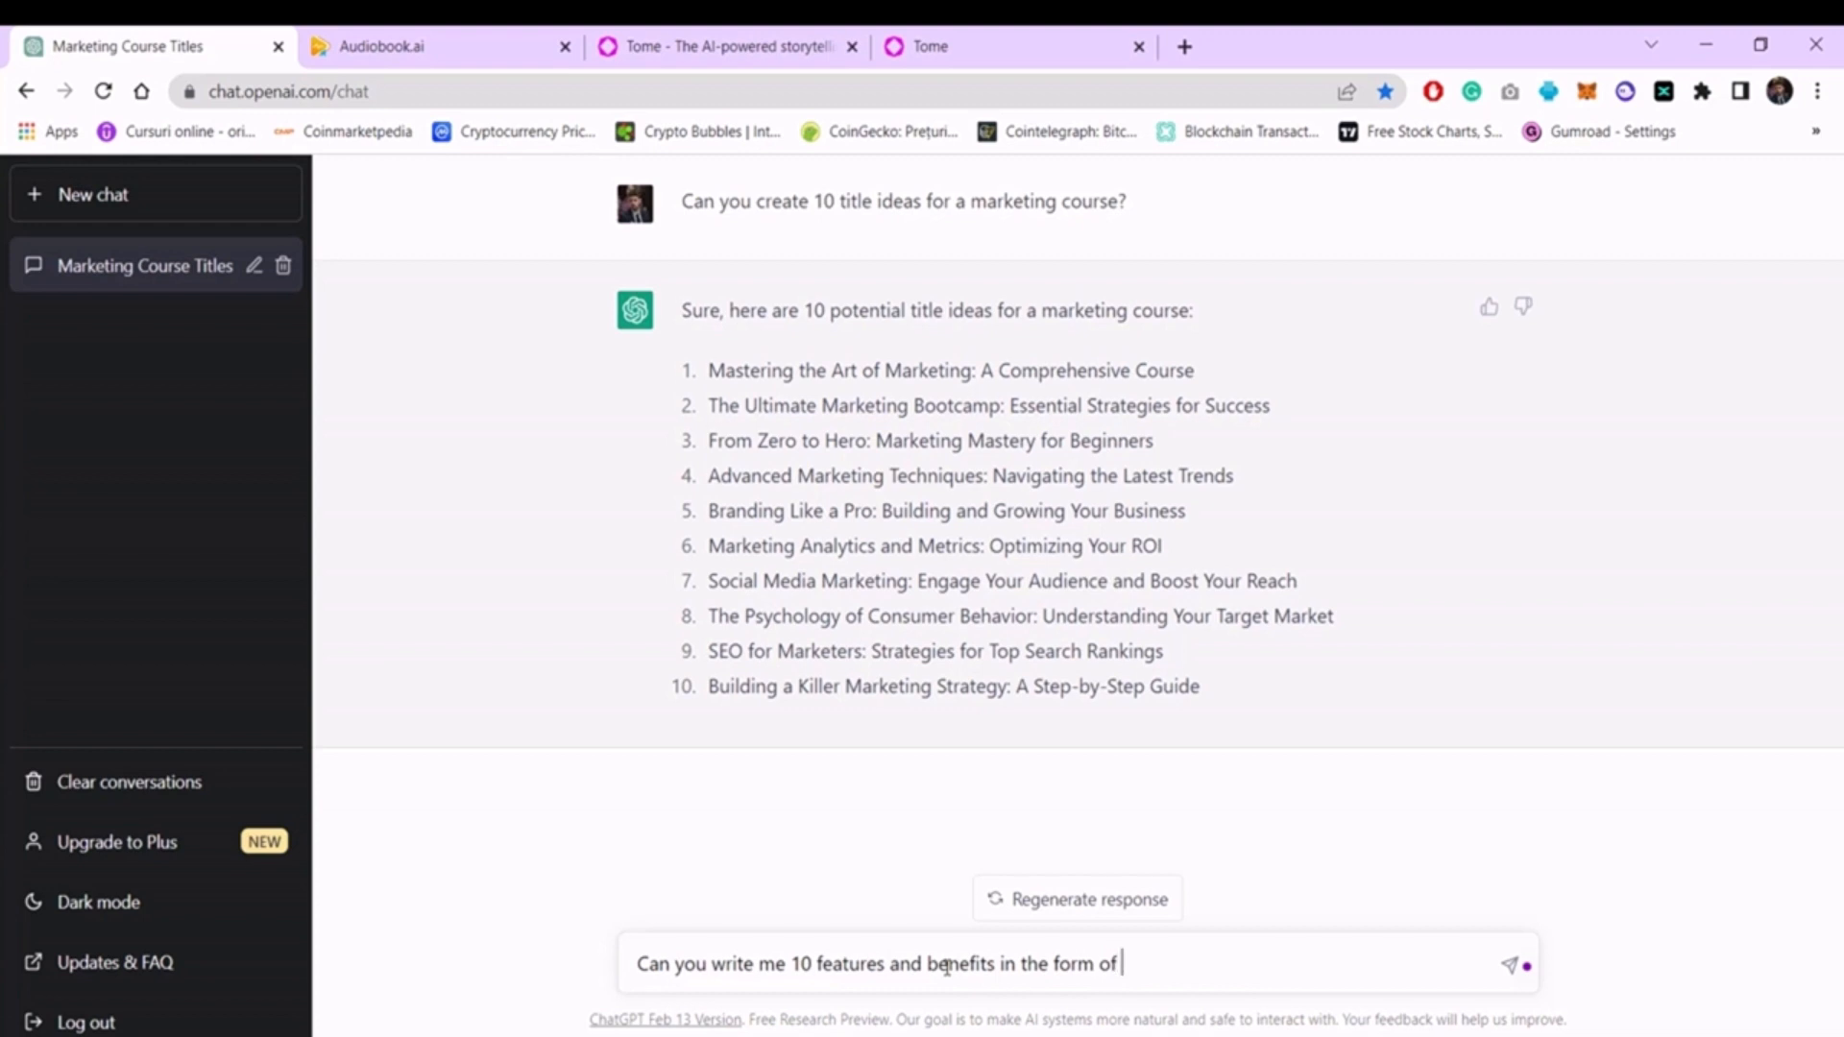
{"action": "type", "text": "bullets for an online course about"}
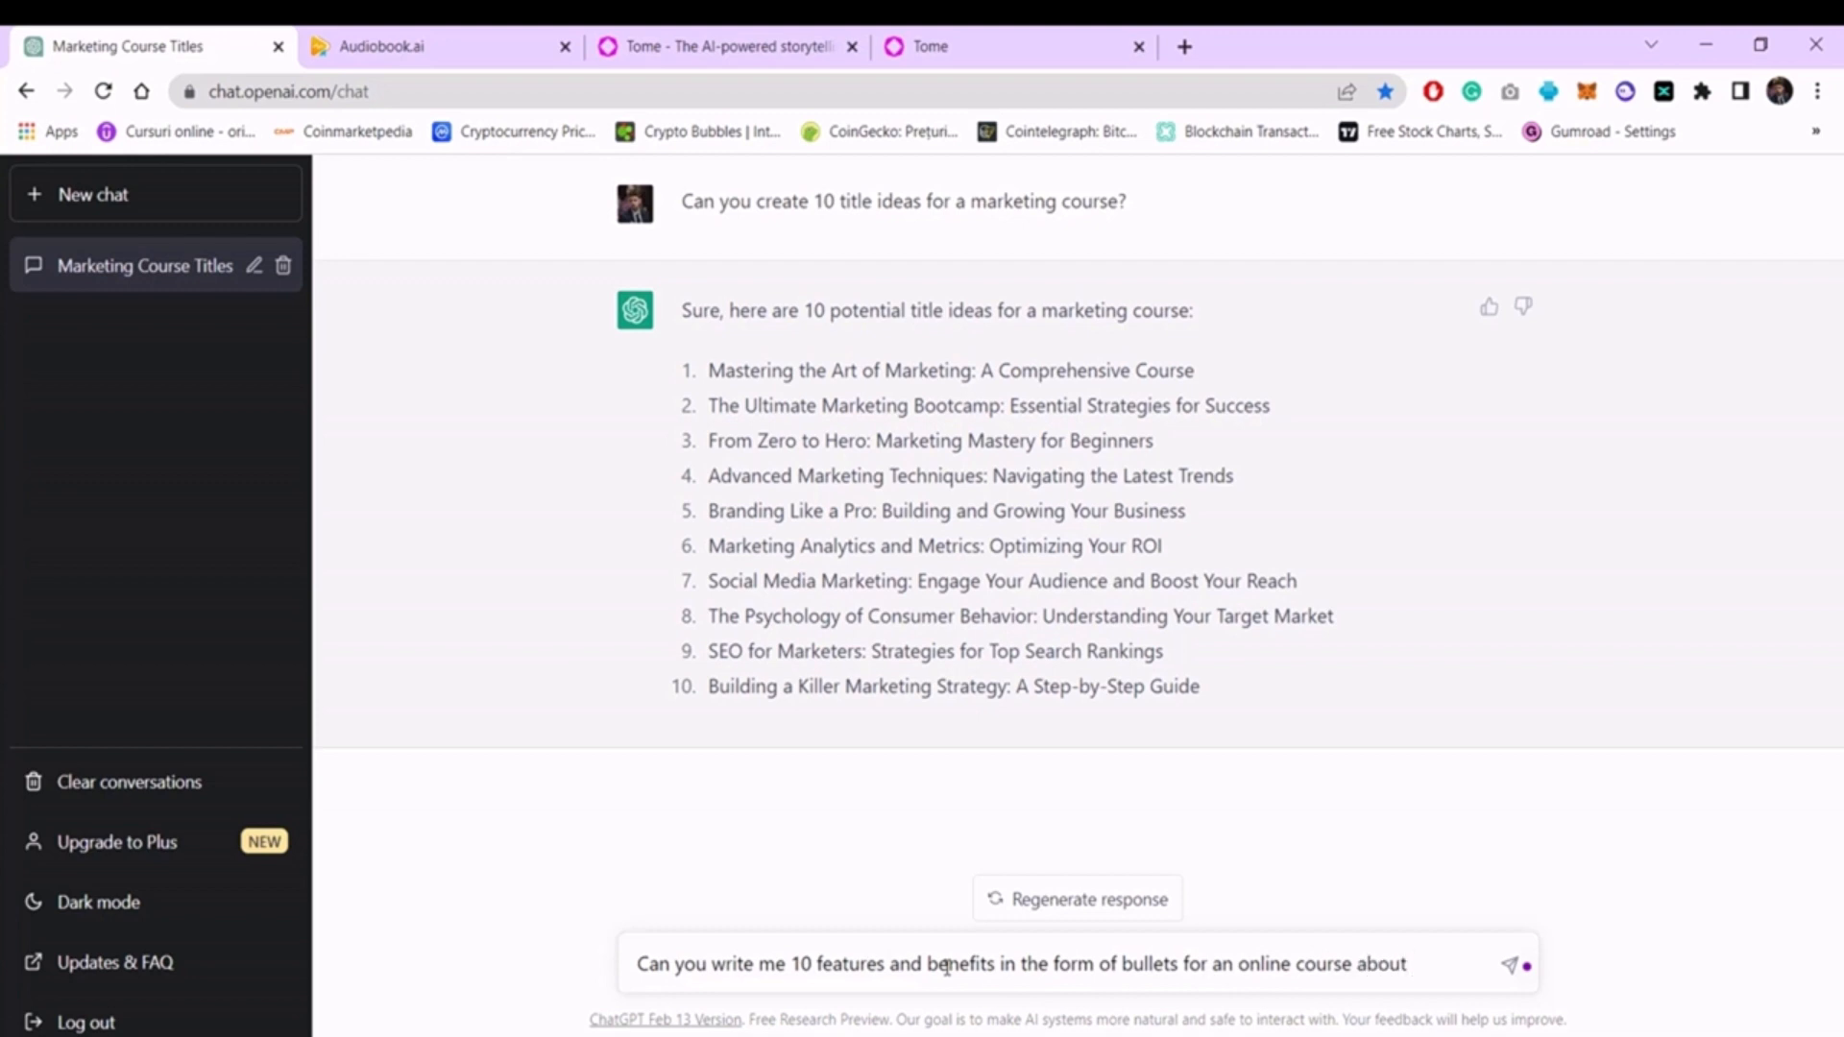
{"action": "type", "text": "Mastering the Art of Marketing: A Comprehensive Course"}
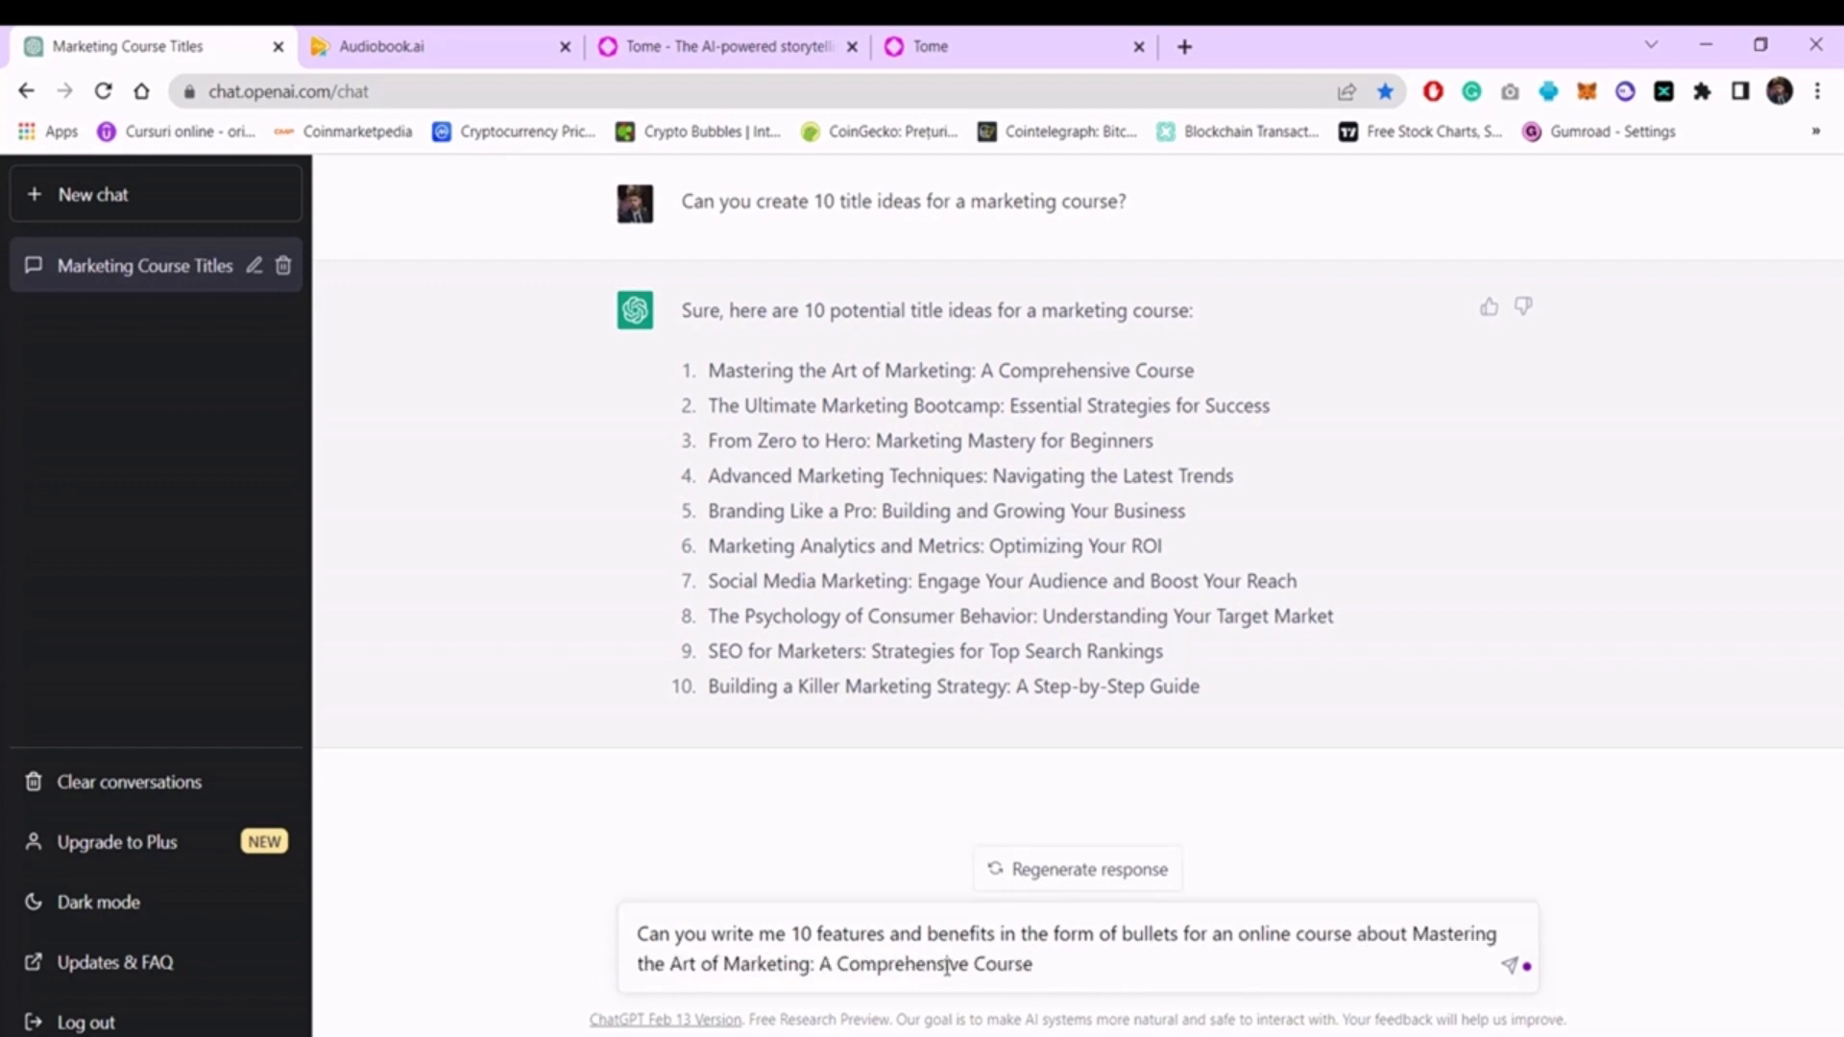
{"action": "left_click", "coordinate": [1508, 966]}
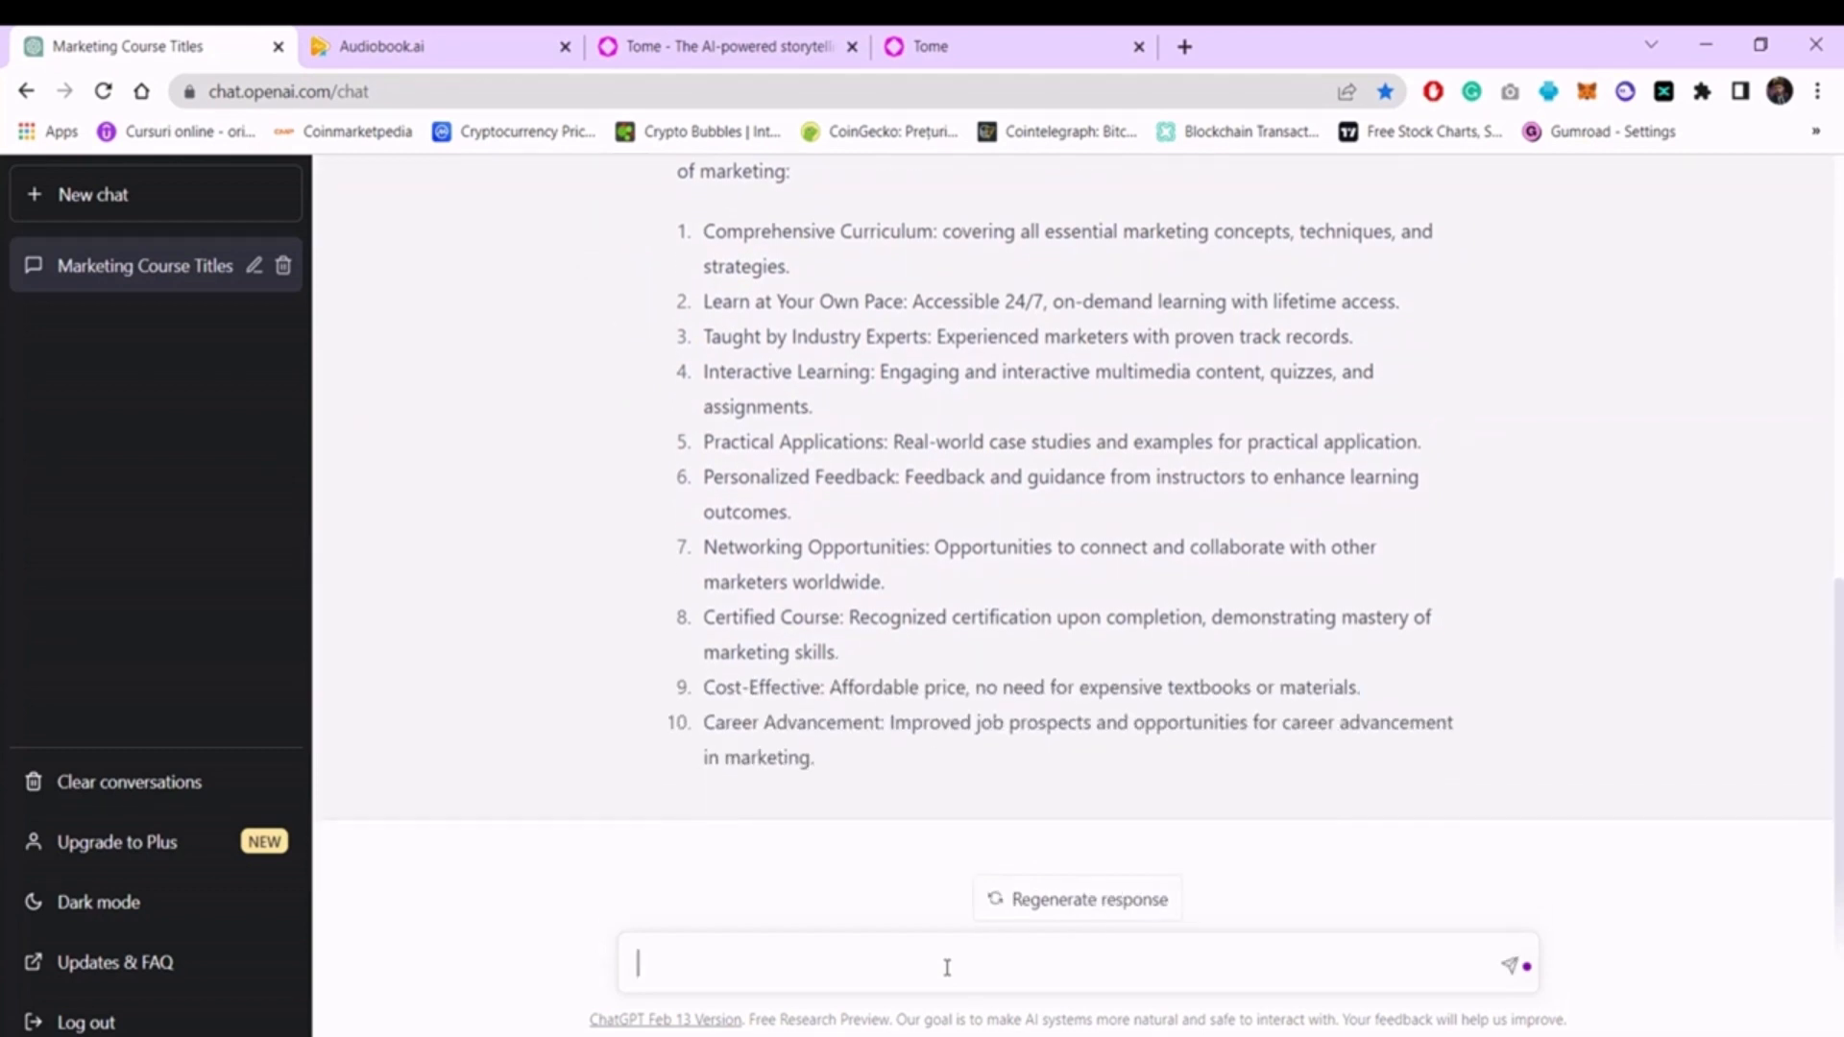
Ask for a course outline using the bullet points above as modules.
{"action": "type", "text": "Ca"}
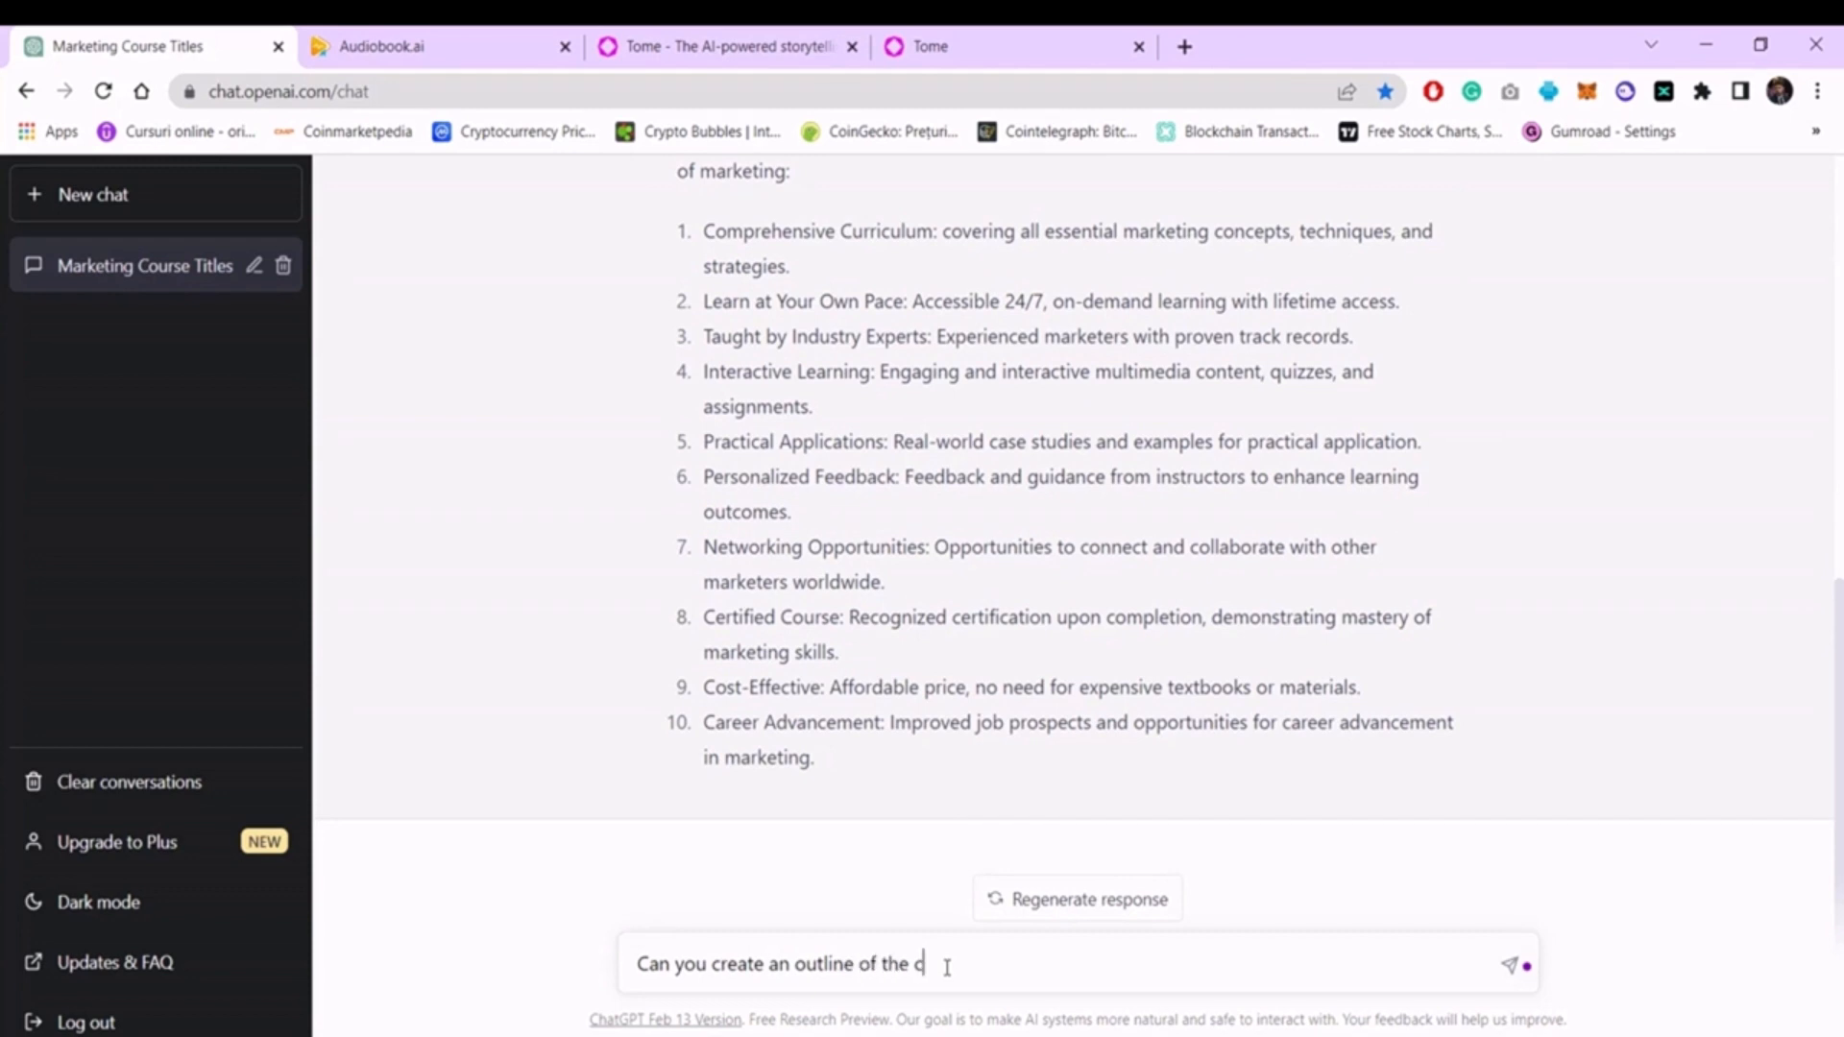
{"action": "type", "text": "ourse f"}
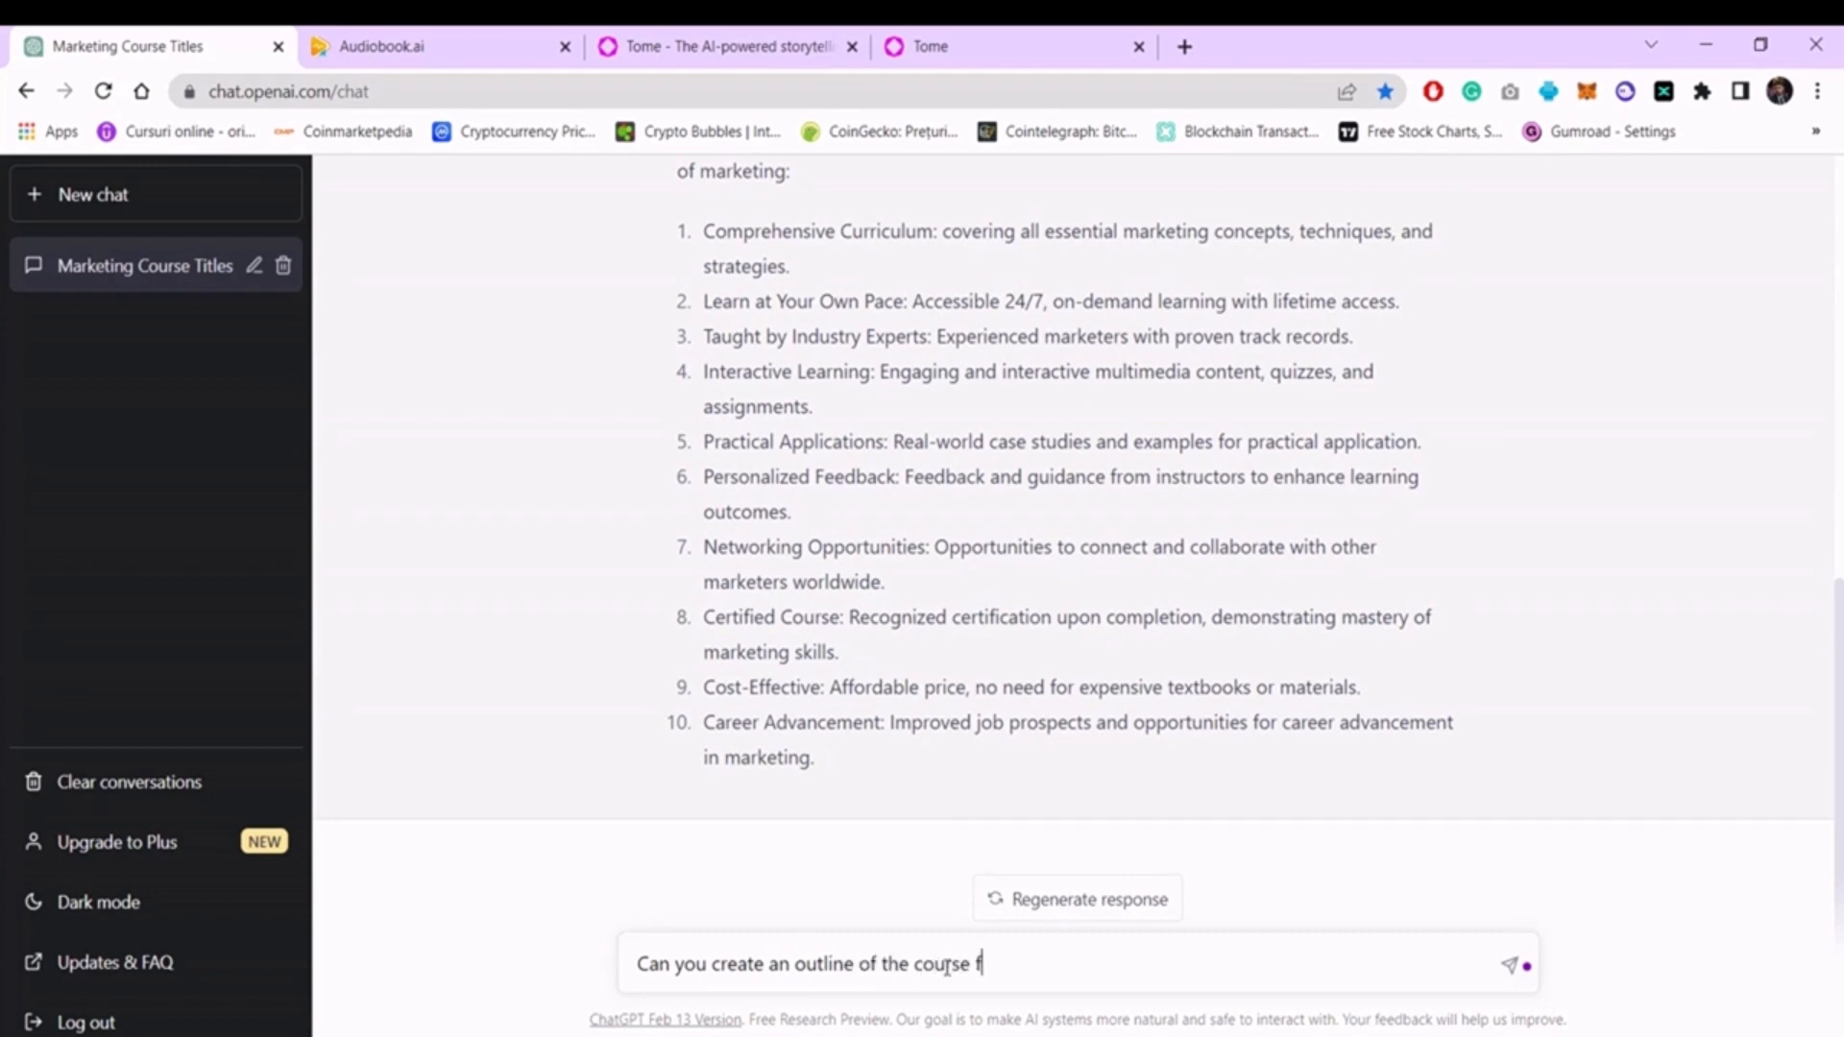
{"action": "type", "text": "or me using"}
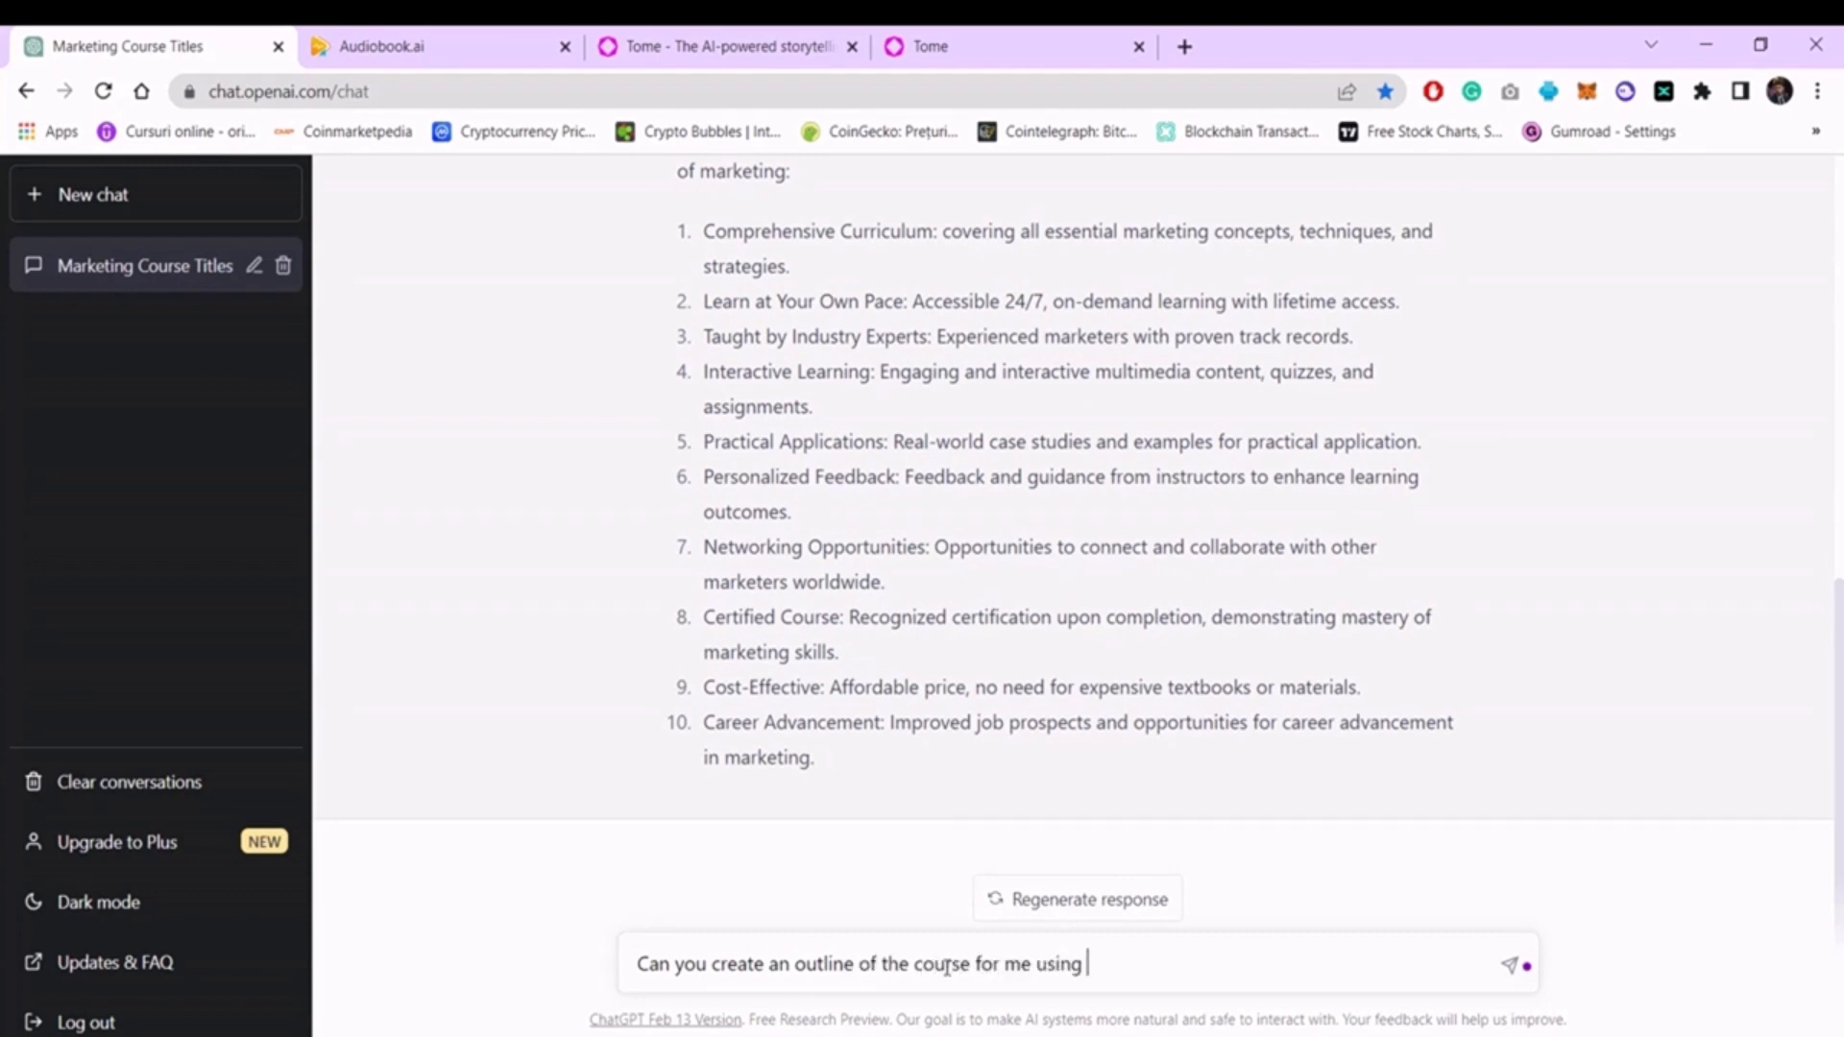
{"action": "type", "text": "the buu"}
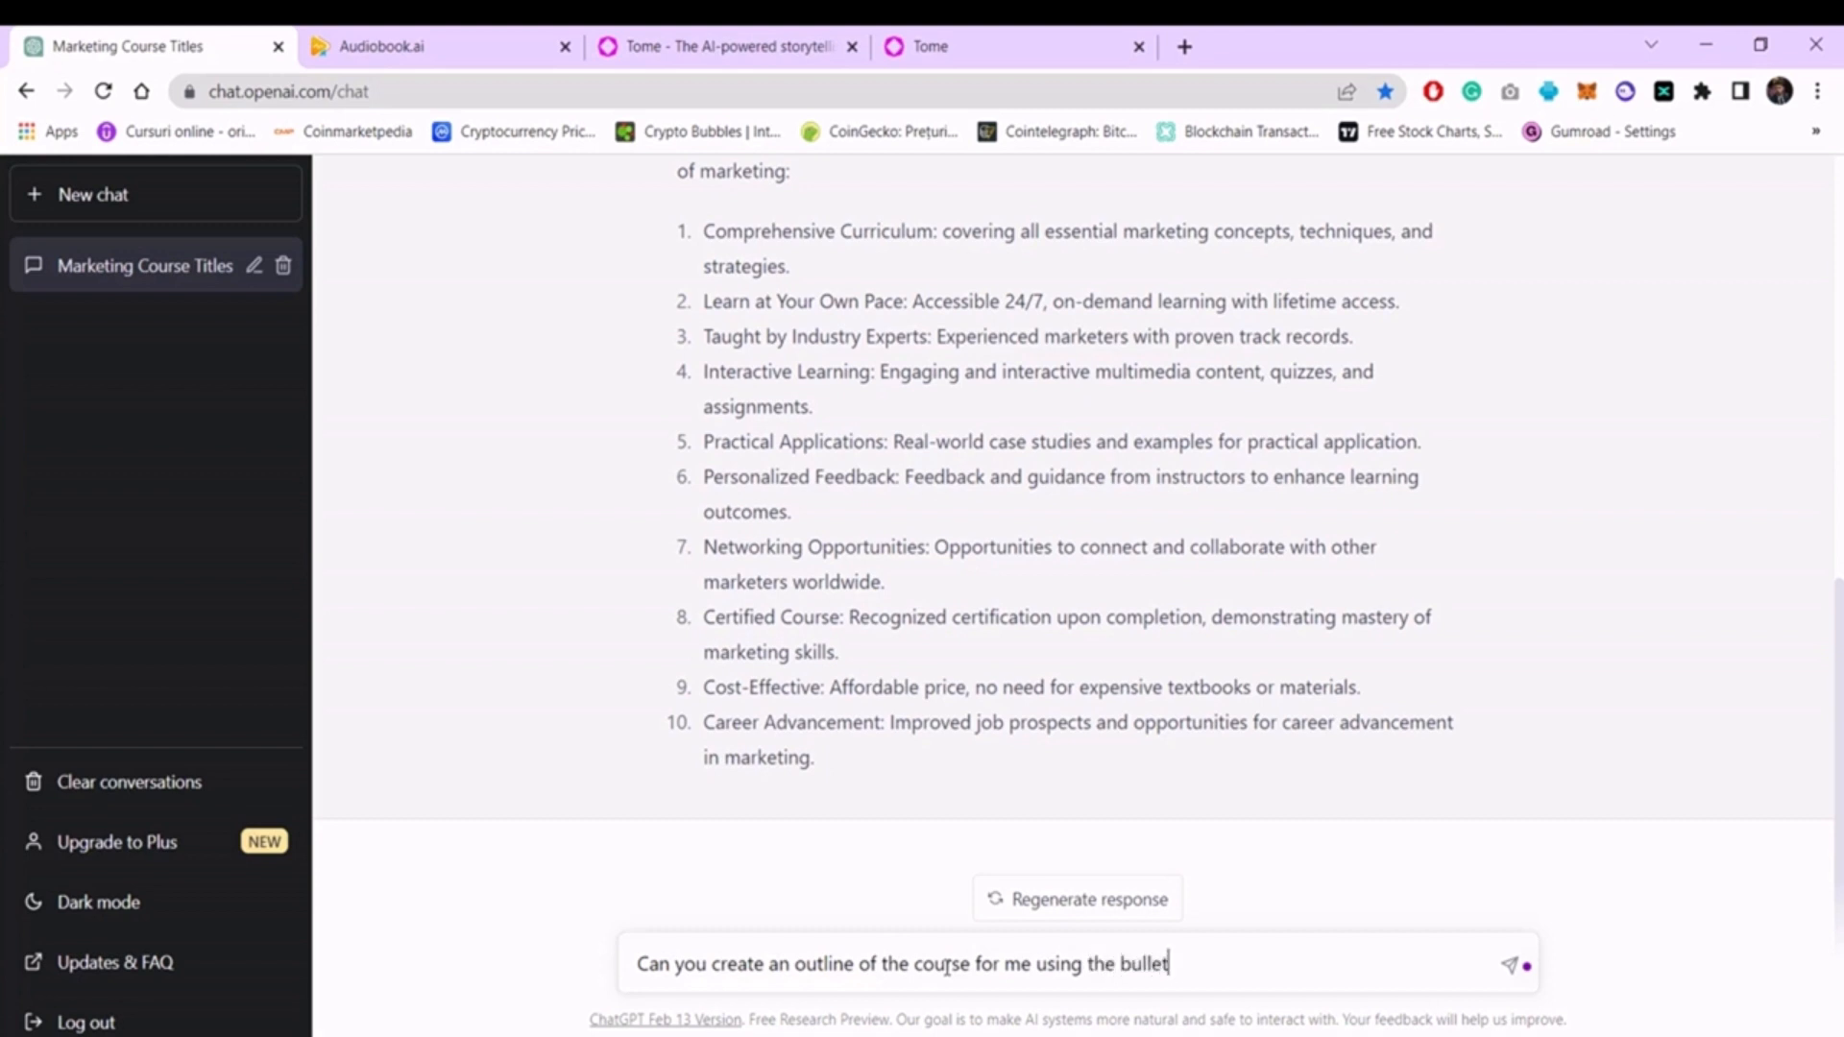
{"action": "type", "text": "points above as modules for the c"}
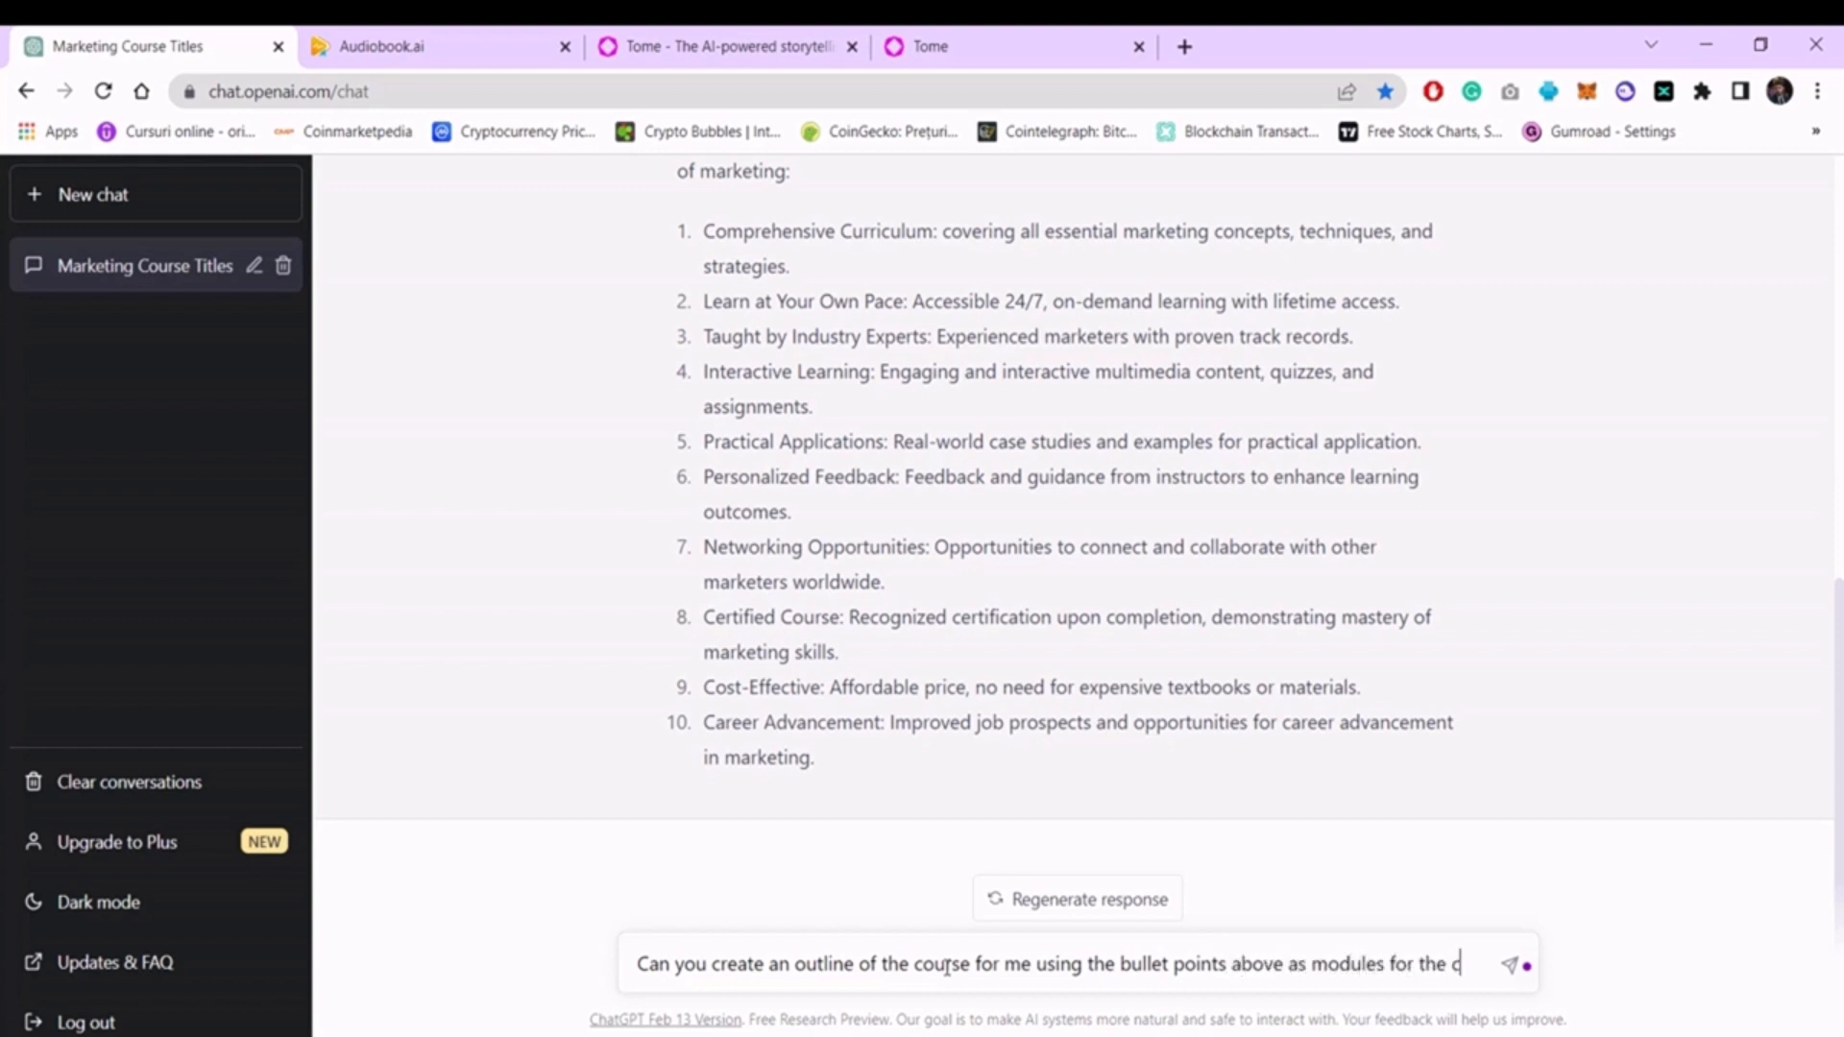
{"action": "type", "text": "ourse?"}
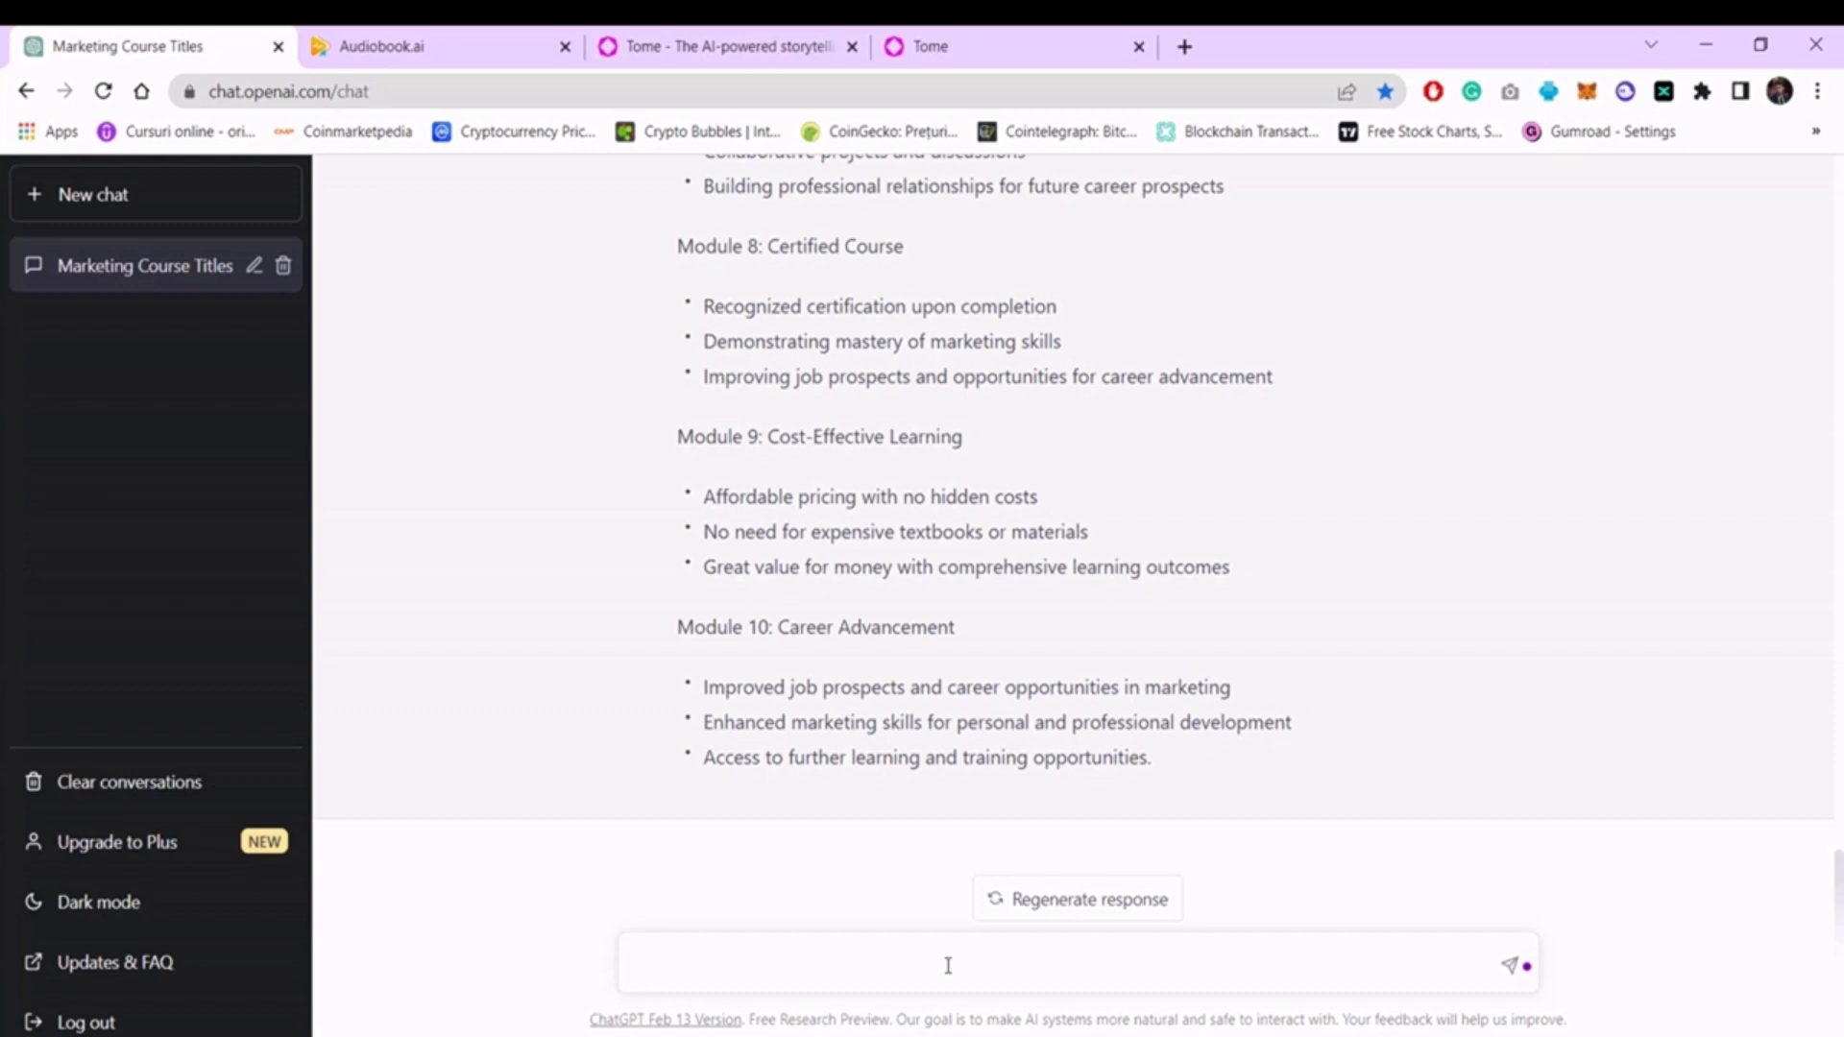
Ask ChatGPT, 'Can you optimize the above modules for the Udemy platform'.
{"action": "type", "text": "Can"}
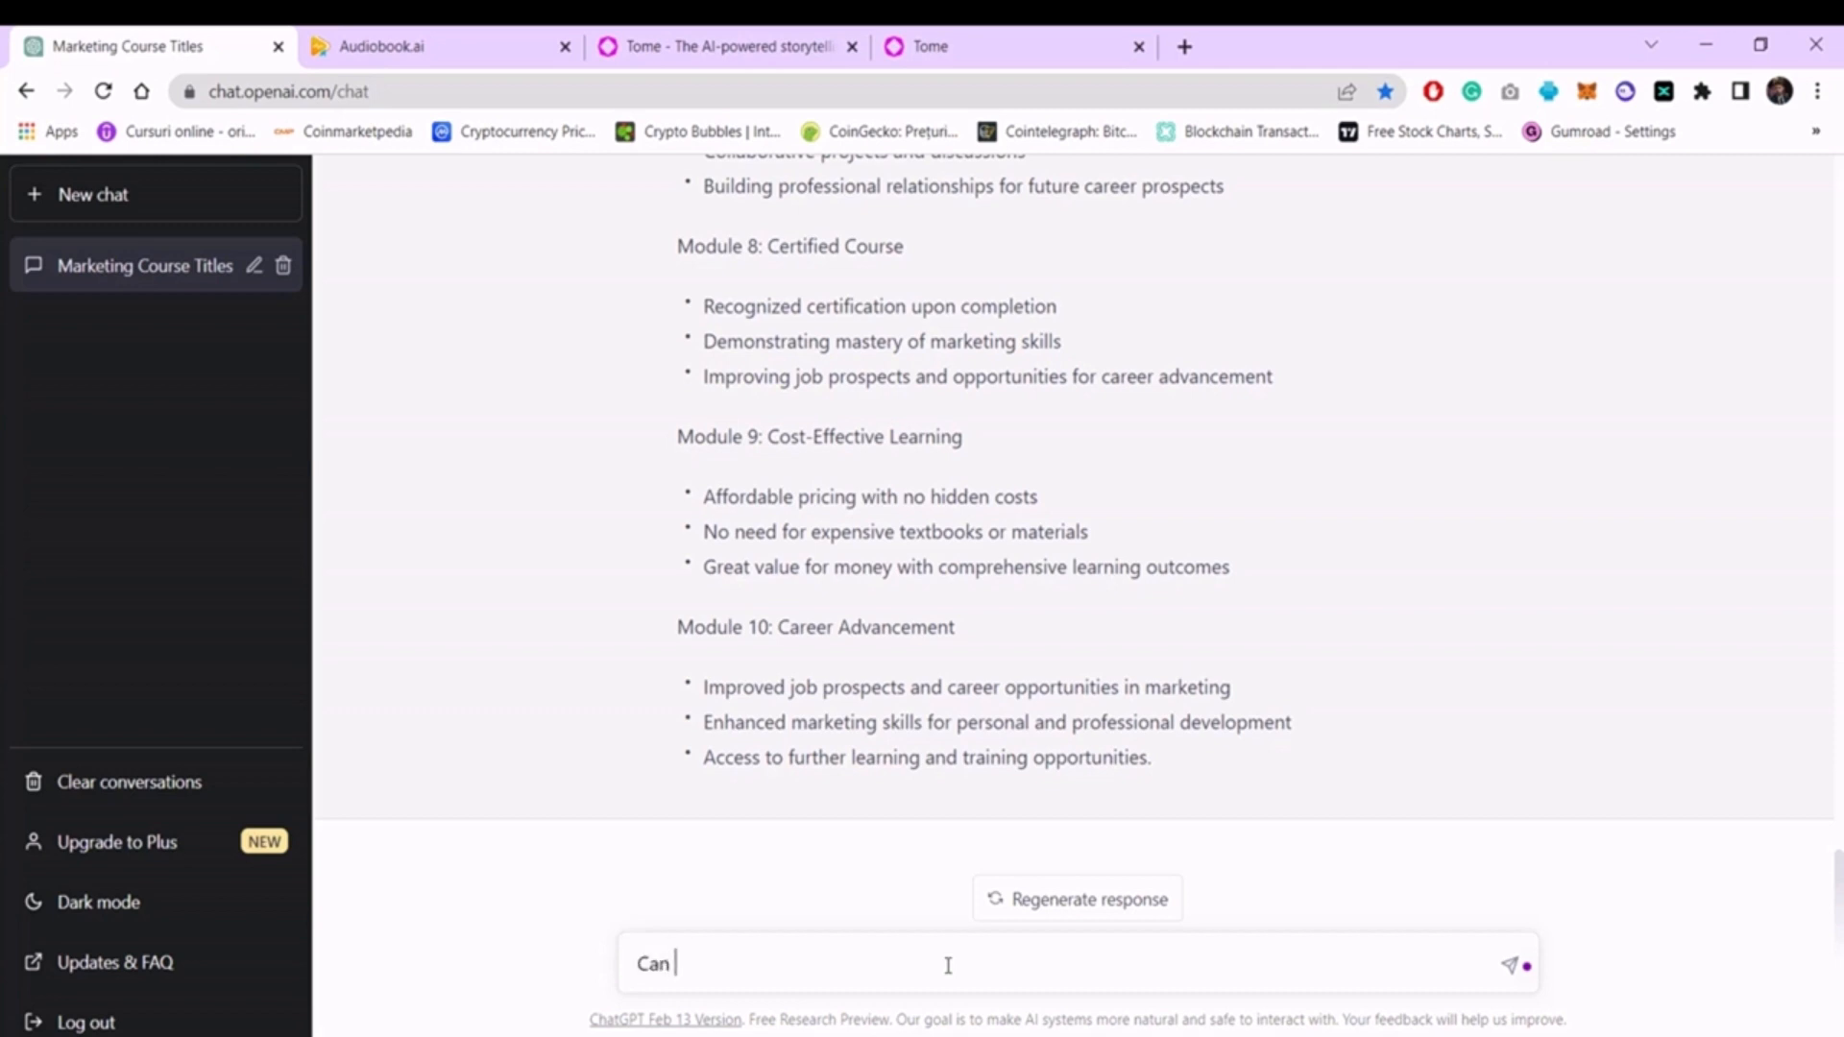
{"action": "type", "text": "you optim"}
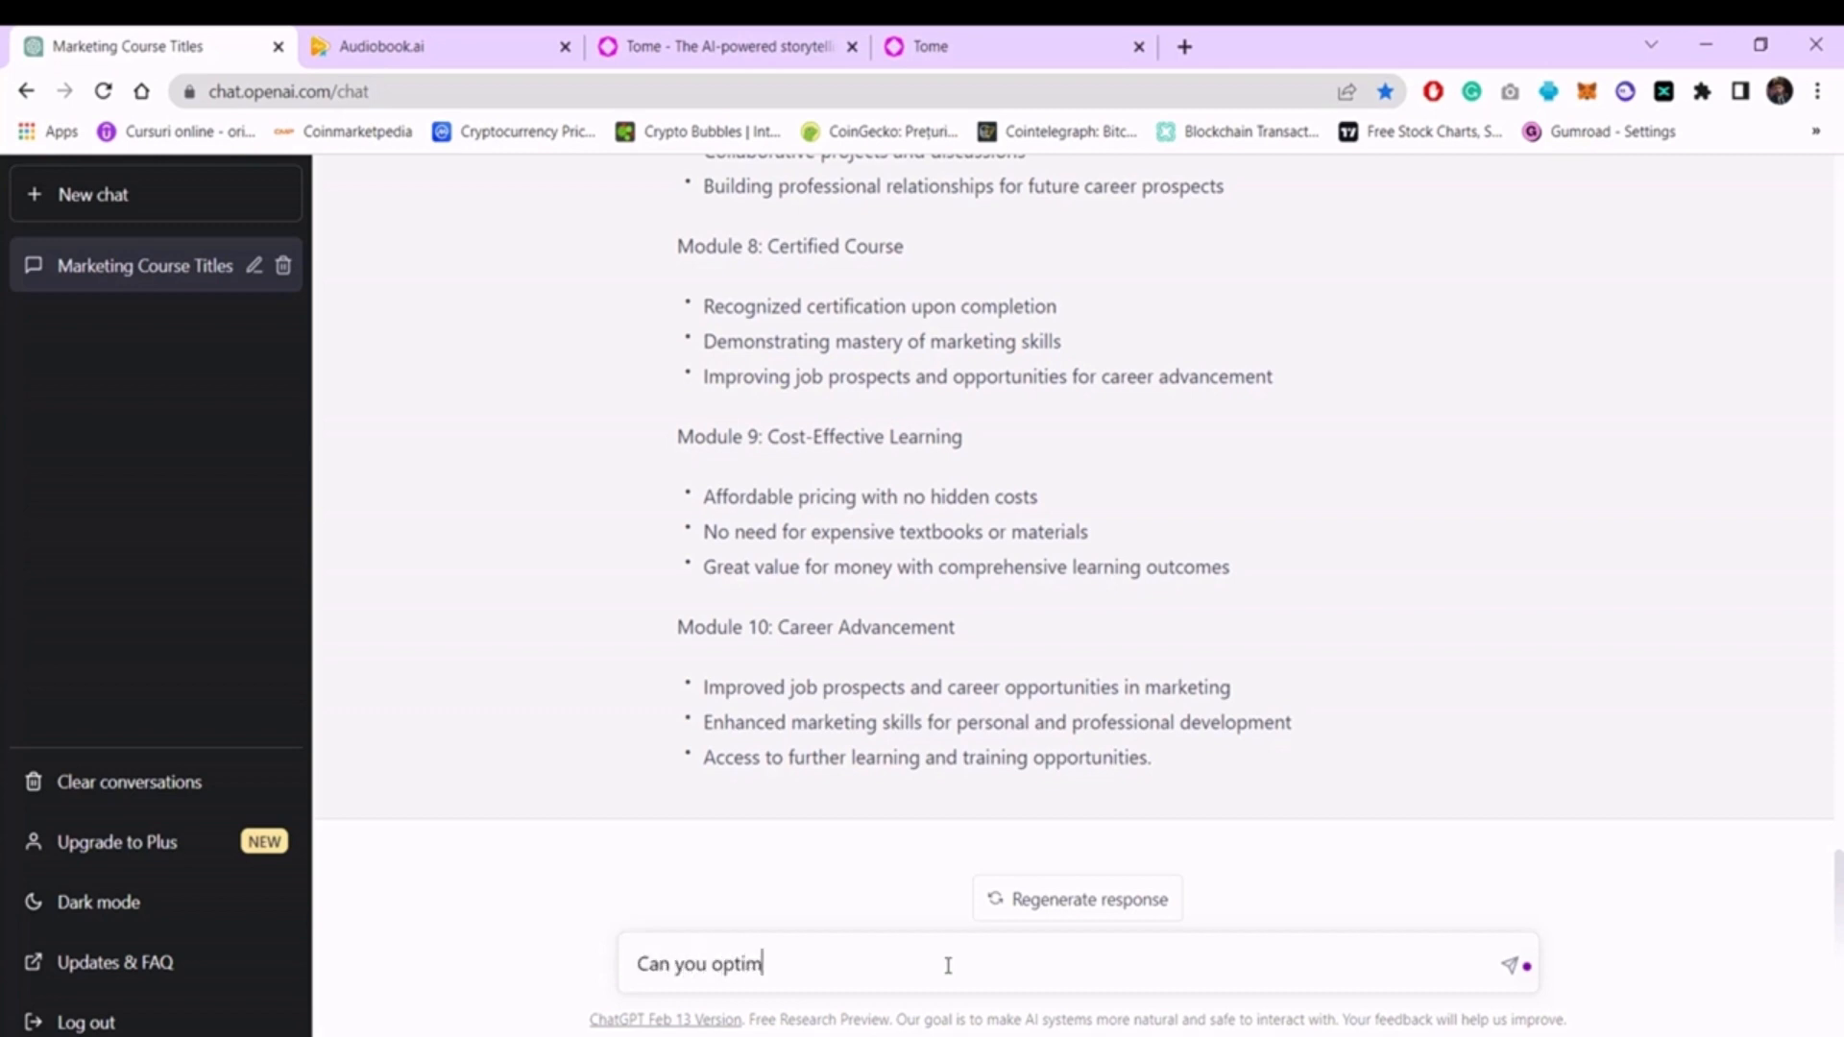
{"action": "type", "text": "ize"}
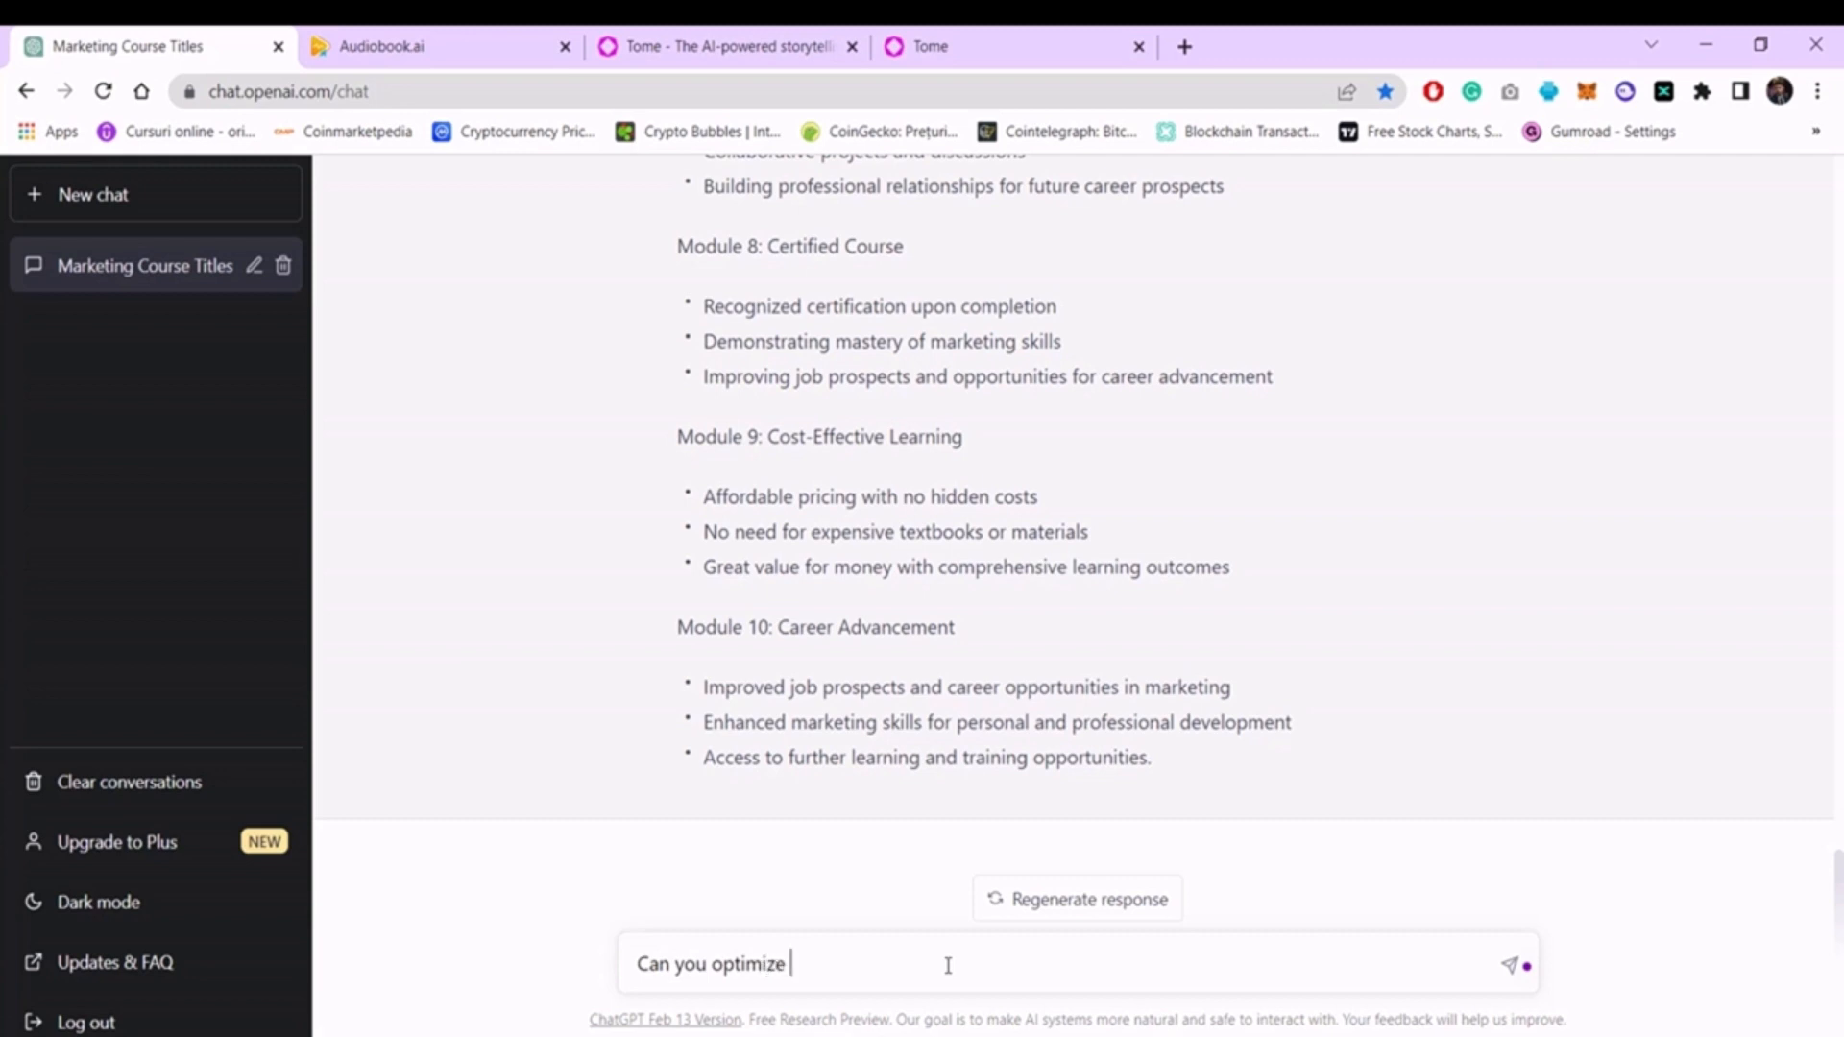
{"action": "type", "text": "the above modules for the Udemy platfor"}
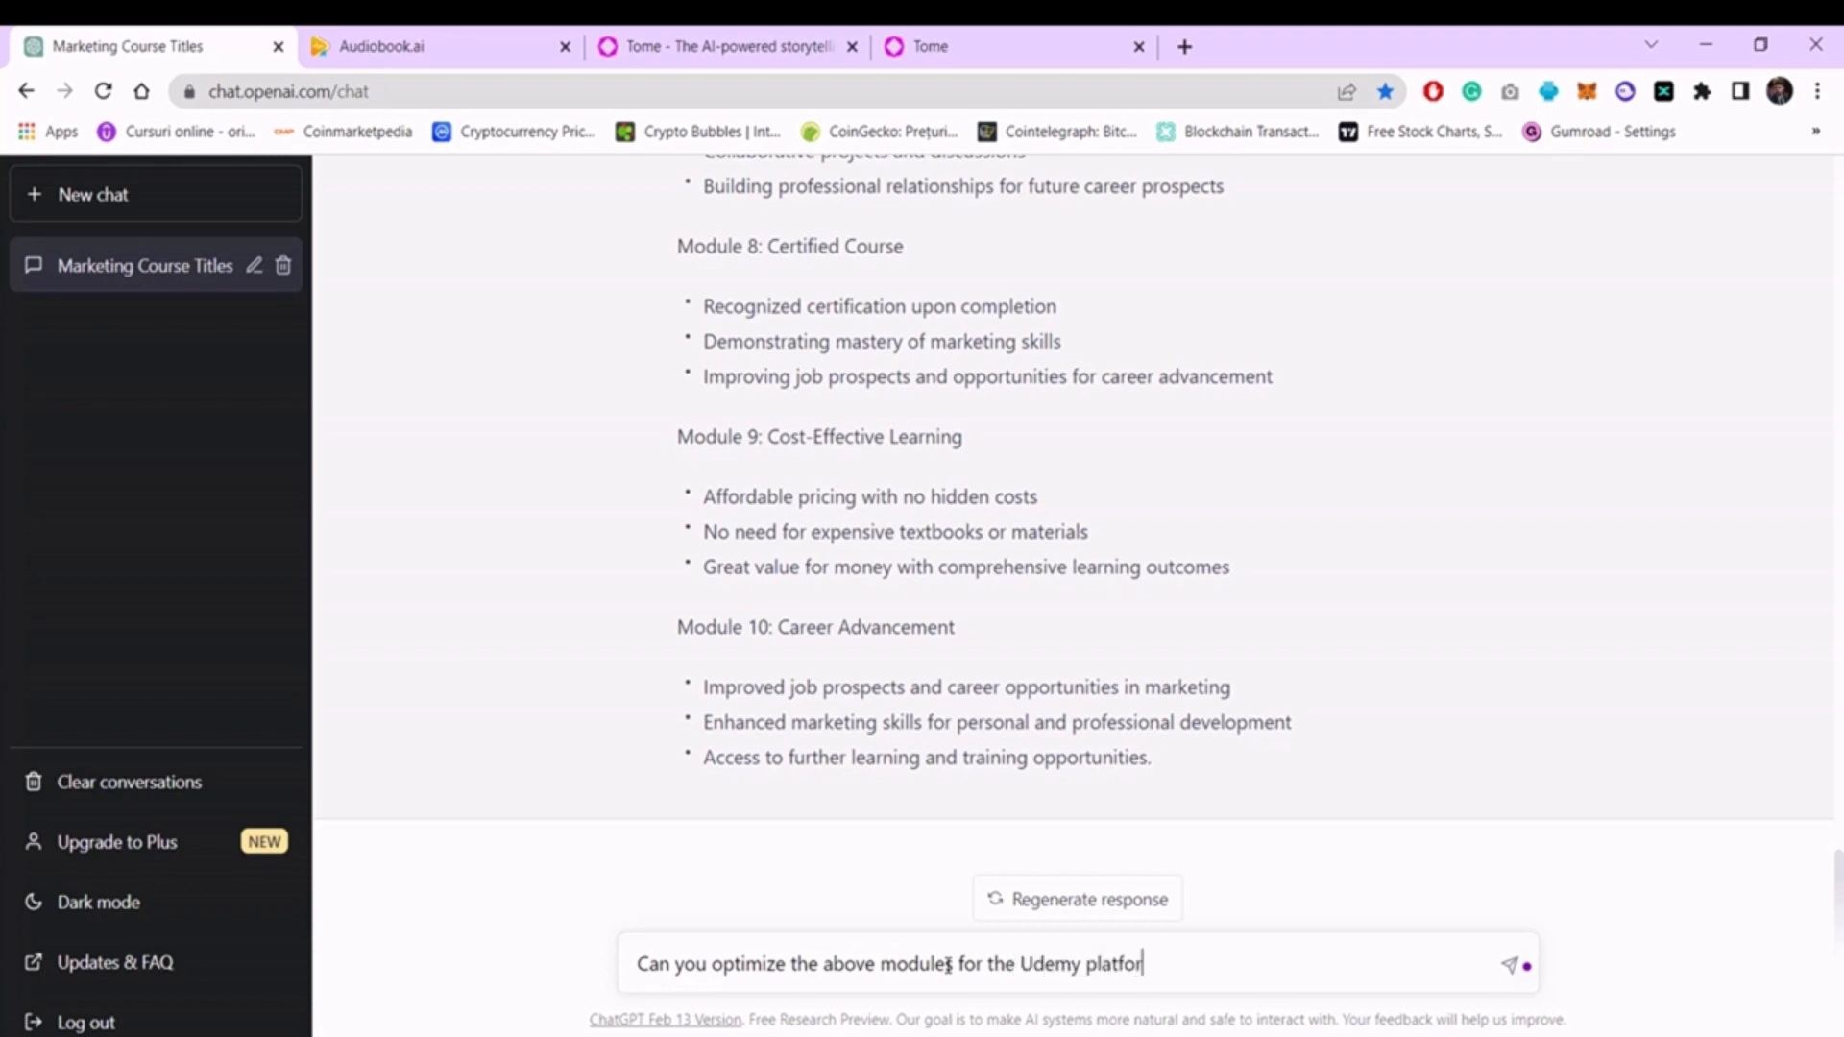
{"action": "key", "text": "Enter"}
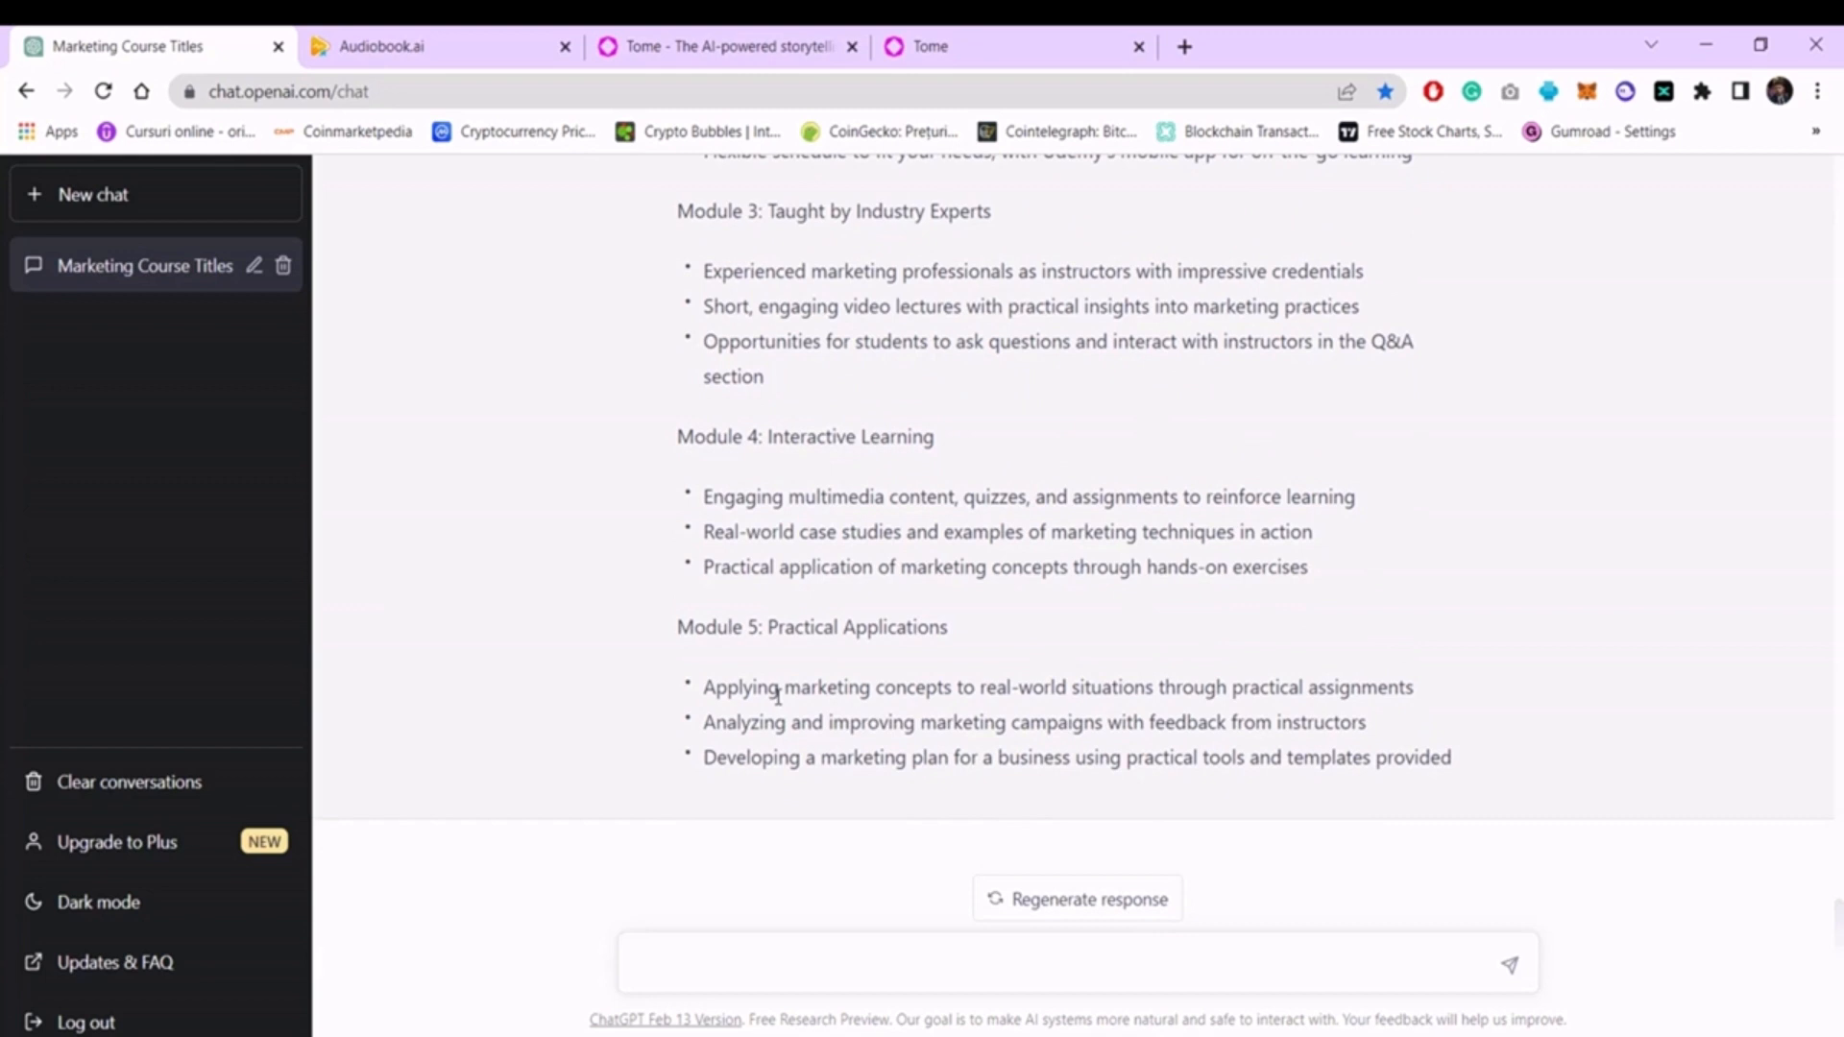
{"action": "mouse_move", "coordinate": [781, 660]}
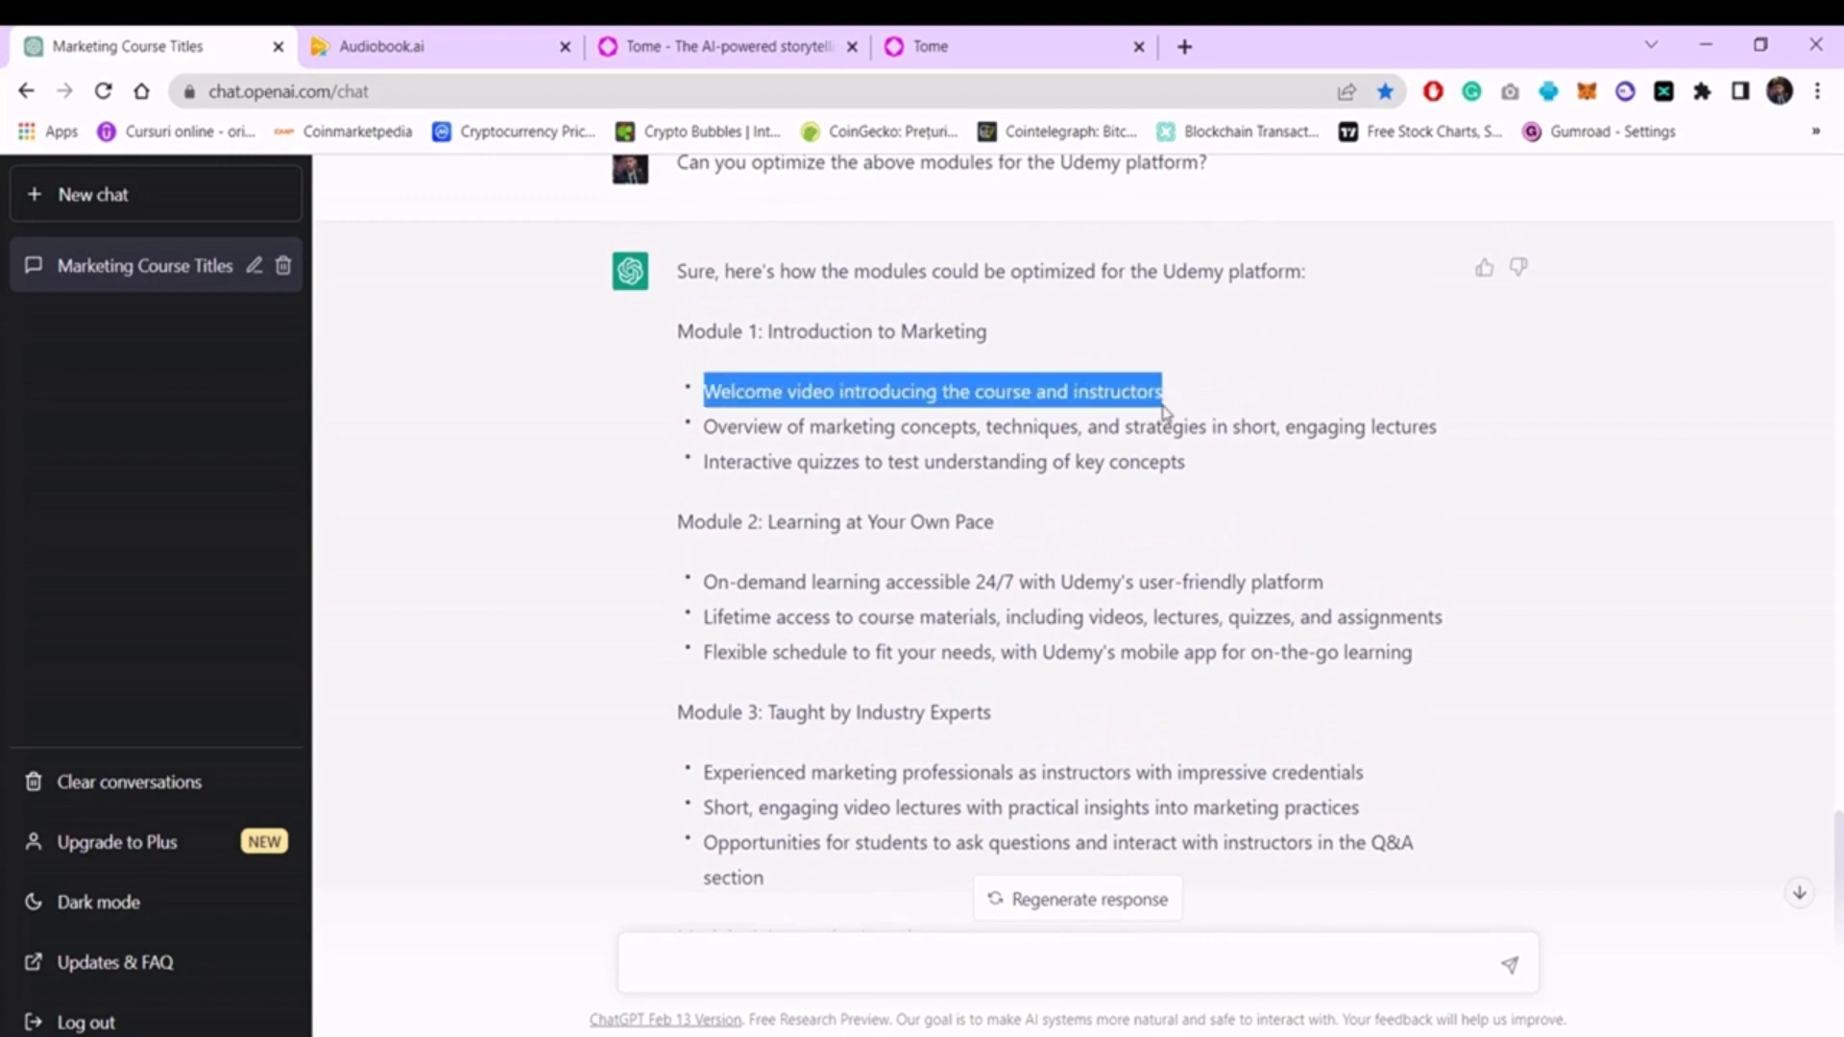
Request a lesson about 'Welcome video introducing the course and instructors'.
{"action": "scroll", "scroll_direction": "down", "scroll_amount": 3}
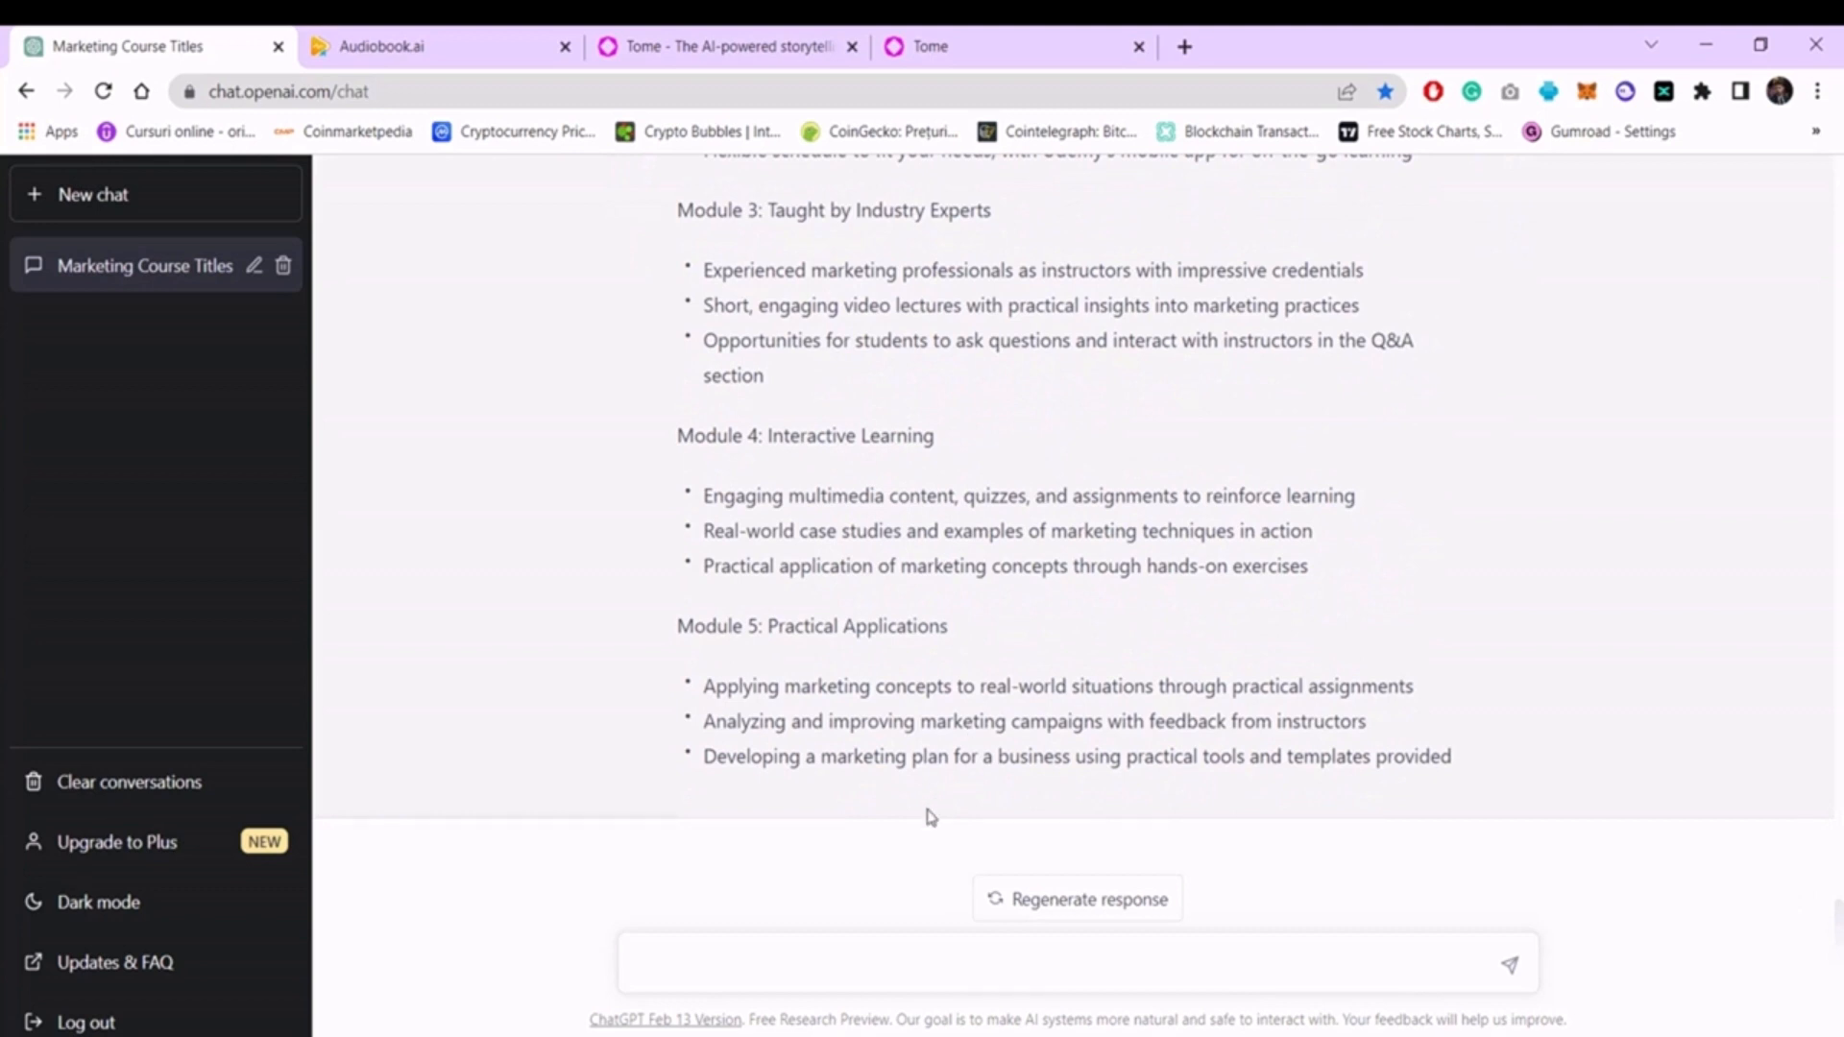
{"action": "type", "text": "Write me a lesson for the co"}
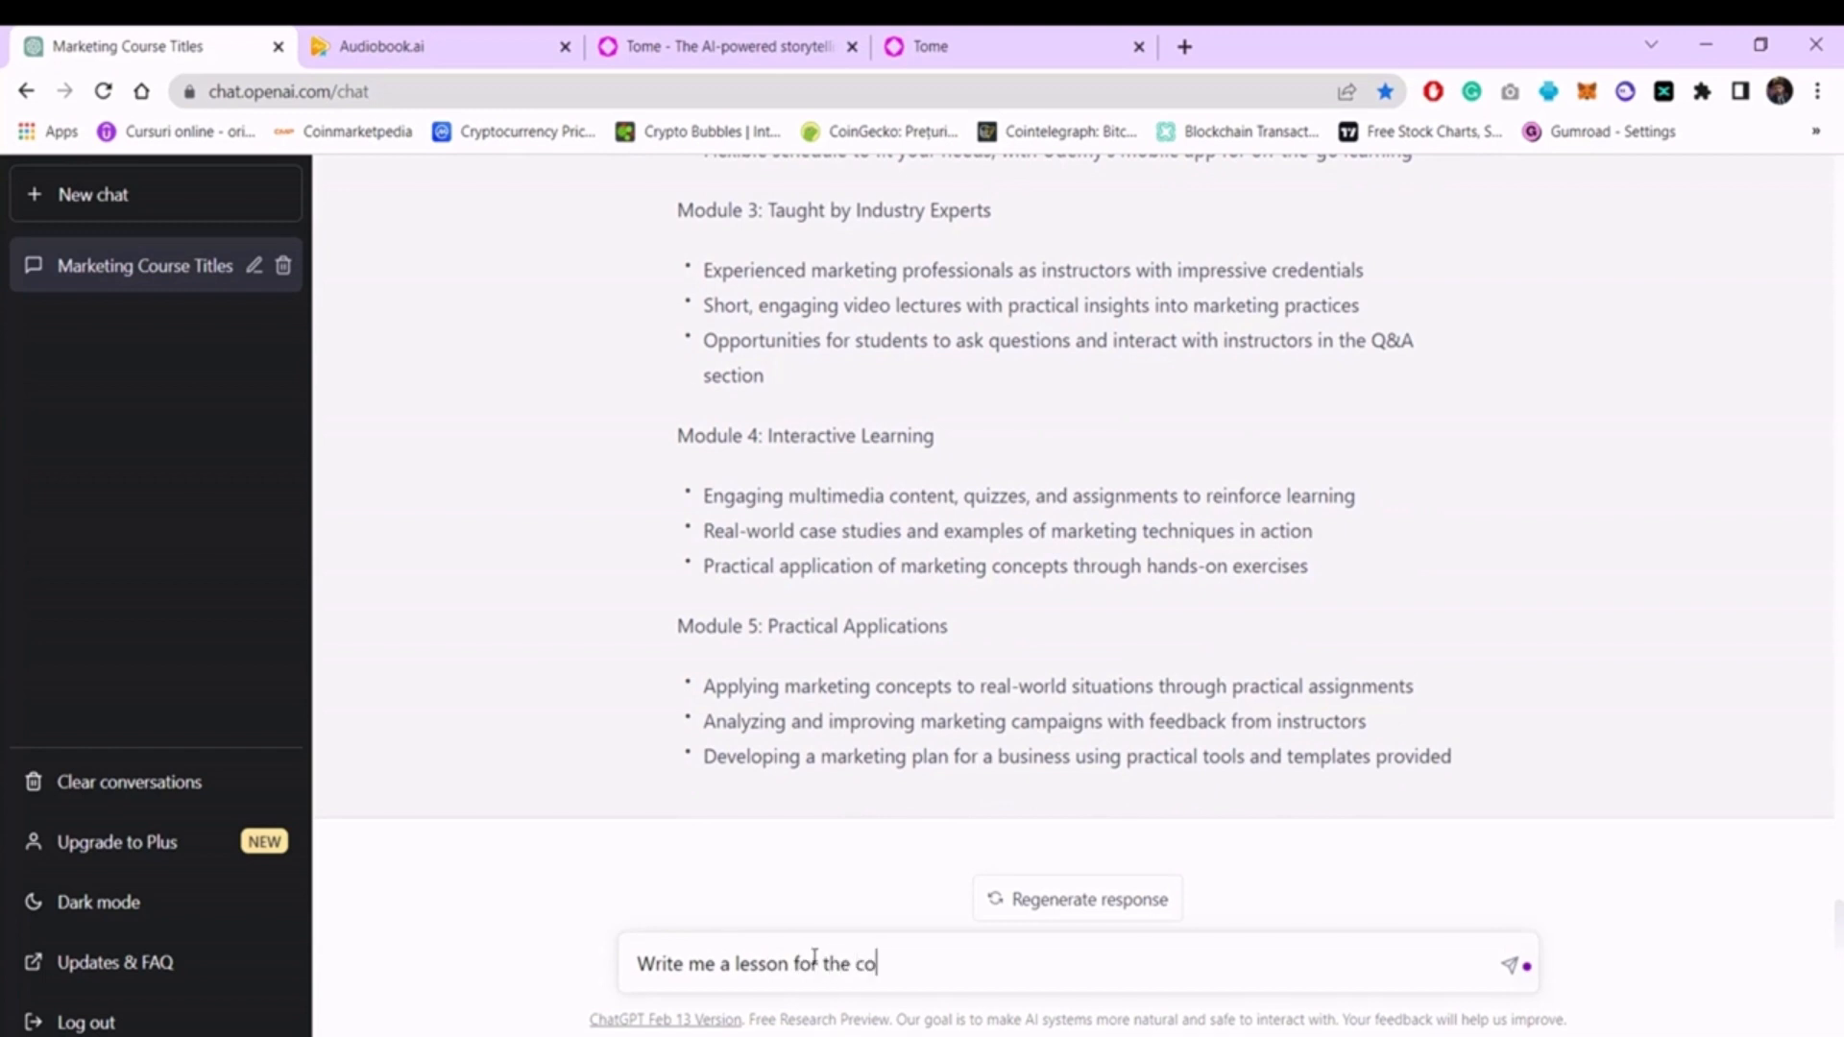
{"action": "type", "text": "urse about"}
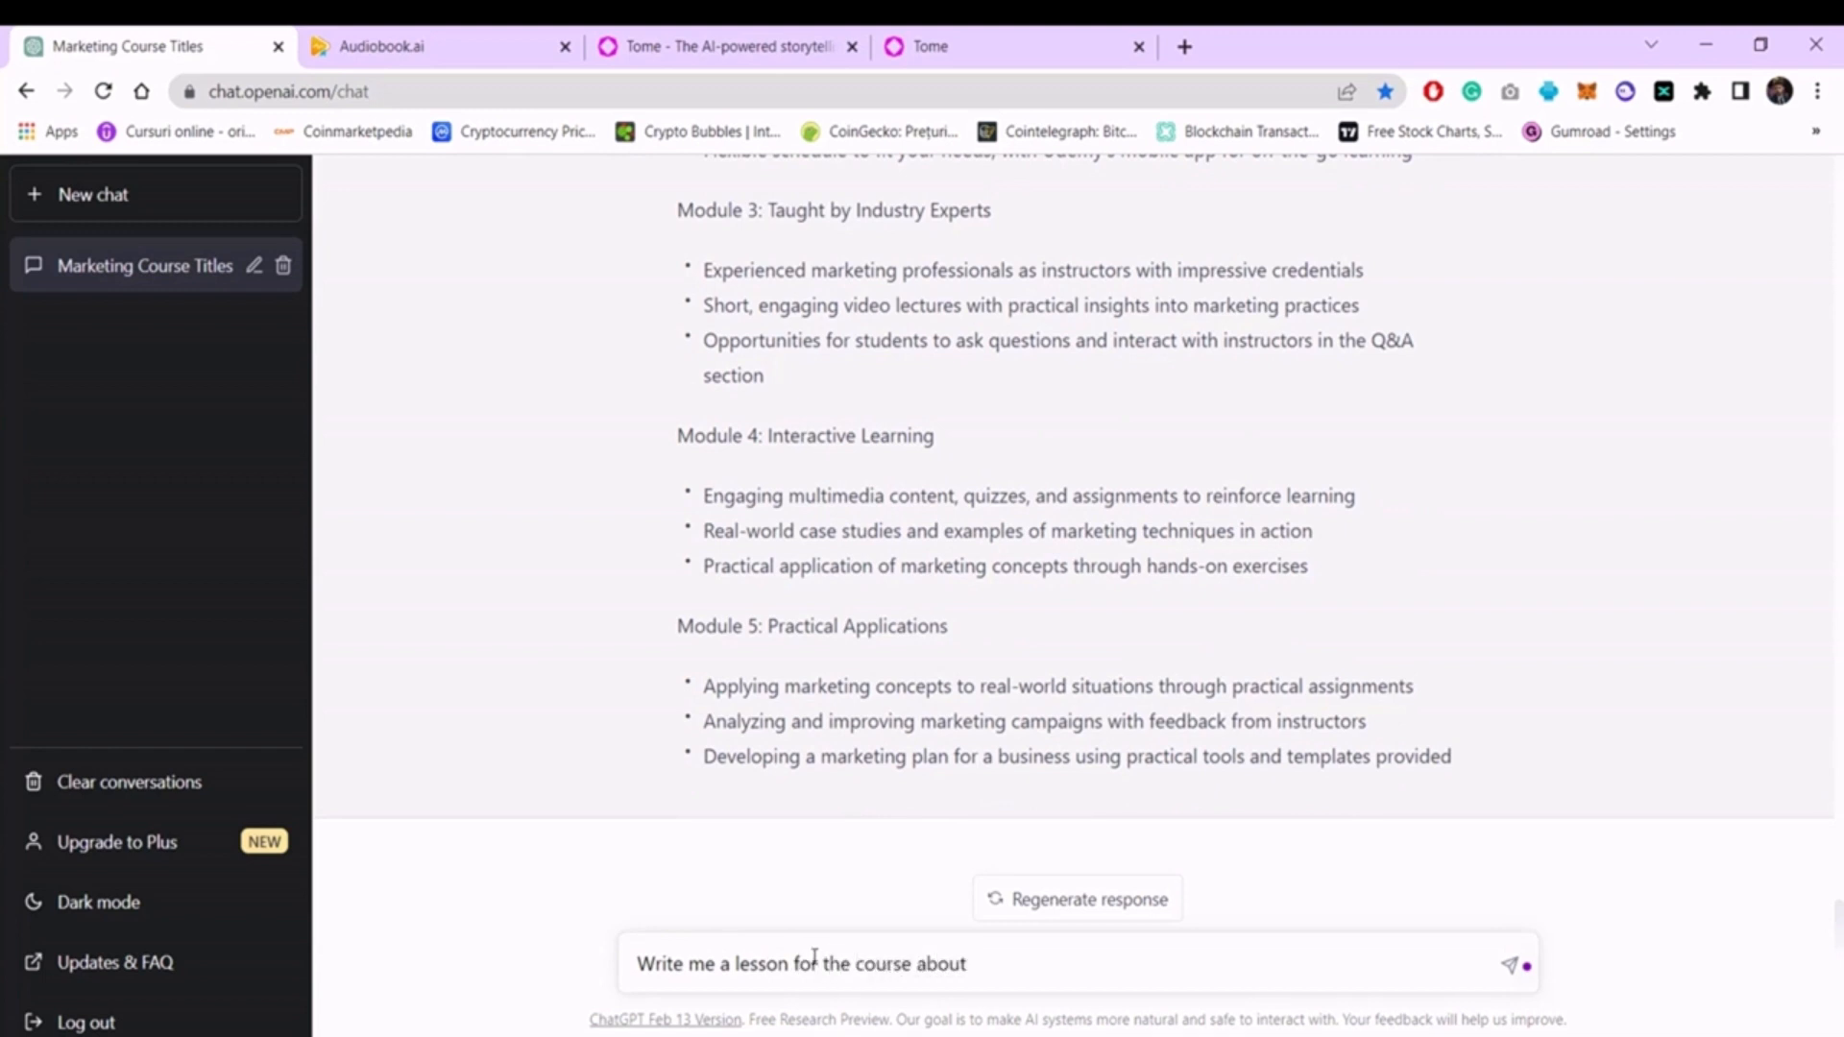
{"action": "type", "text": "Welcome video introducing the course and instructors"}
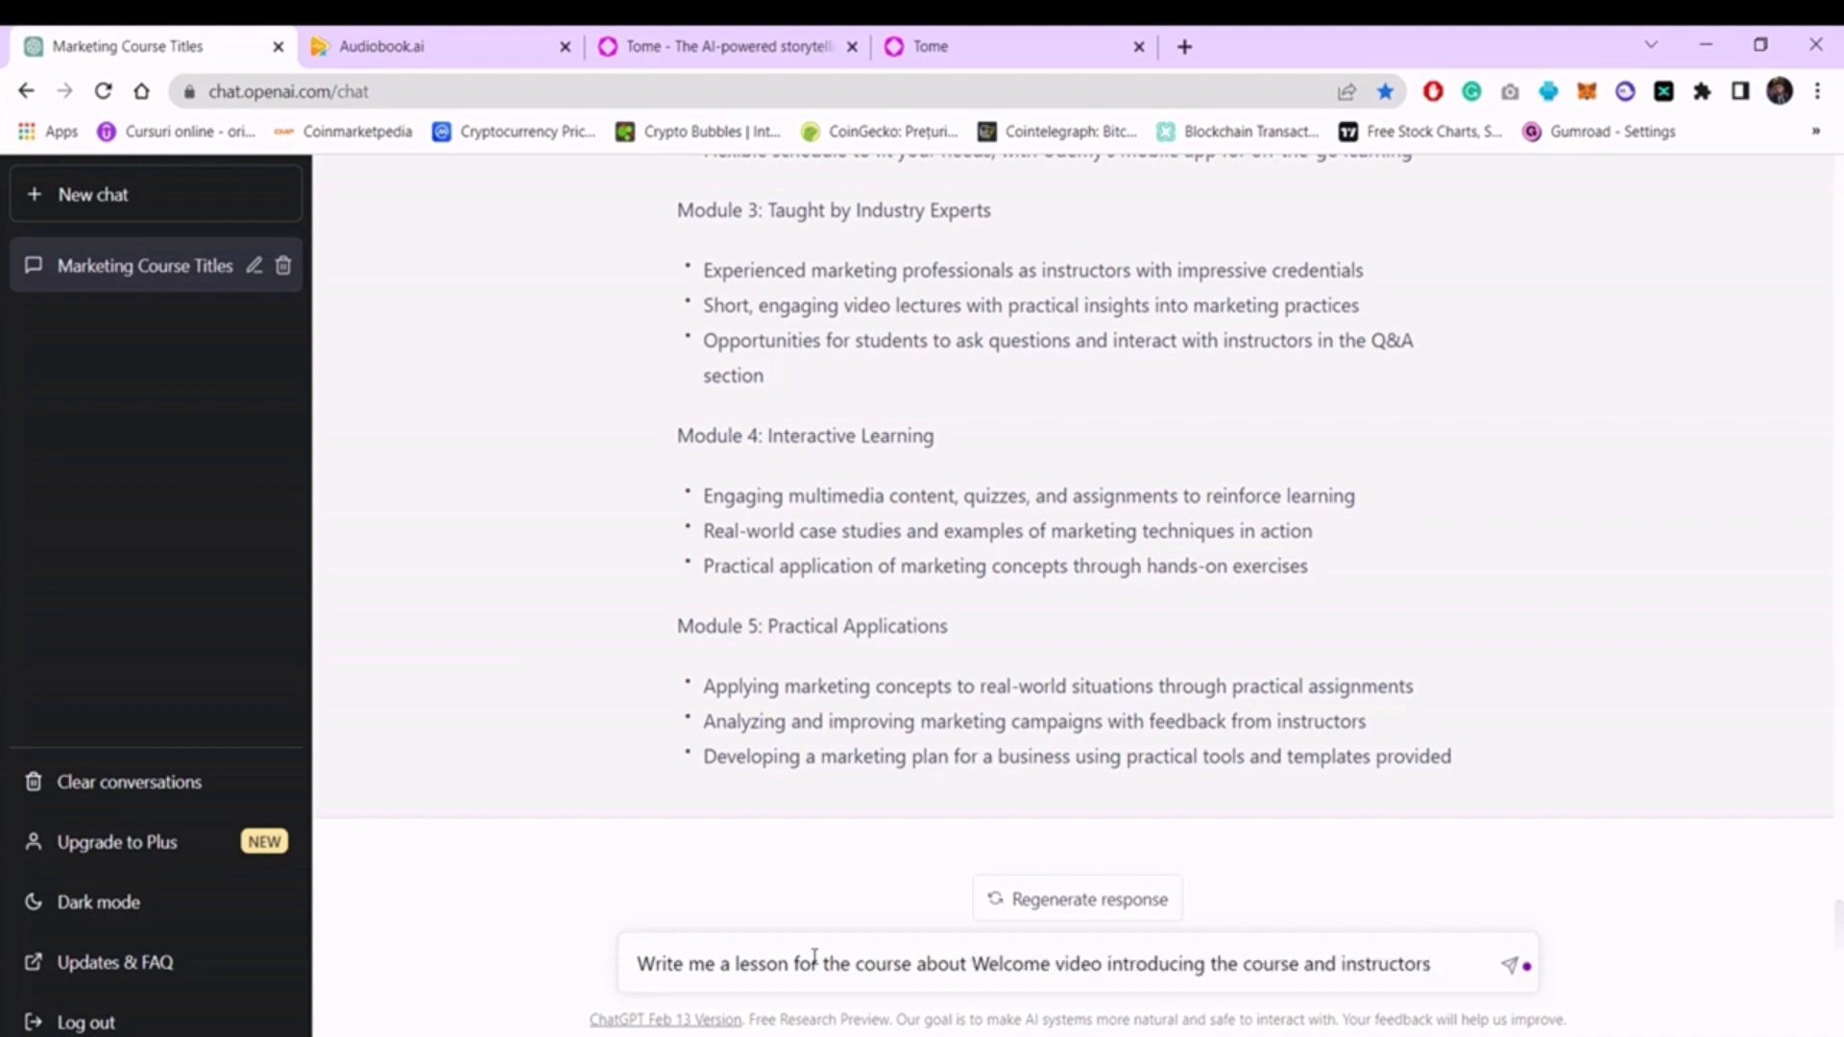
{"action": "left_click", "coordinate": [1509, 963]}
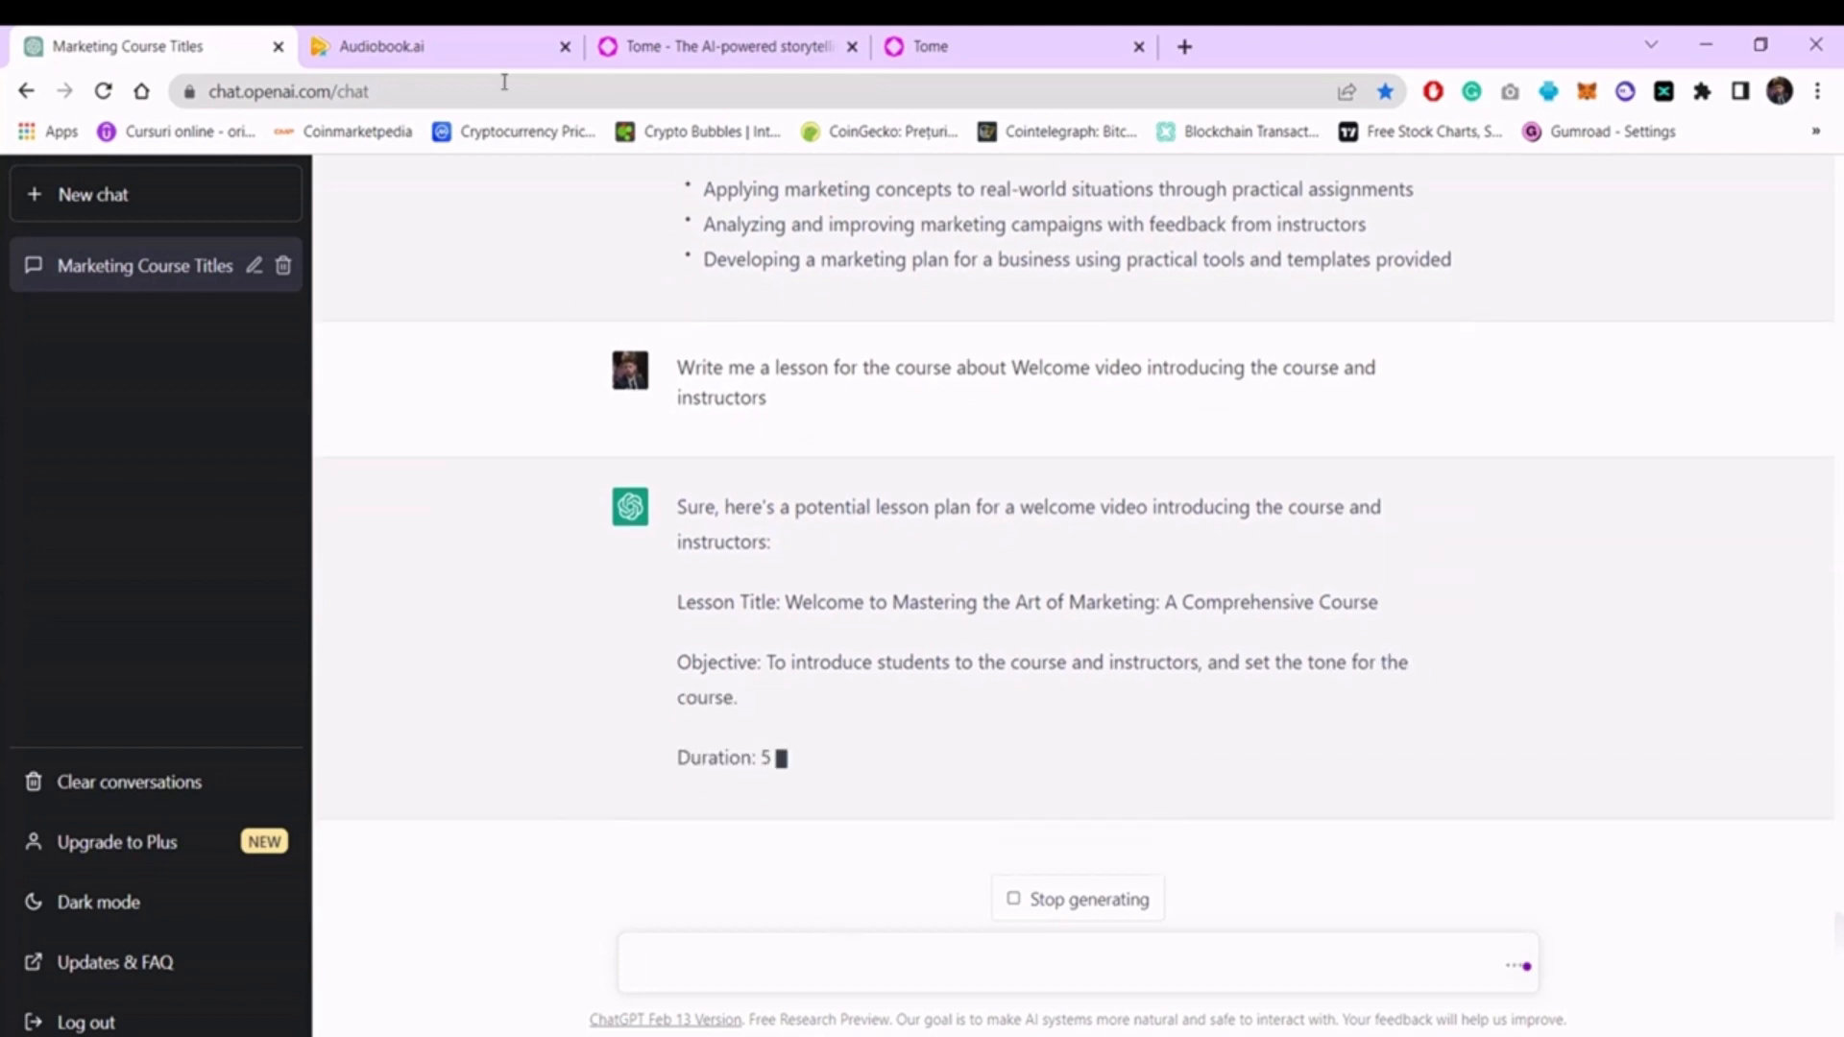
View the audiobook.ai homepage, then move to the Tome site.
{"action": "left_click", "coordinate": [394, 46]}
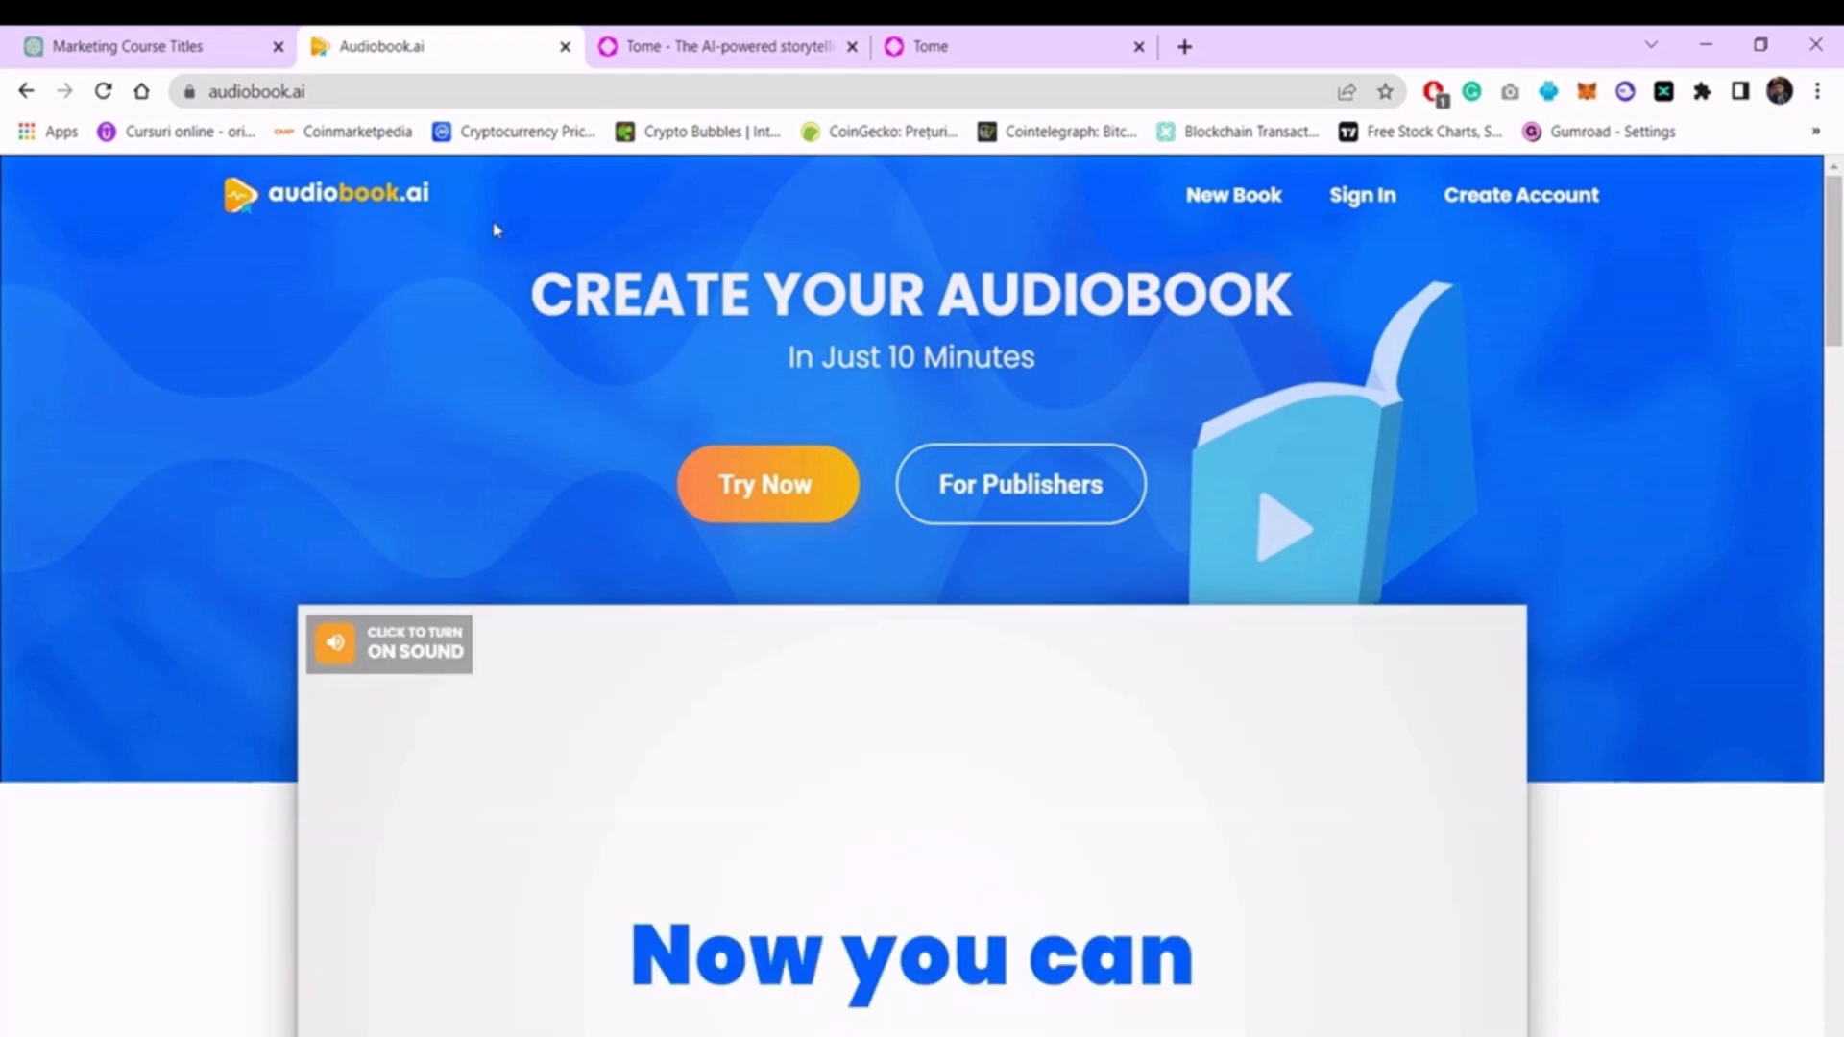
{"action": "left_click", "coordinate": [720, 45]}
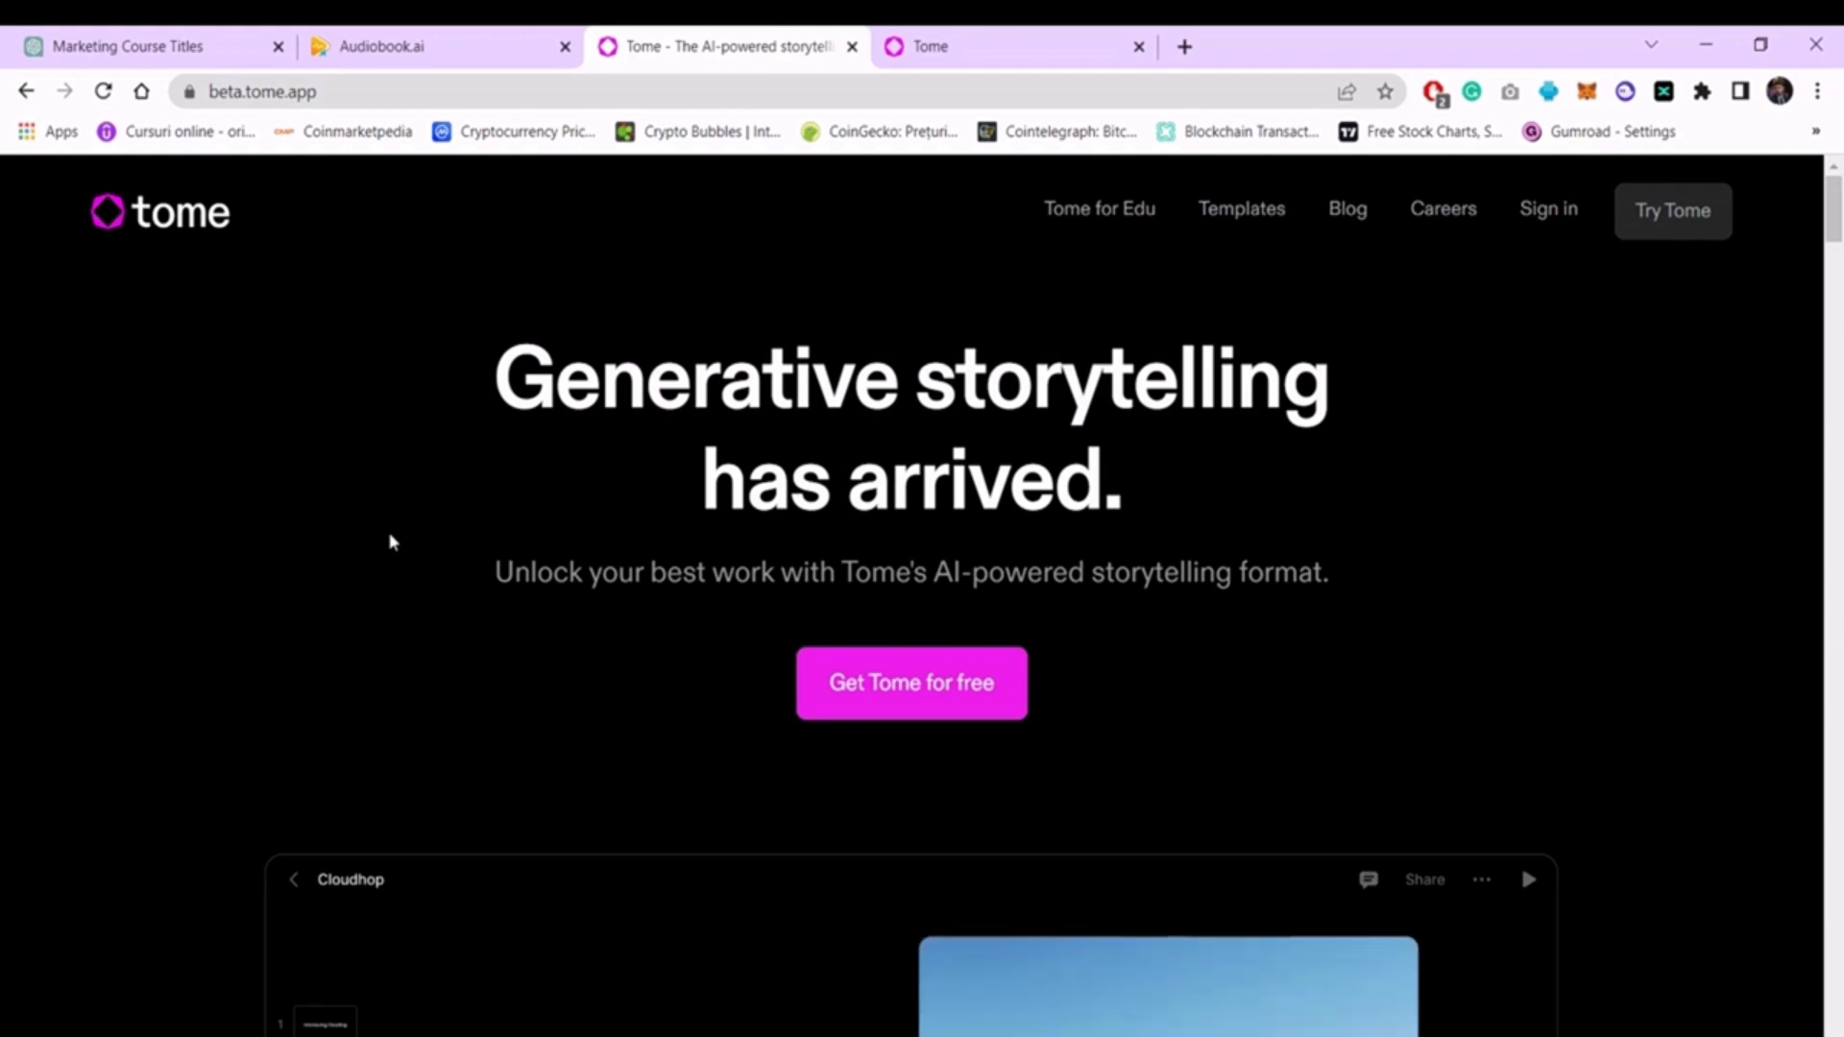
{"action": "mouse_move", "coordinate": [1018, 34]}
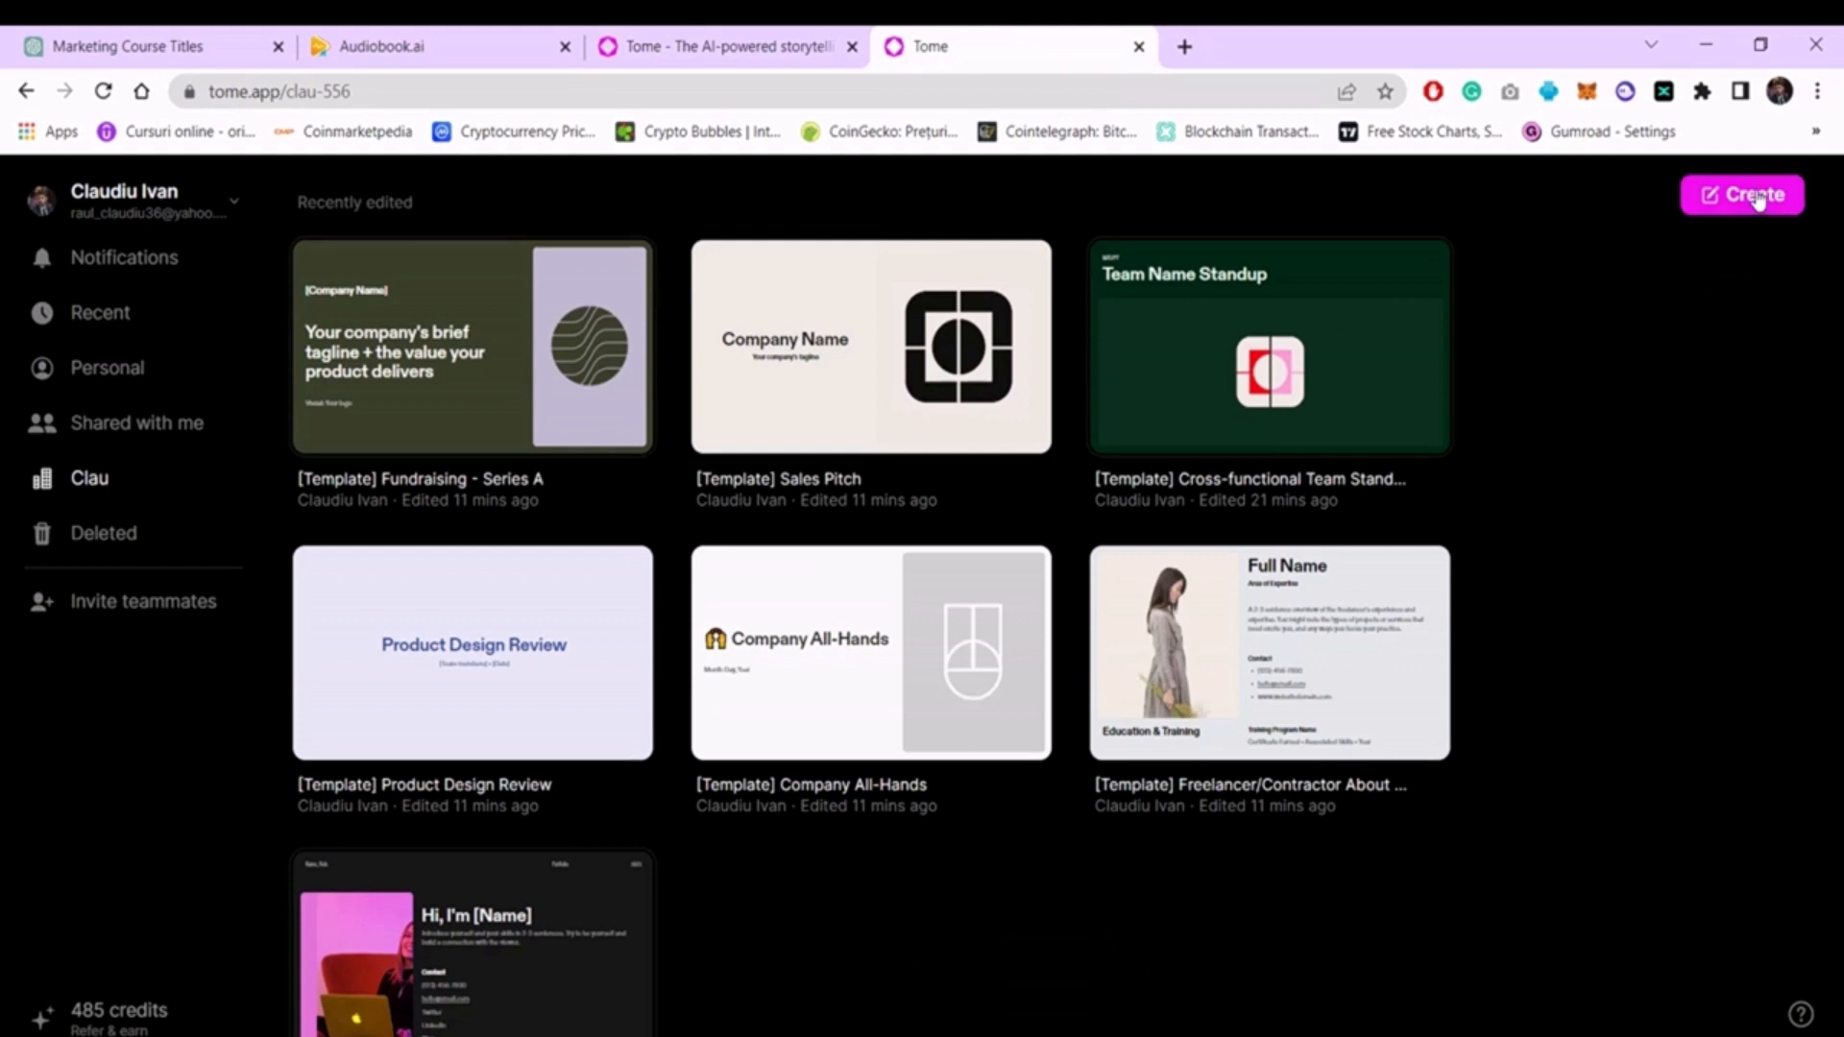
Create a new Tome presentation and return to the ChatGPT conversation.
{"action": "left_click", "coordinate": [1743, 194]}
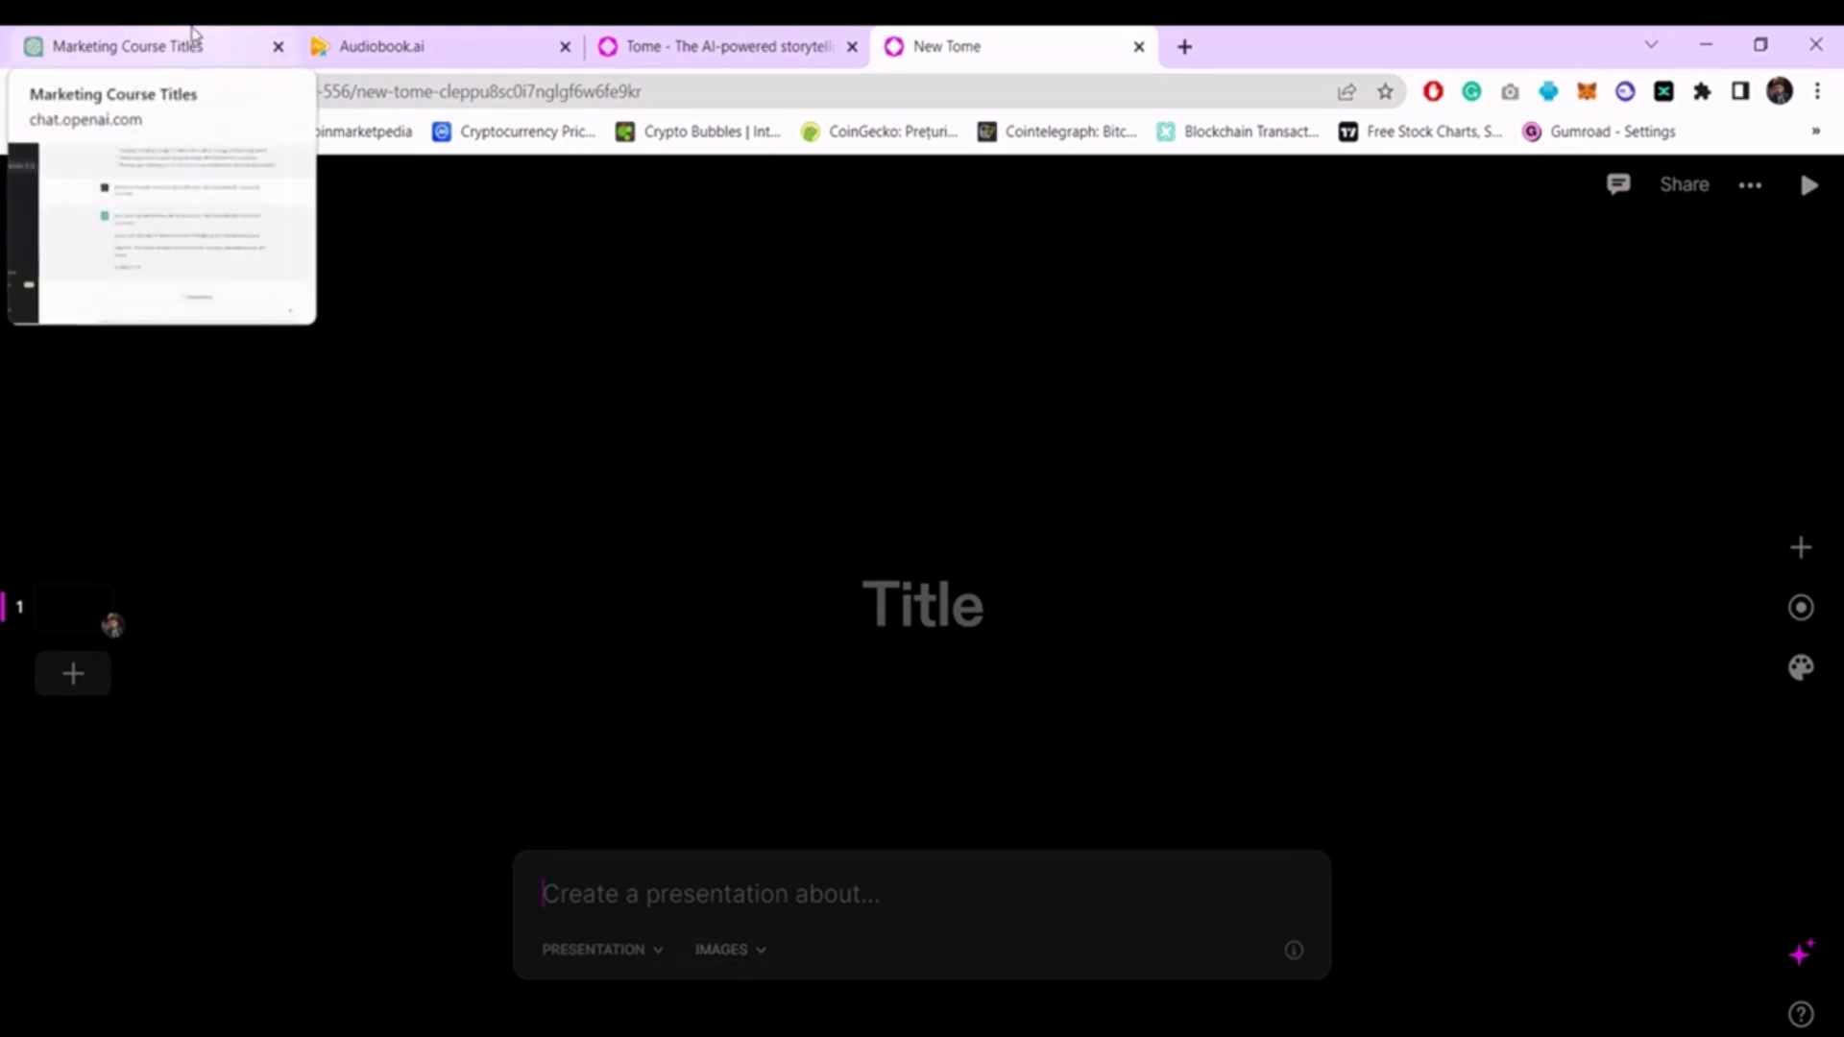
{"action": "left_click", "coordinate": [134, 44]}
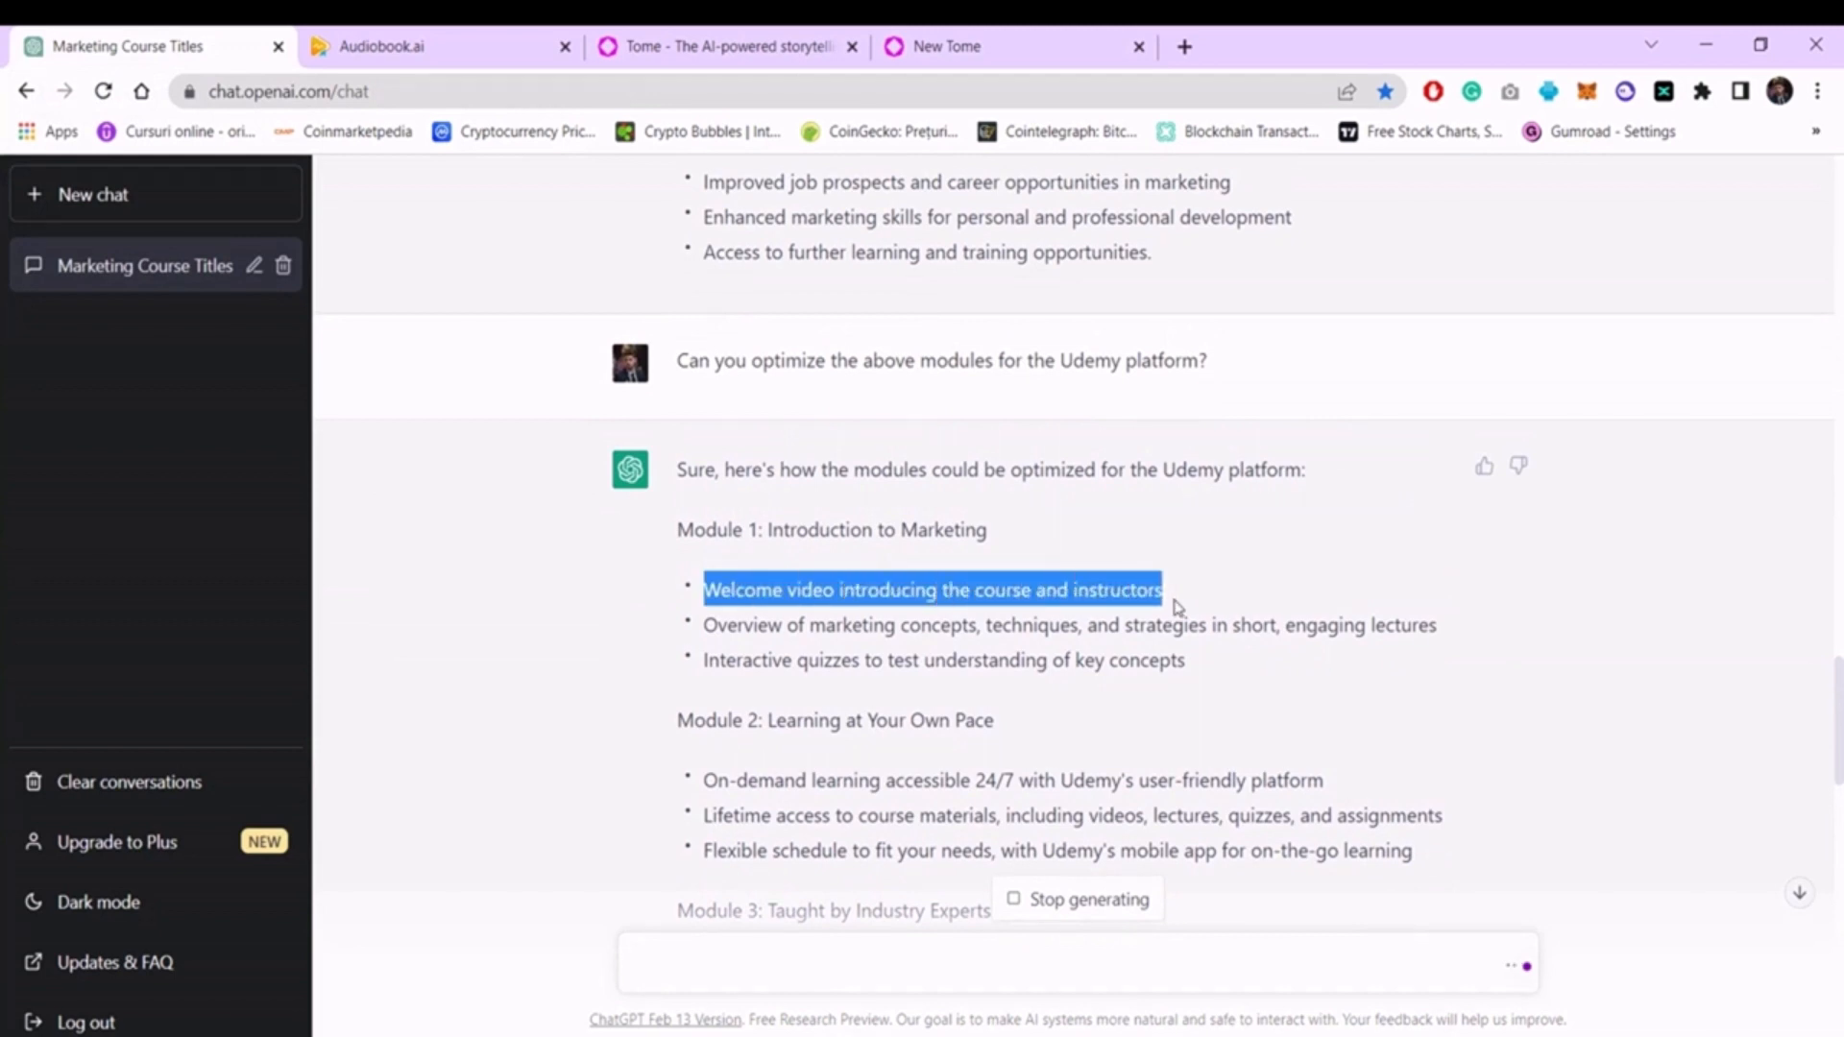
{"action": "mouse_move", "coordinate": [1062, 34]}
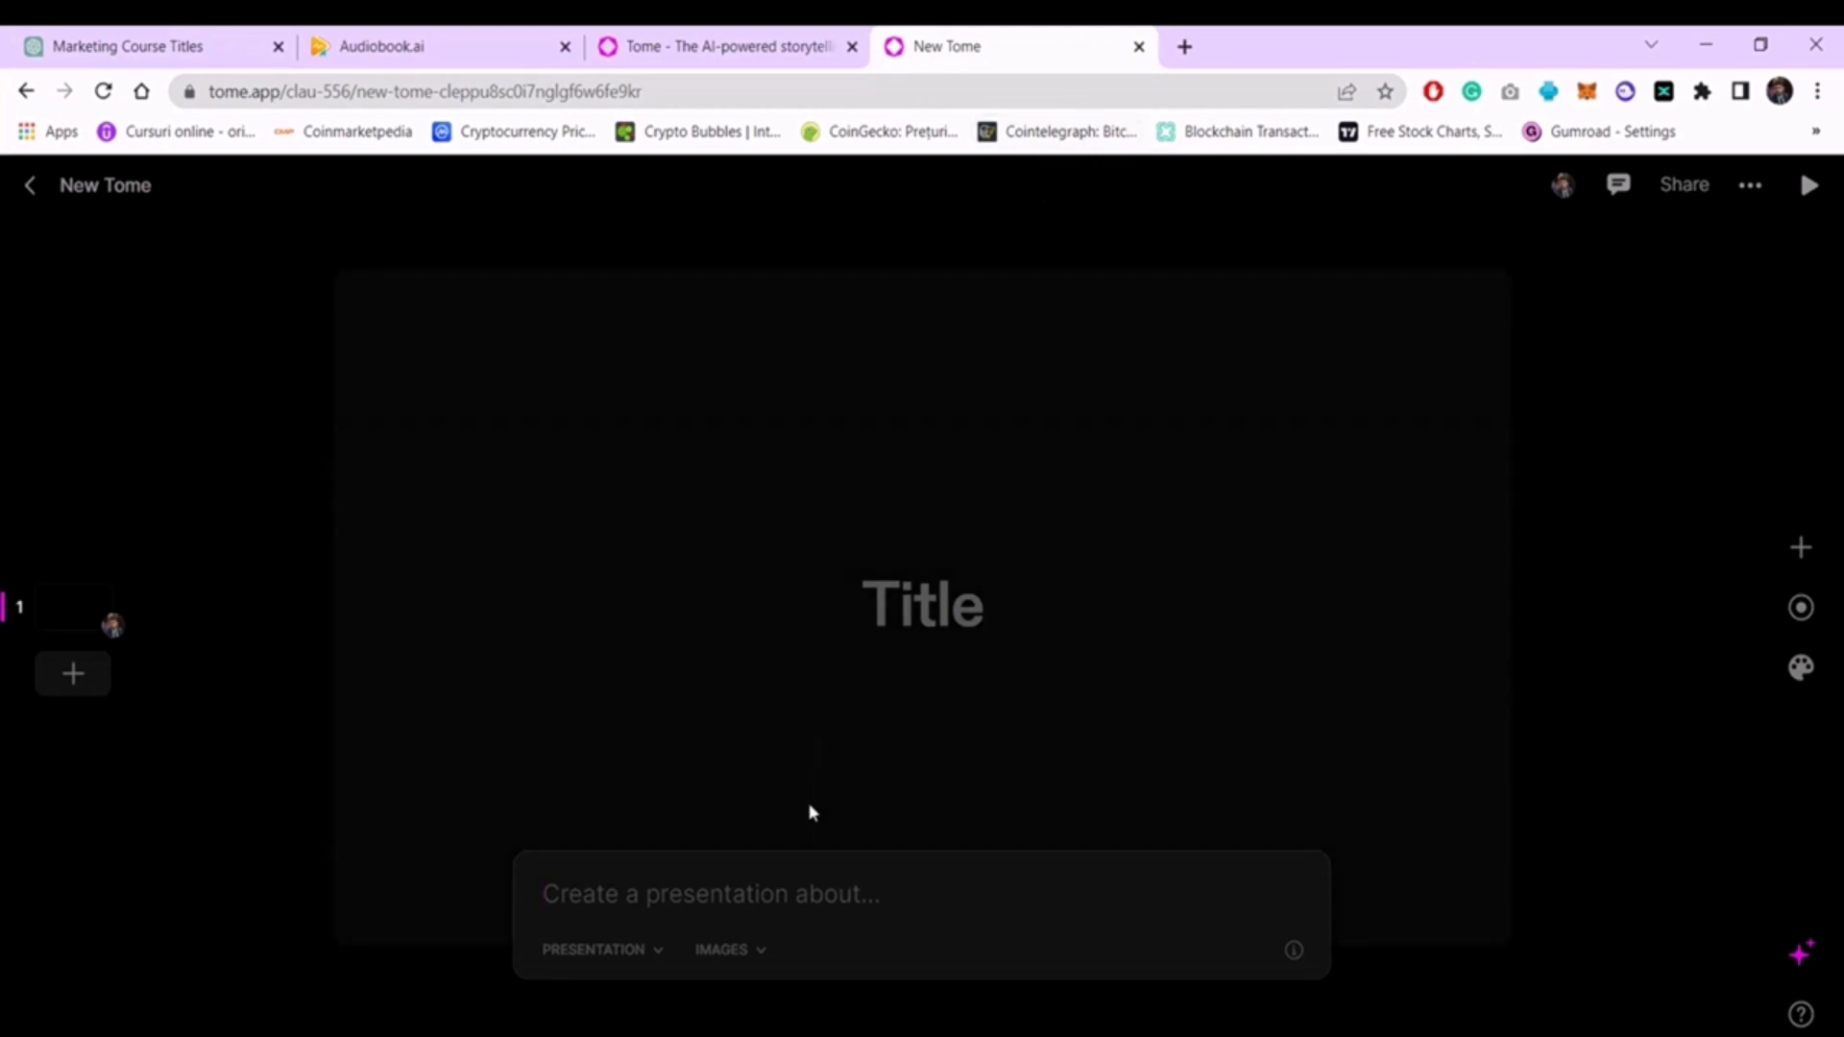
Generate a presentation on 'Welcome video introducing the course and instructors' and view slide 1.
{"action": "type", "text": "Welcome video introducing the course and instructors"}
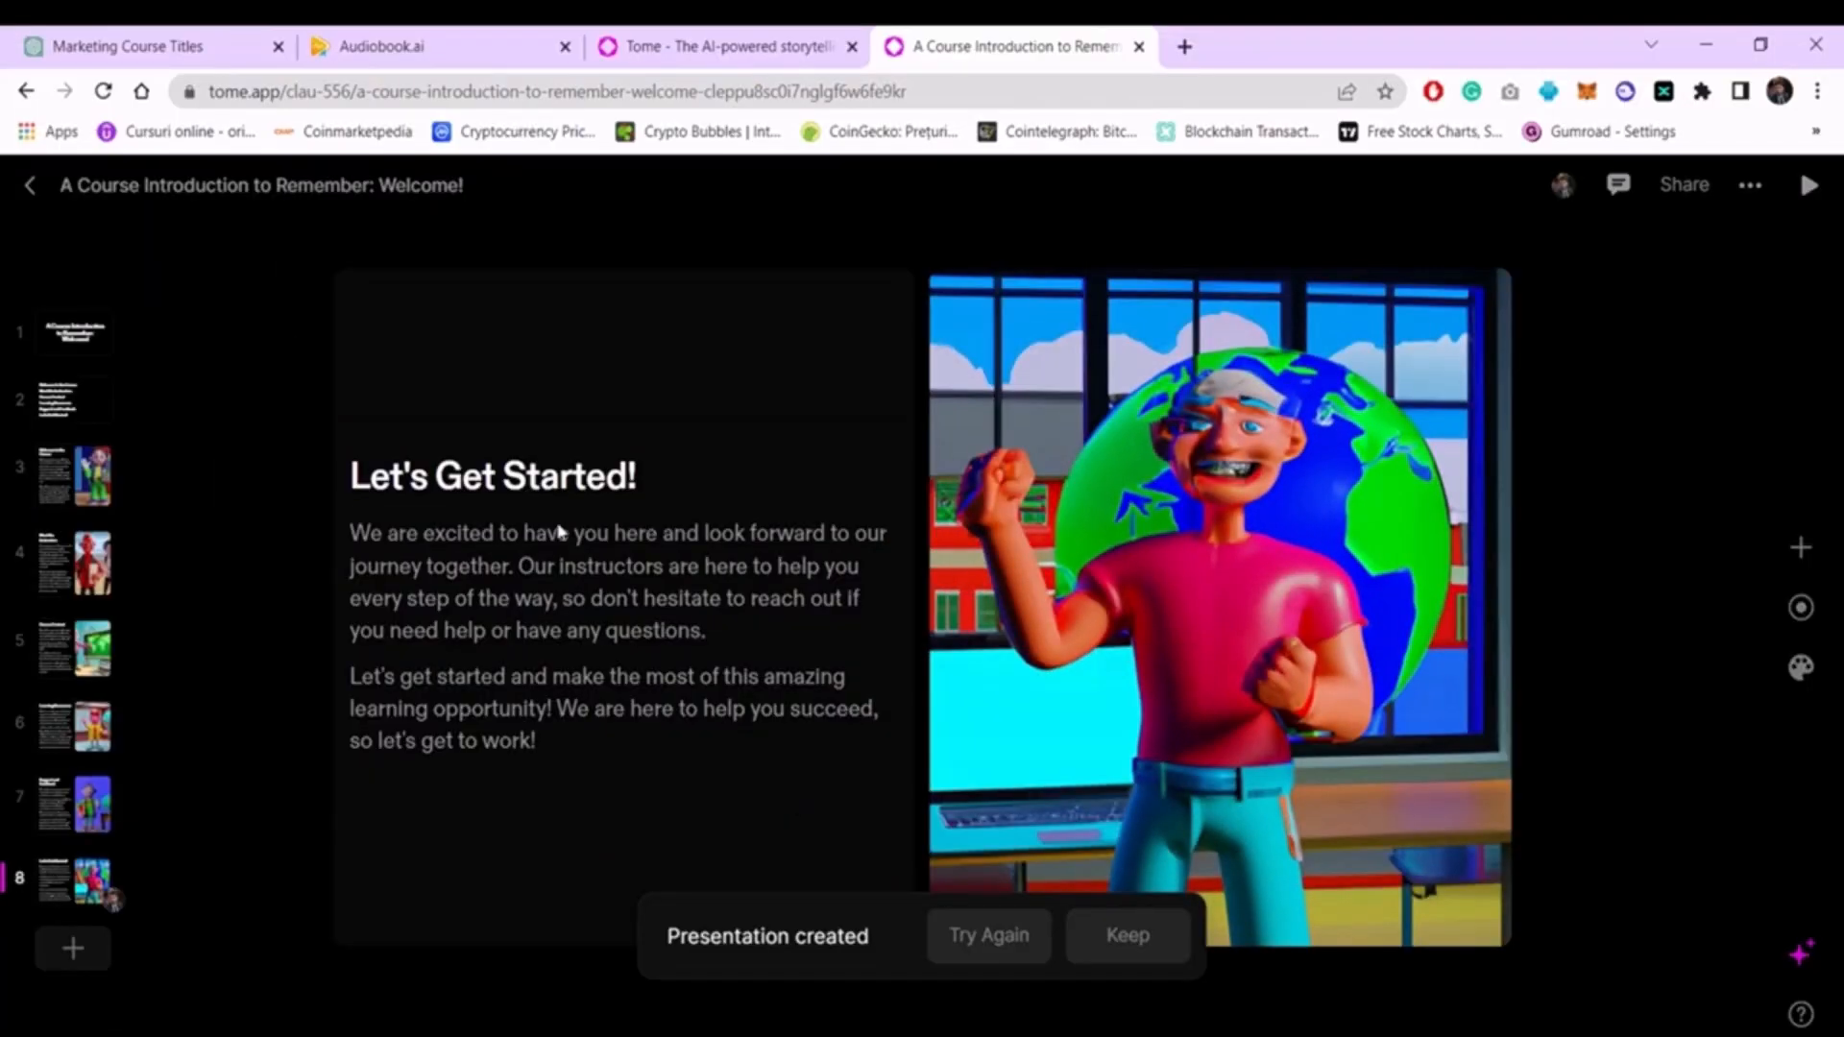
{"action": "left_click", "coordinate": [74, 331]}
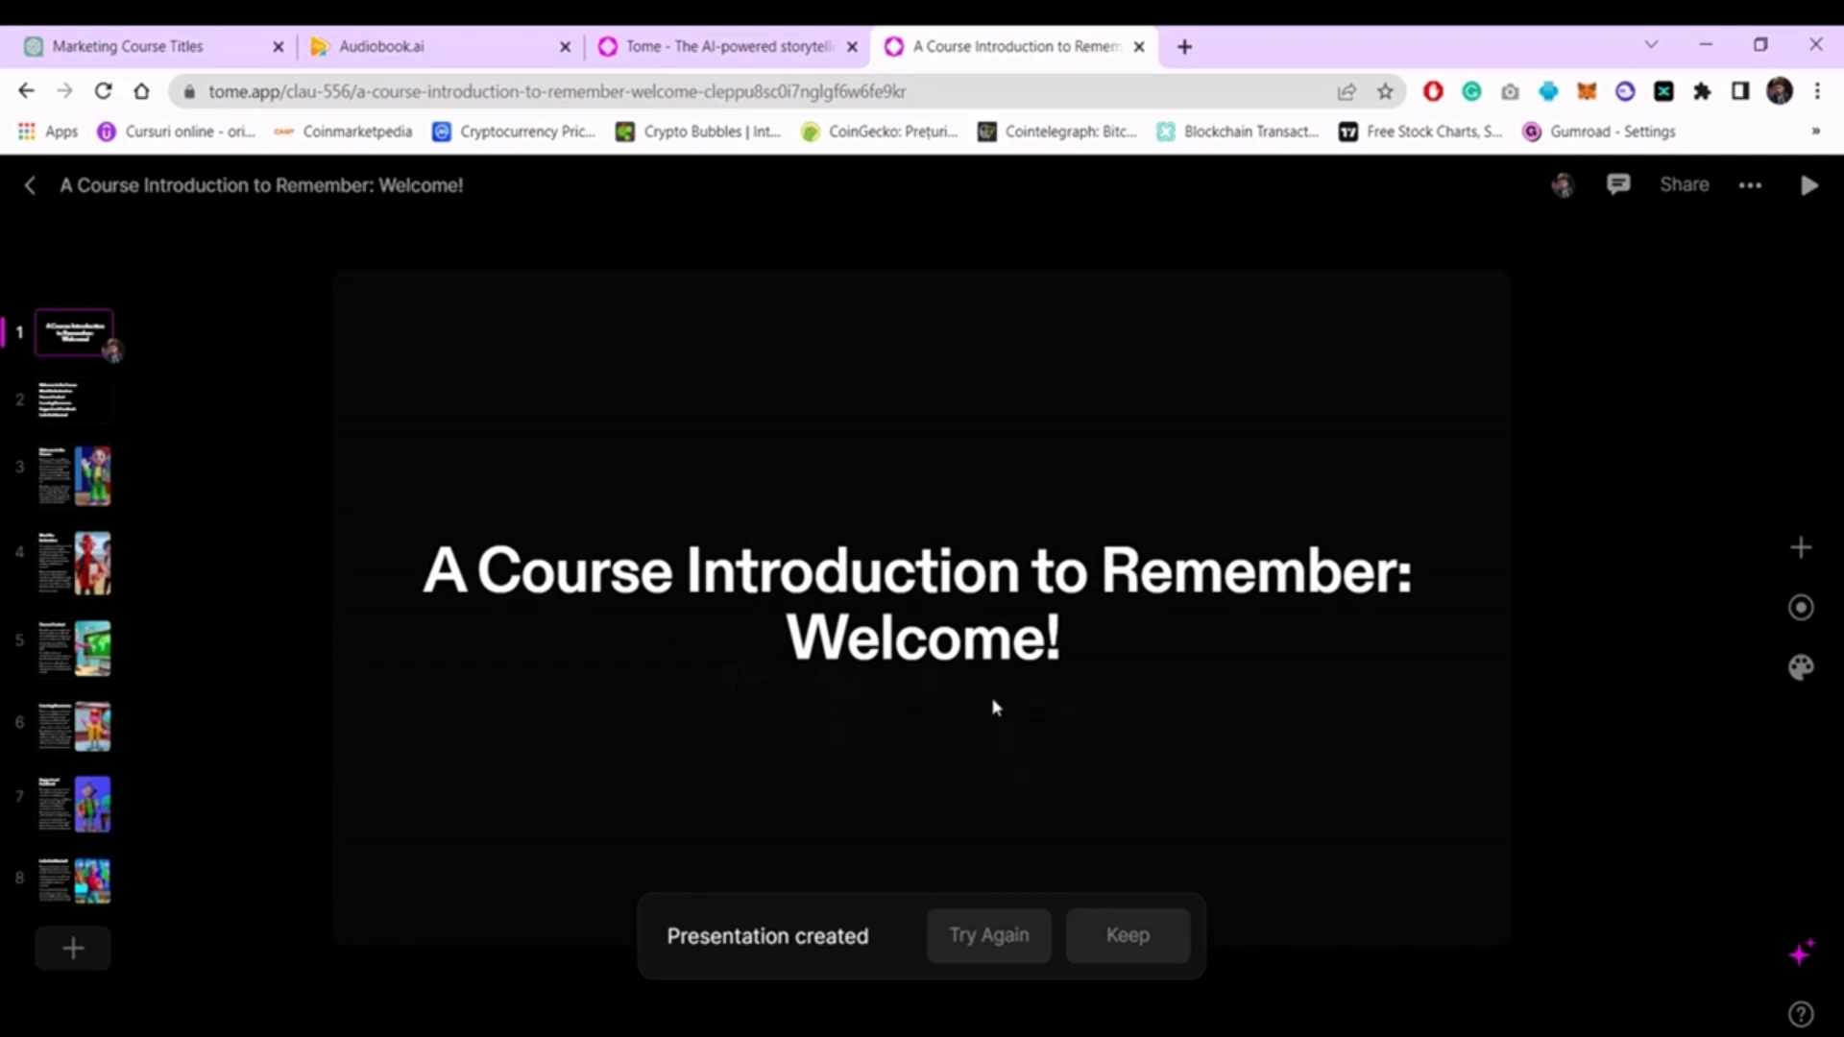
{"action": "mouse_move", "coordinate": [970, 694]}
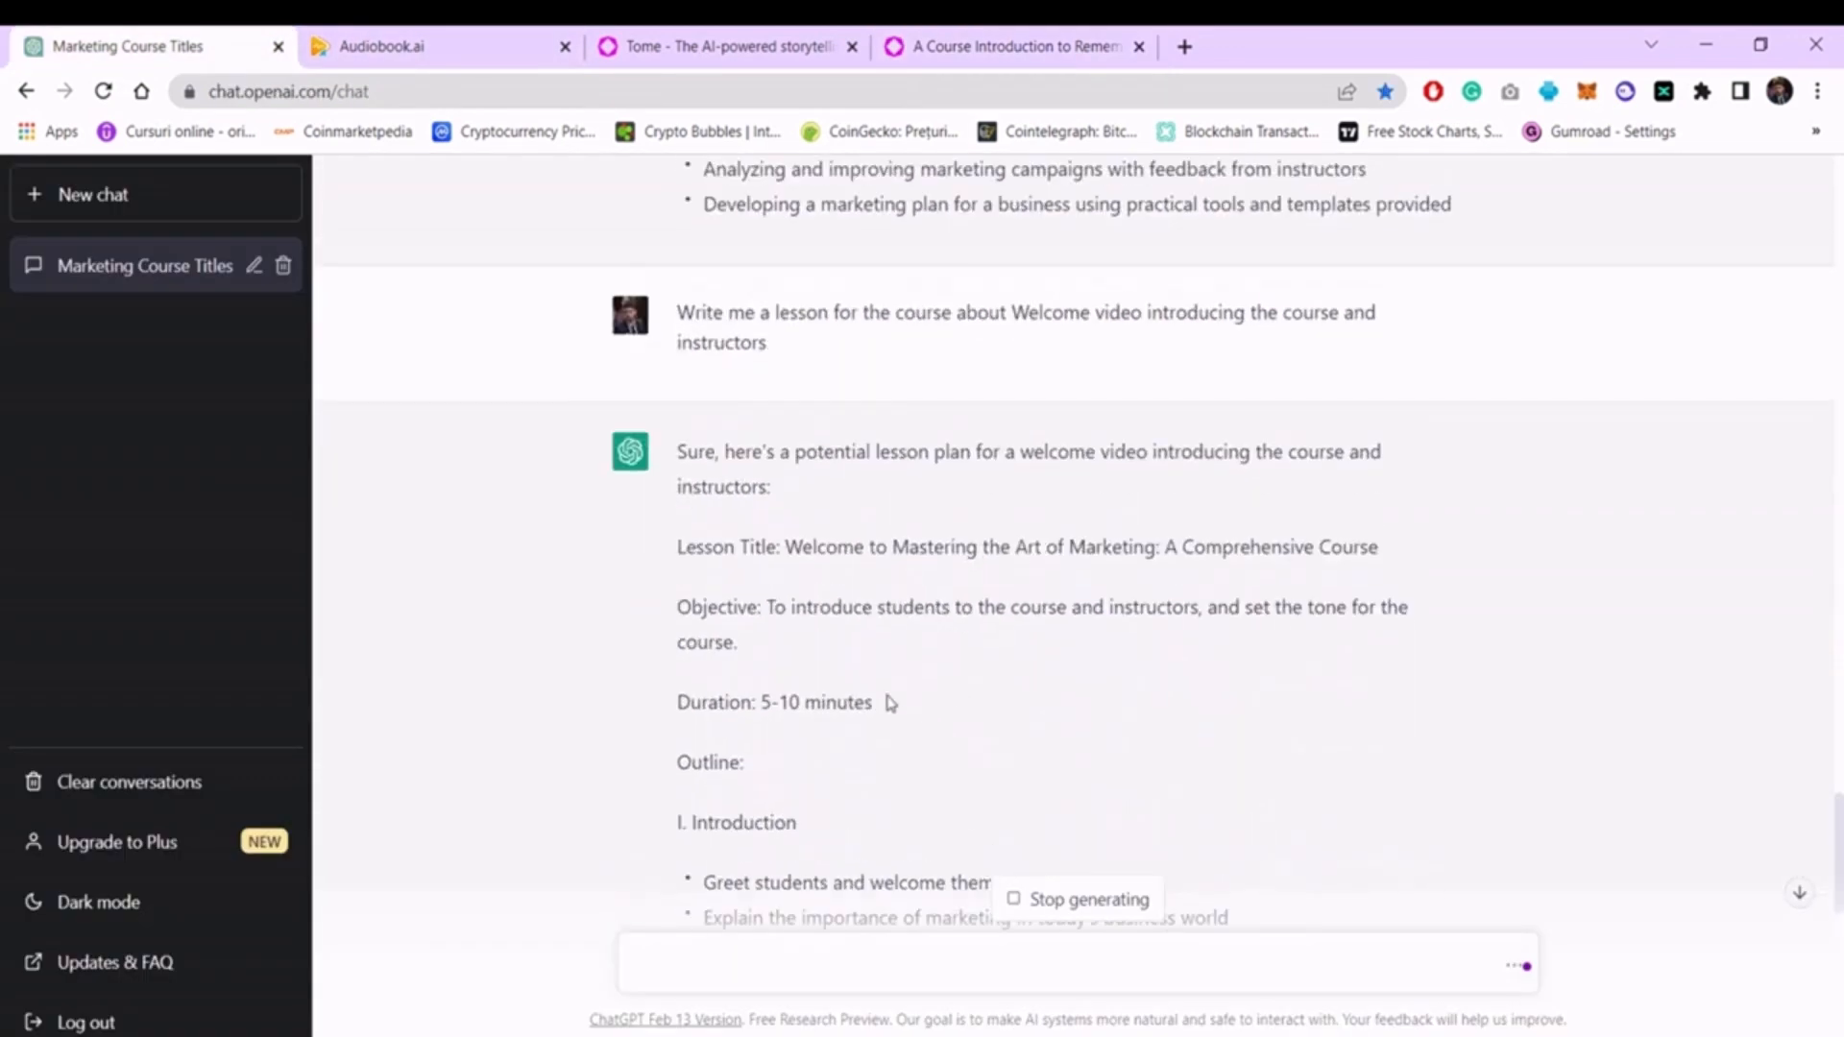
Select the lesson title 'Welcome to Mastering the Art of Marketing' and return to Tome.
{"action": "left_click_drag", "start_coordinate": [800, 546], "coordinate": [1373, 546]}
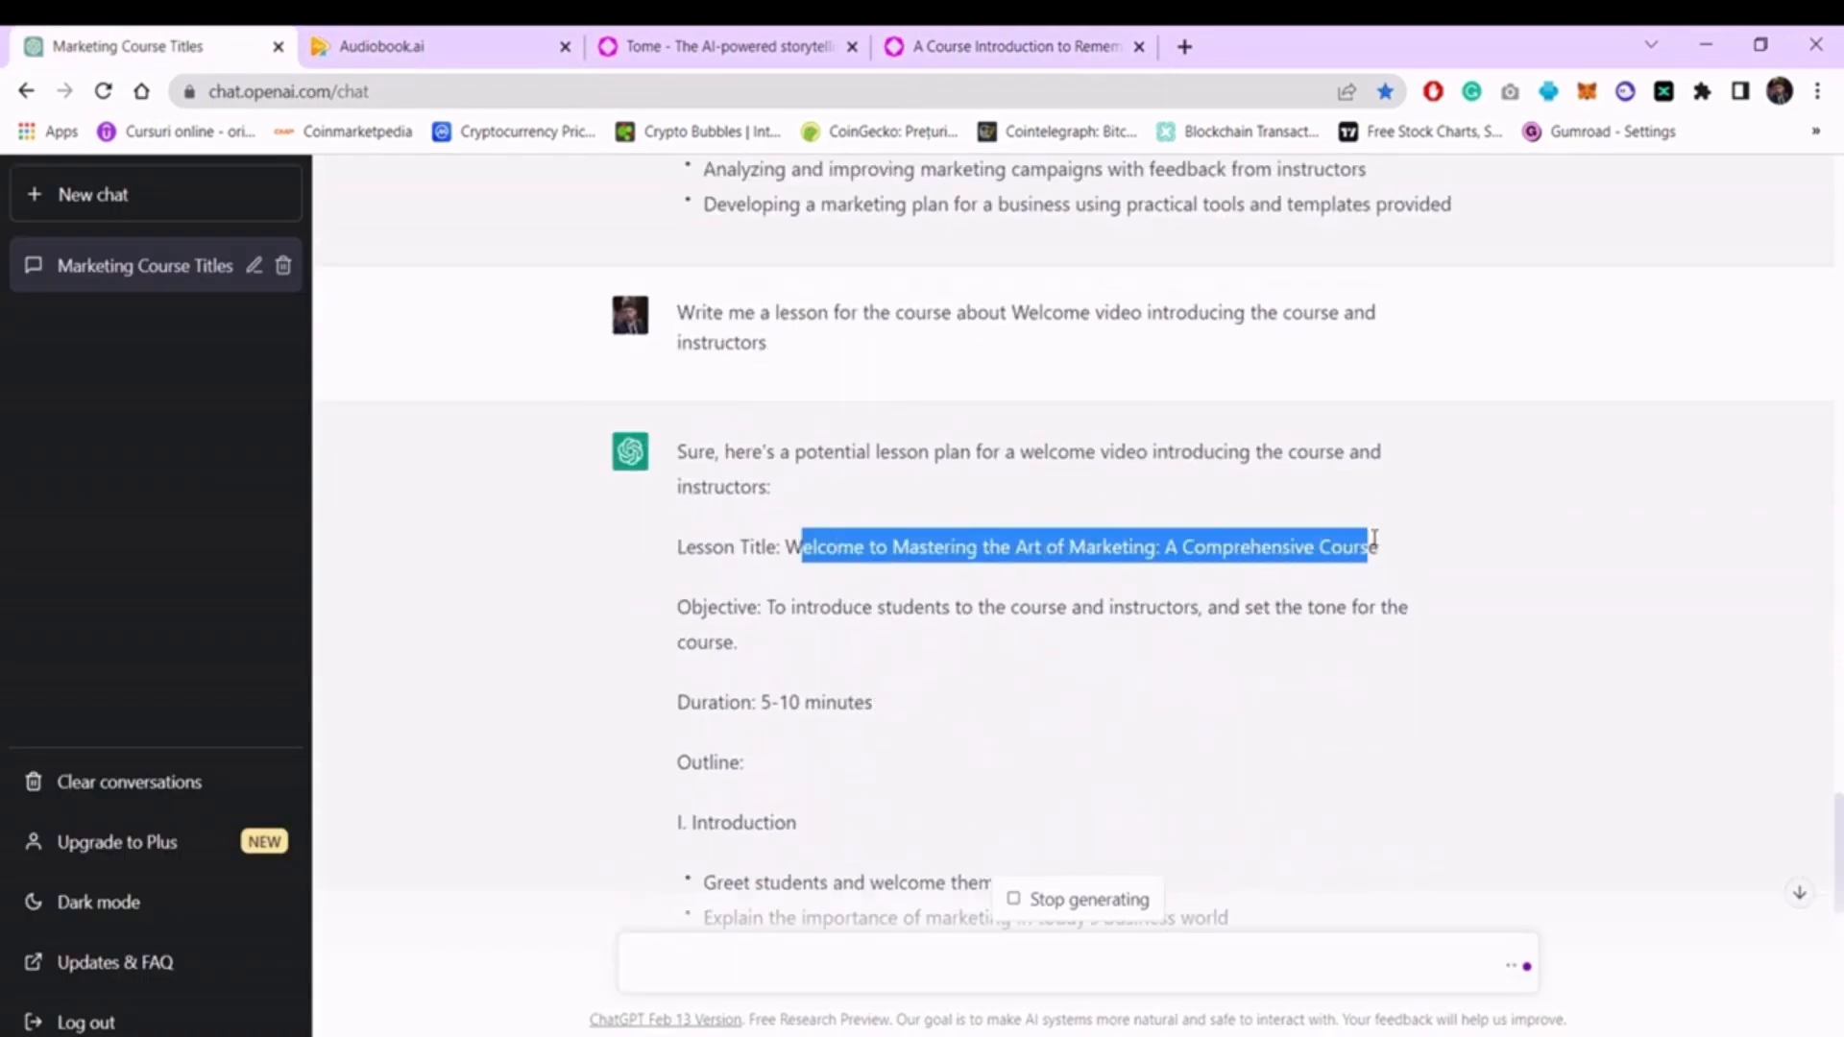
{"action": "double_click", "coordinate": [811, 547]}
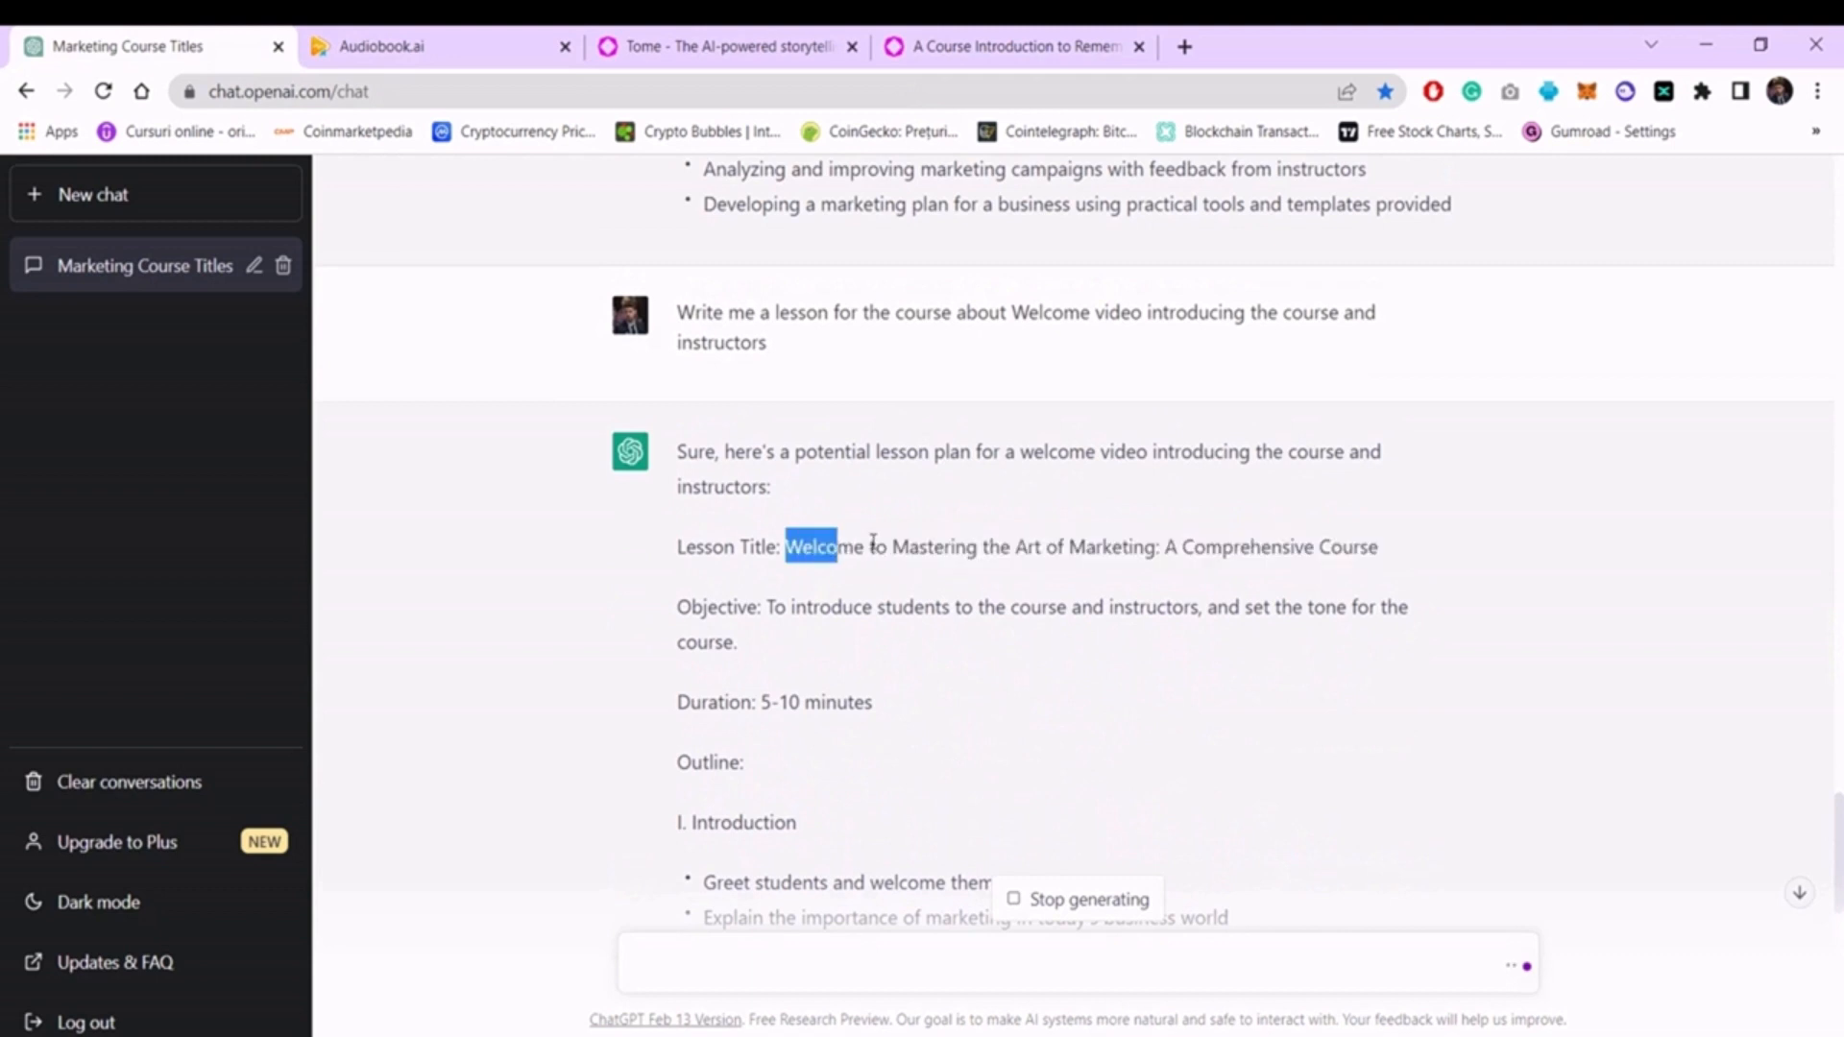
{"action": "left_click", "coordinate": [1013, 46]}
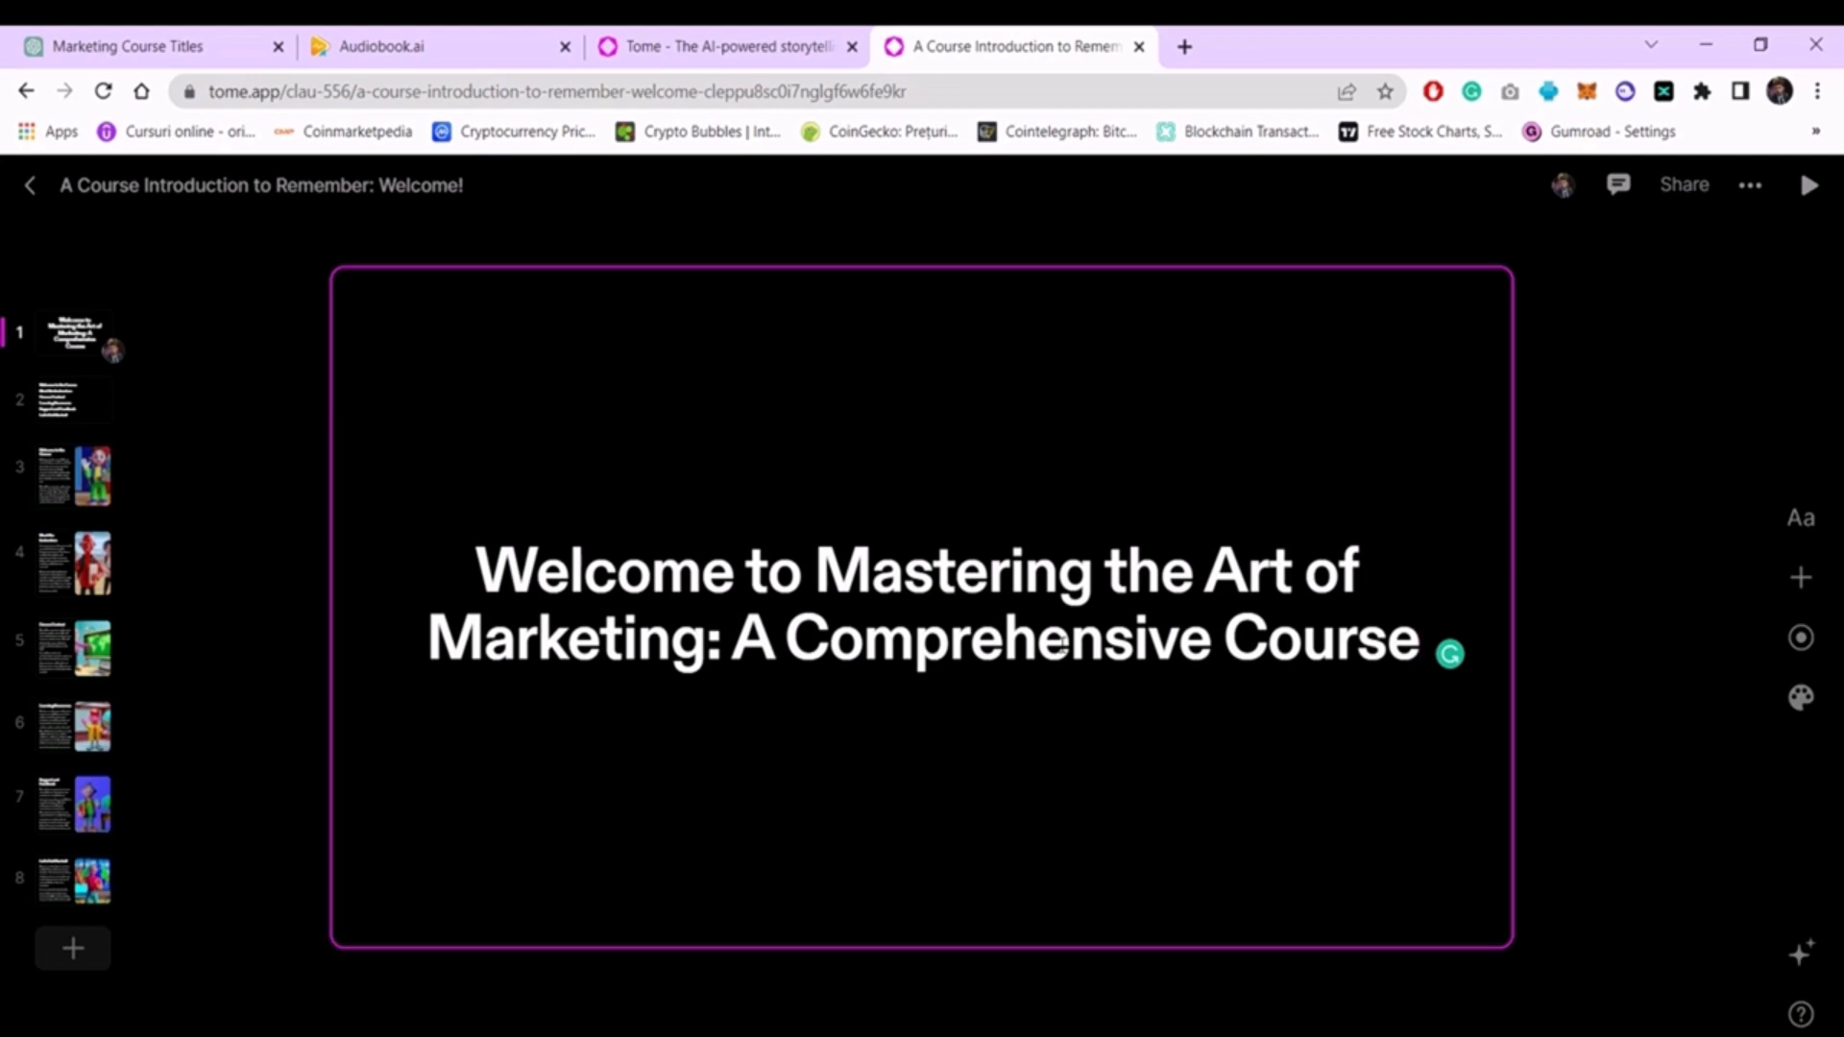
Edit the slide 1 title to read 'Welcome to Mastering the Art of Marketing: A Comprehensive Course'.
{"action": "left_click", "coordinate": [1415, 643]}
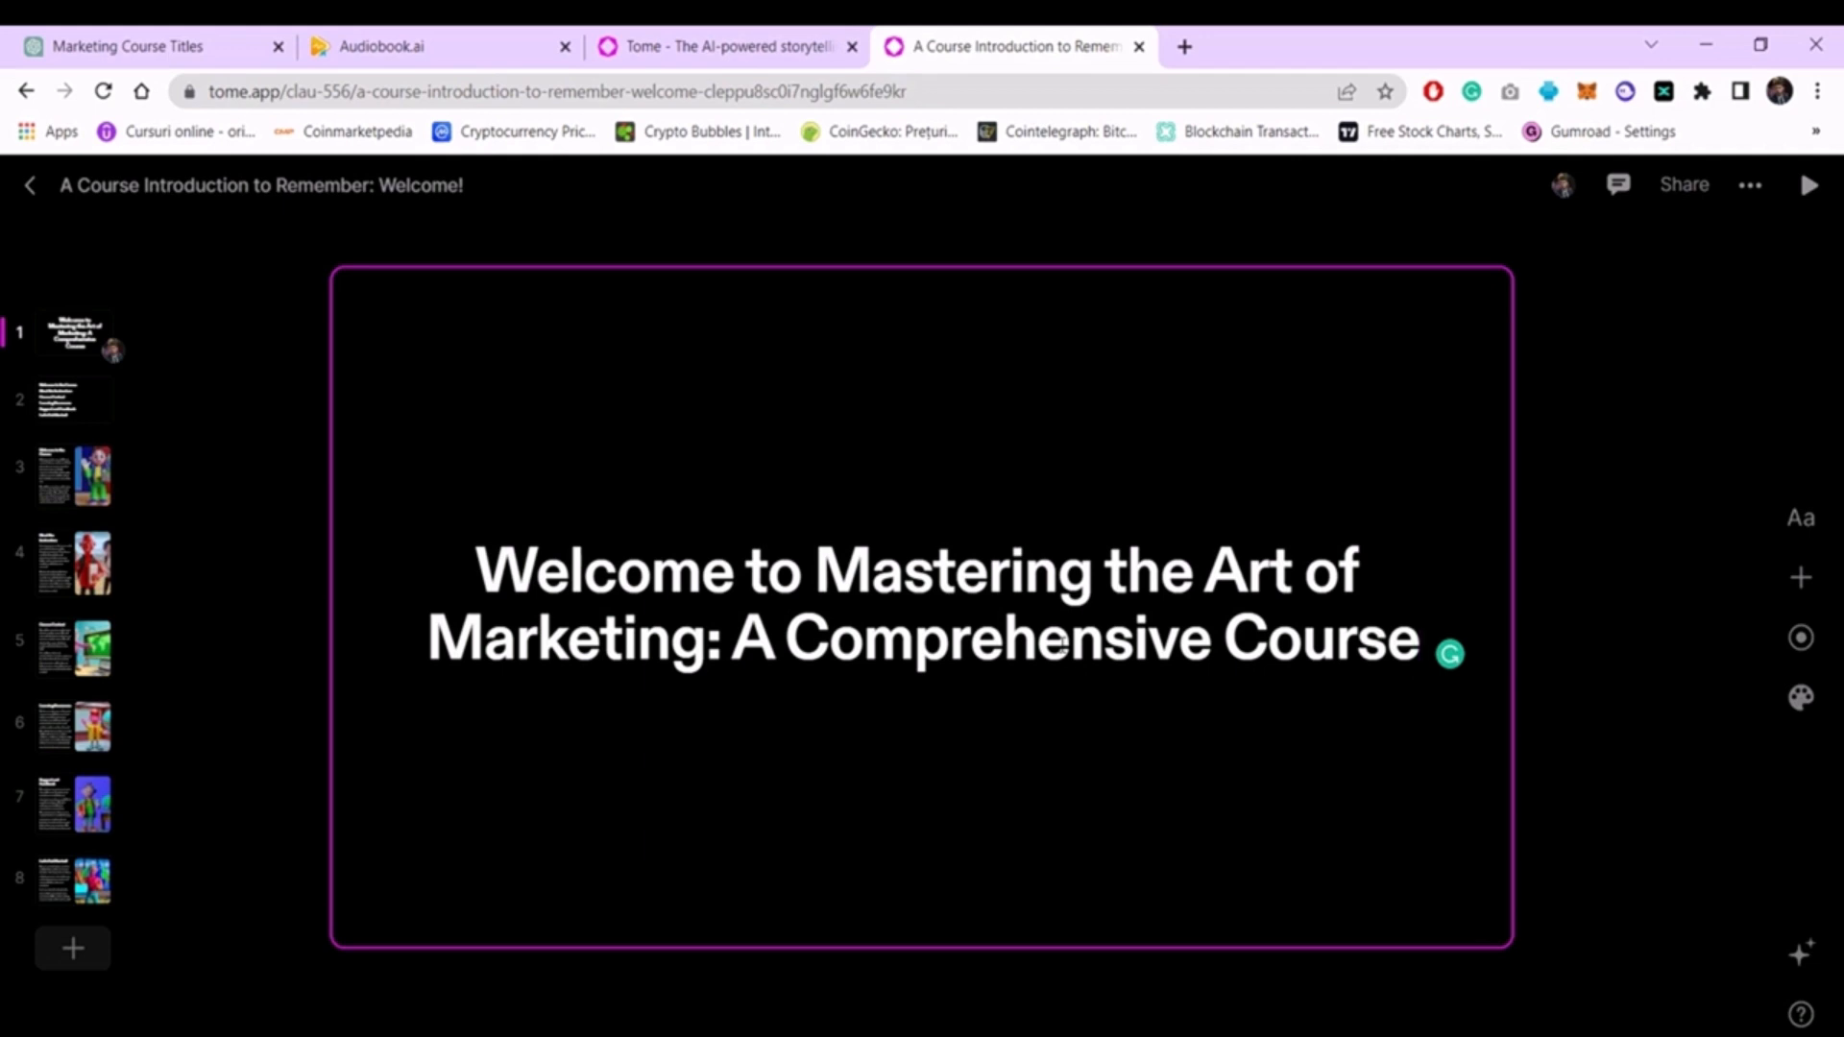
{"action": "left_click", "coordinate": [1420, 642]}
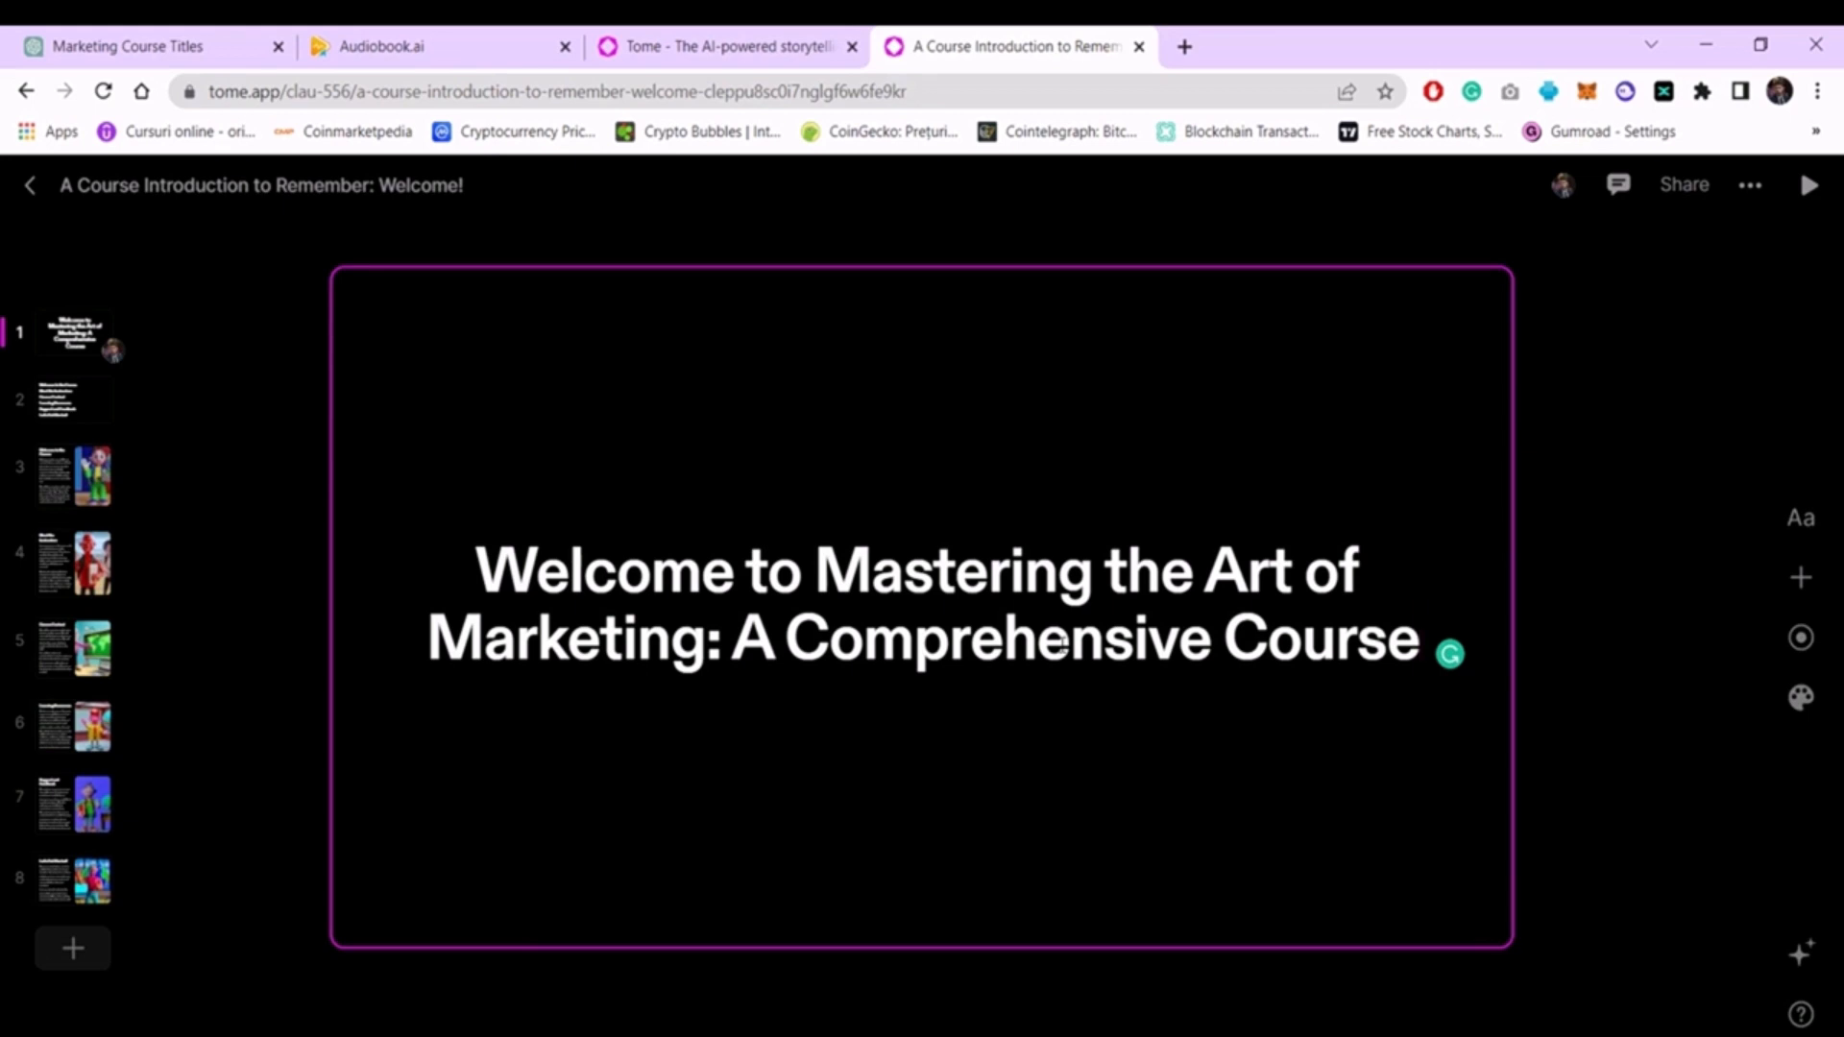
{"action": "left_click", "coordinate": [1421, 639]}
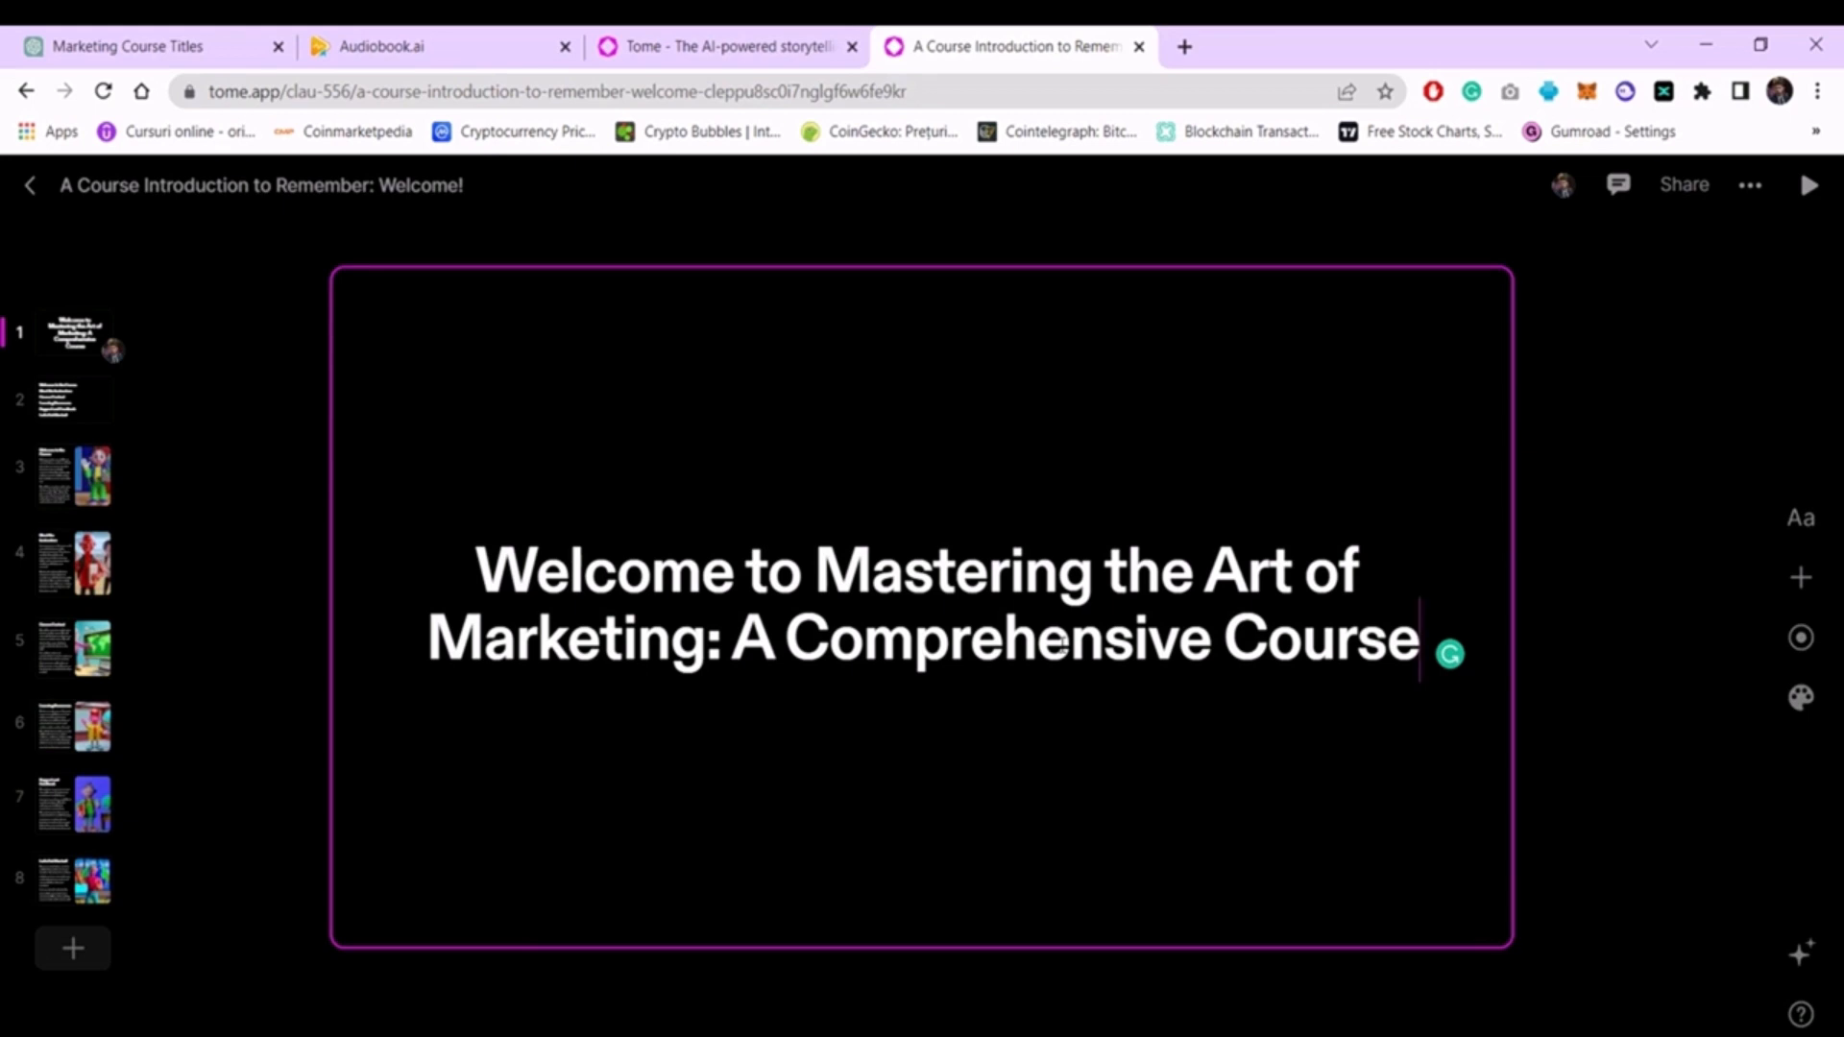